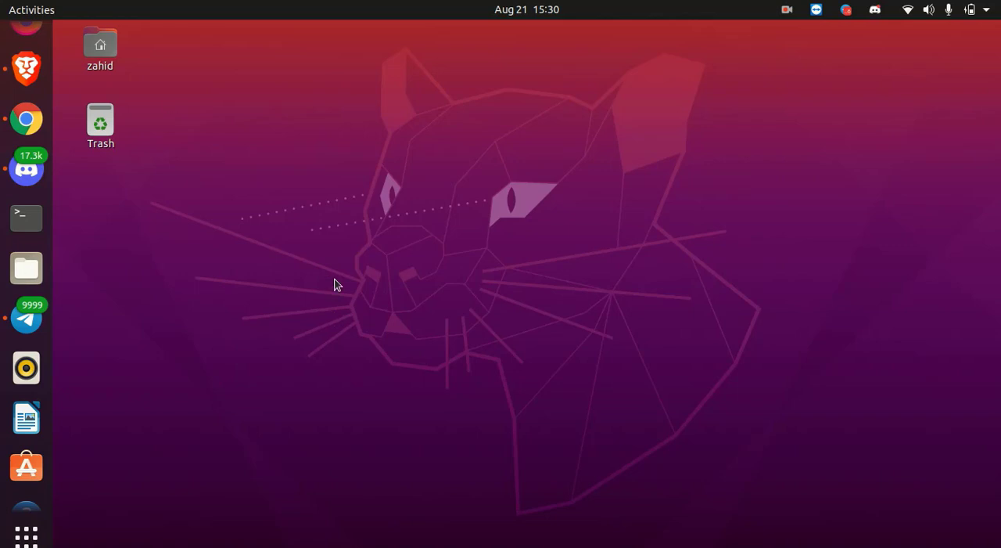
Launch Firefox, search 'vmware' and land on the vmware.com website
left_click(25, 44)
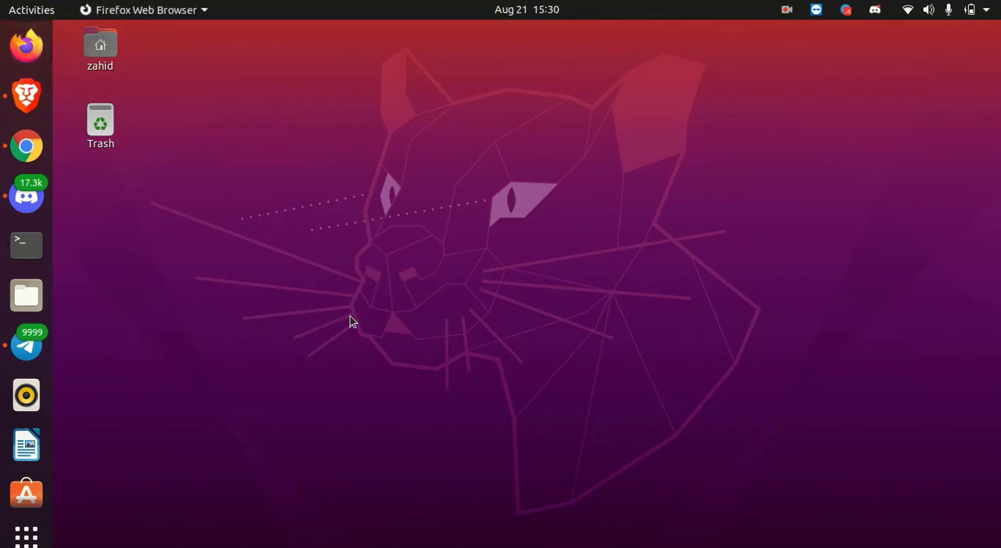
left_click(25, 43)
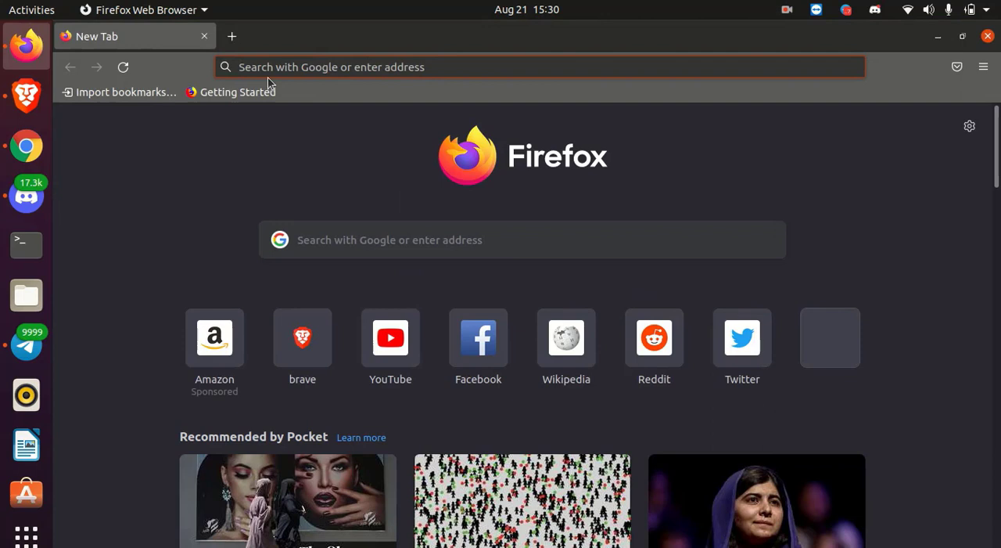
left_click(540, 66)
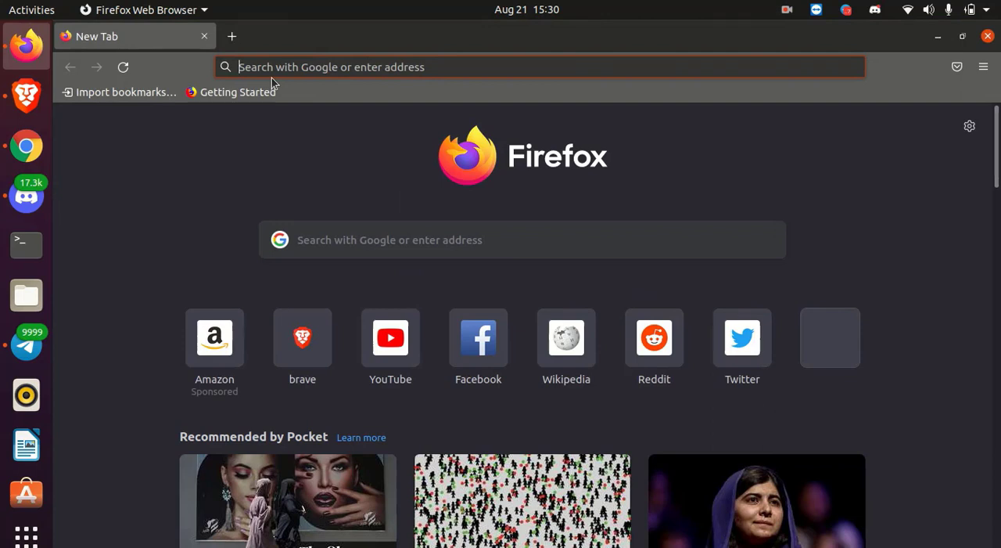
type("vmware")
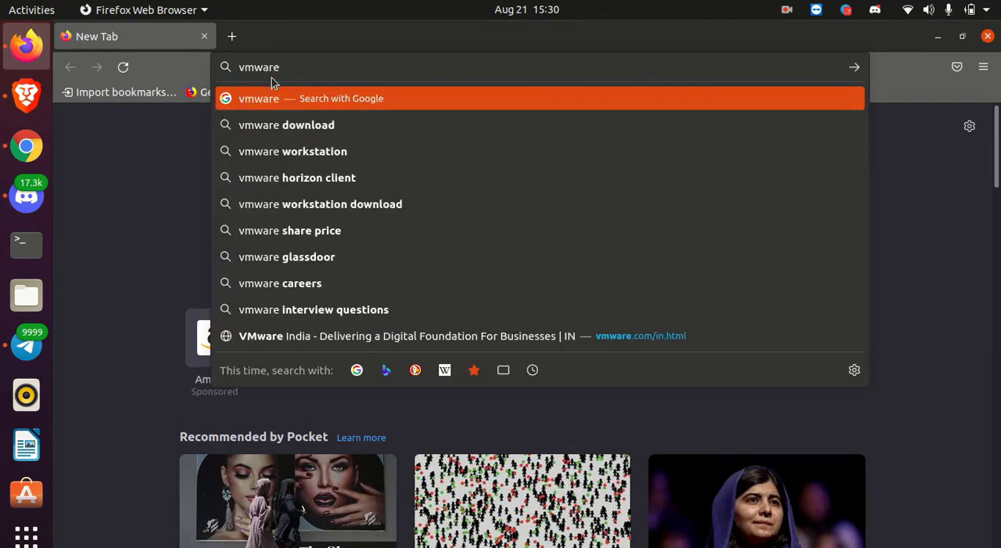
left_click(401, 334)
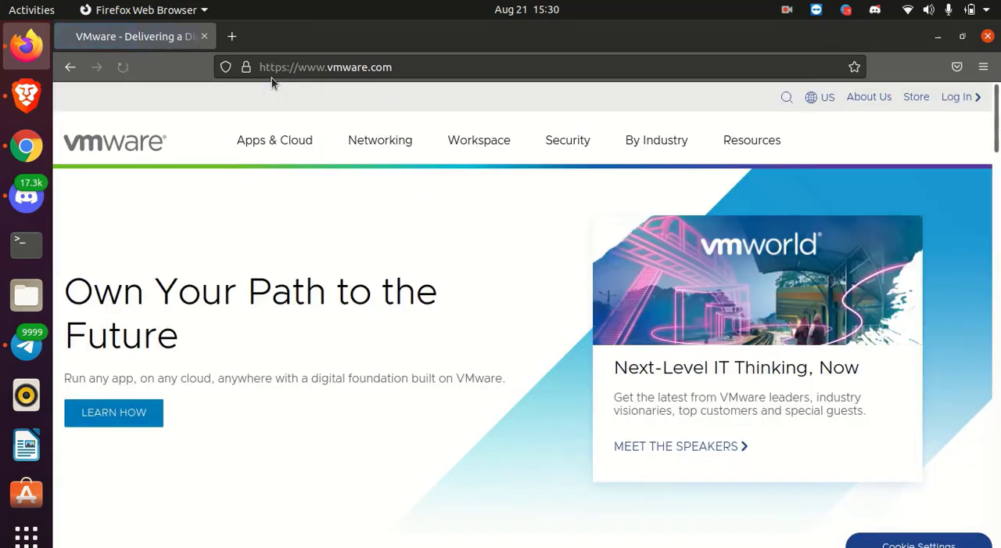
left_click(820, 98)
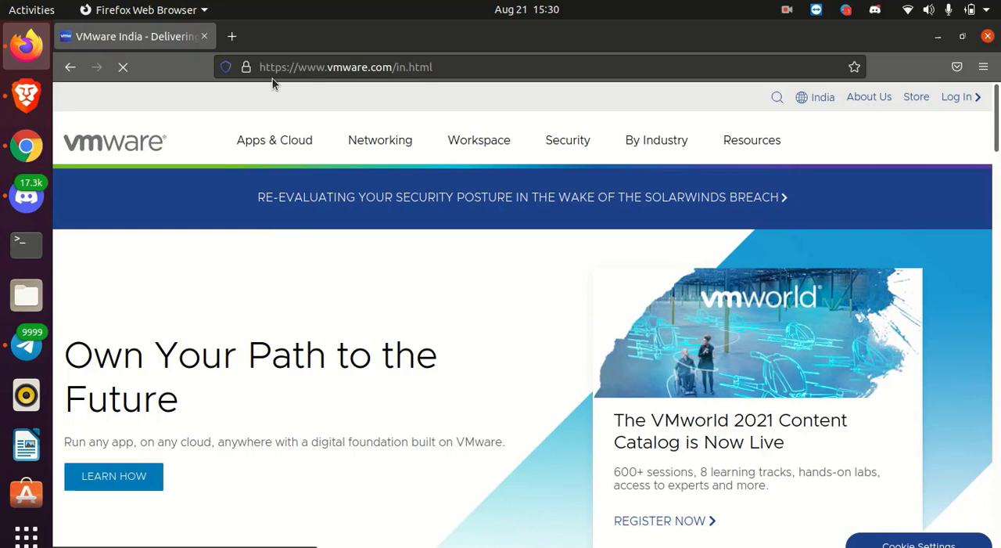
mouse_move(485, 153)
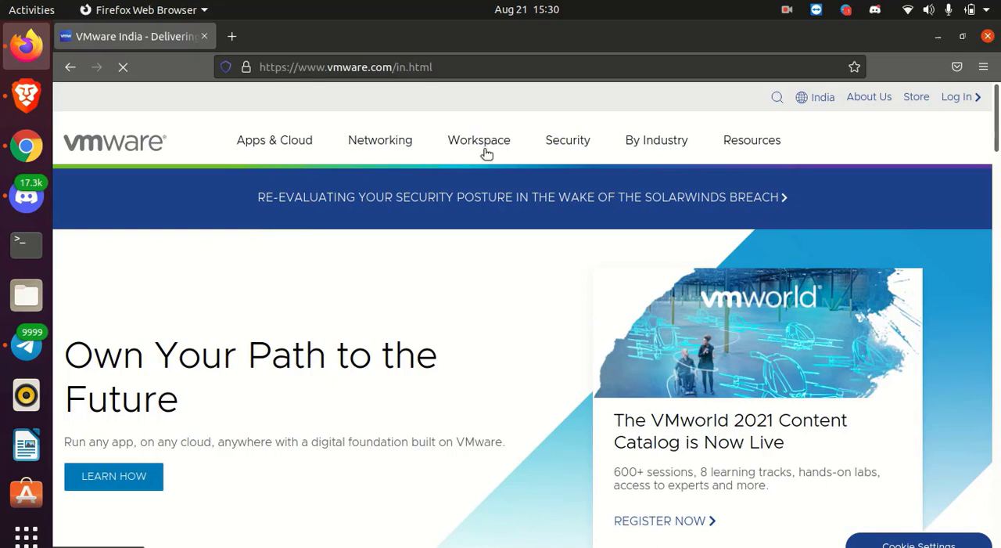
Reach the Workstation Player product page via the Workspace menu's Desktop Hypervisor entry
left_click(479, 141)
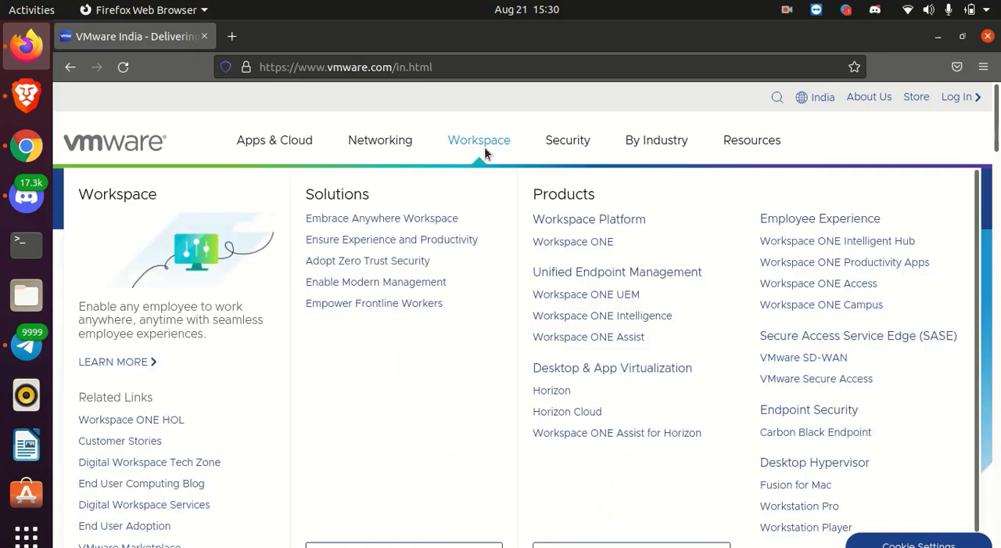
mouse_move(811, 268)
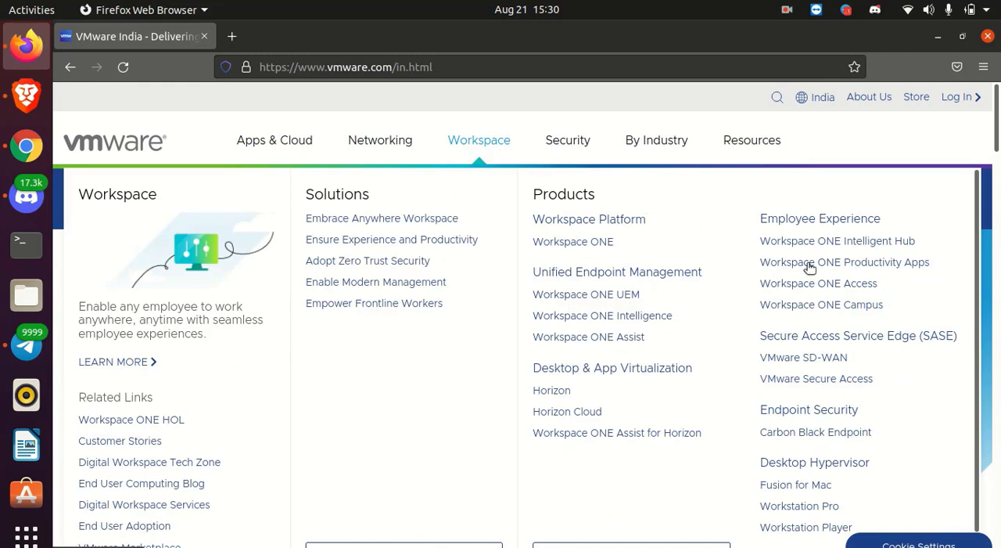
mouse_move(848, 537)
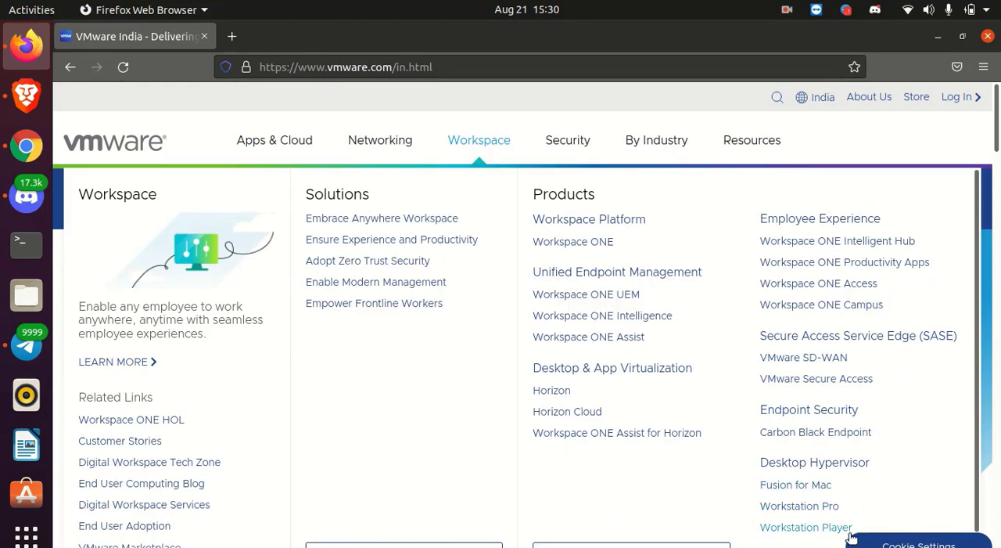
mouse_move(811, 535)
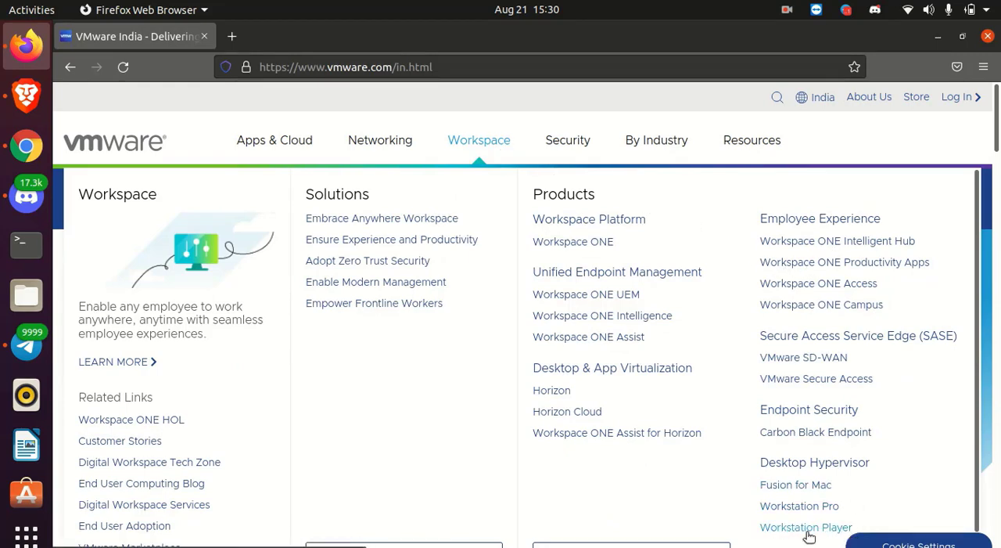
left_click(806, 526)
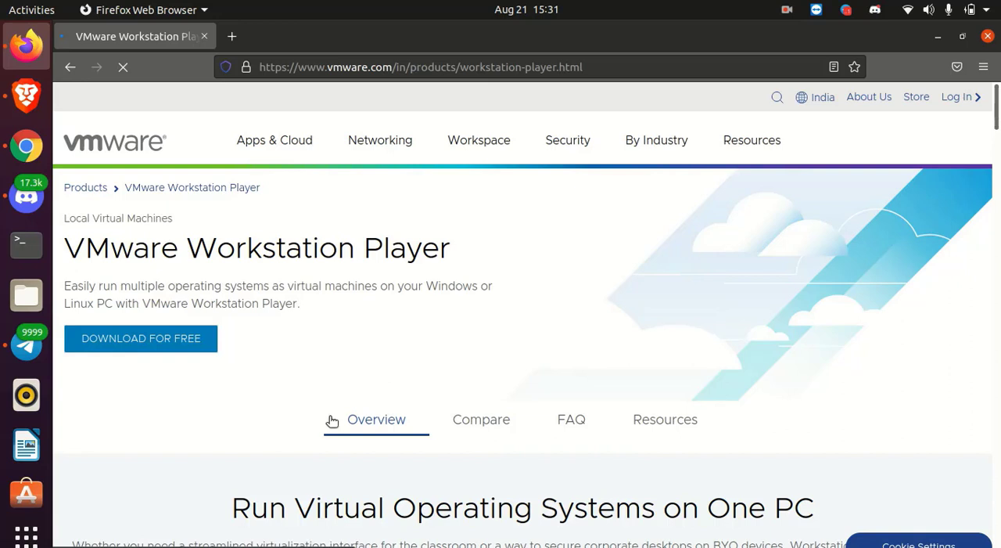
Use DOWNLOAD FOR FREE to reach the Customer Connect page listing Workstation Player 16.1.2
left_click(141, 338)
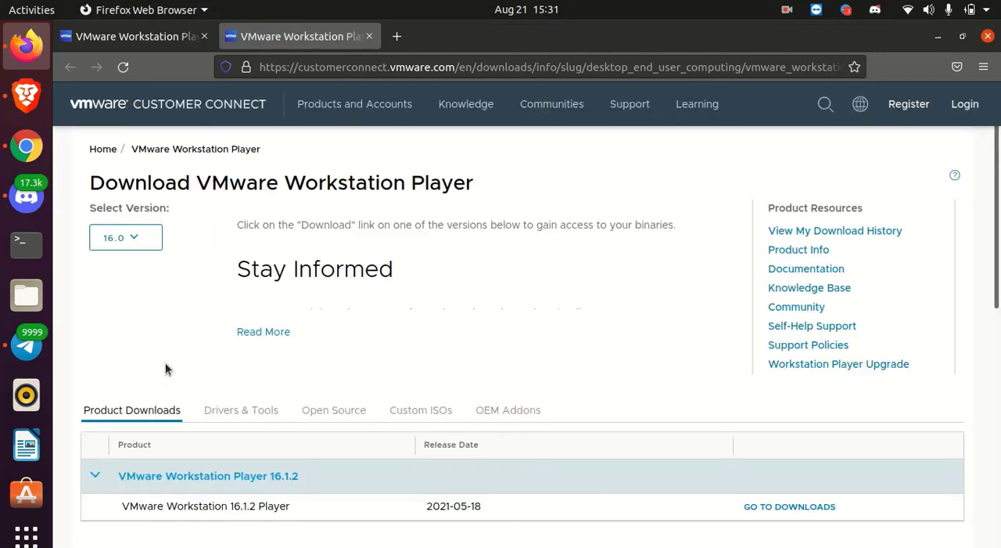
scroll("down", 3)
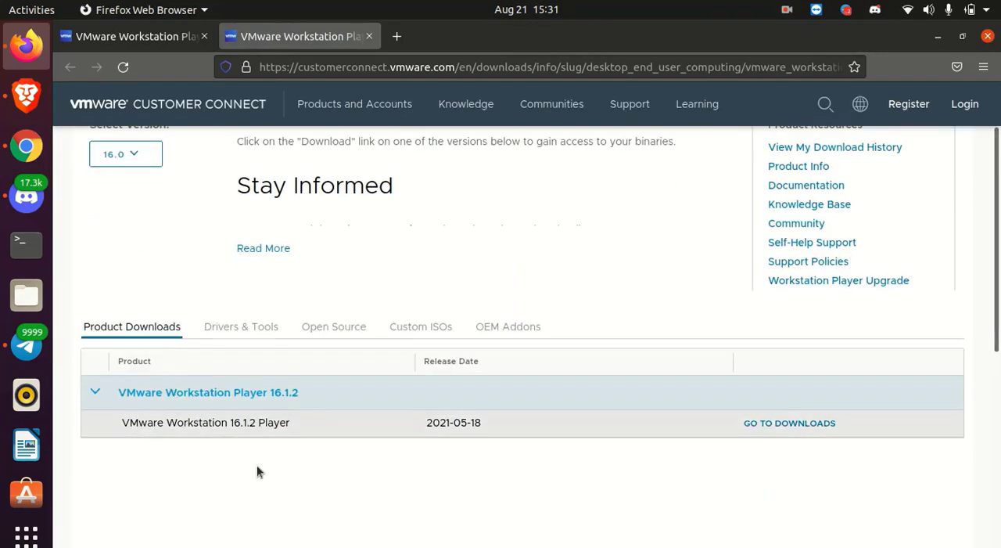
mouse_move(185, 415)
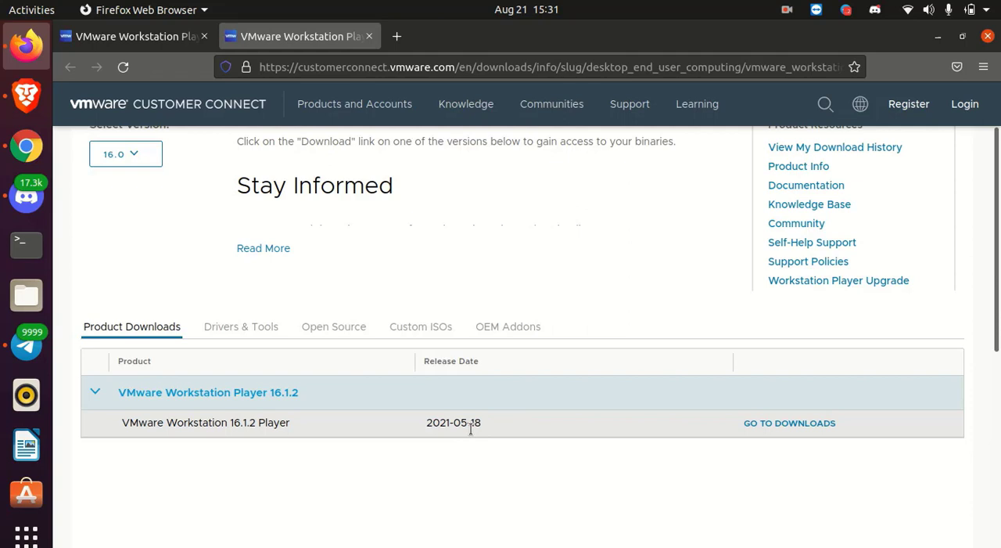
mouse_move(655, 440)
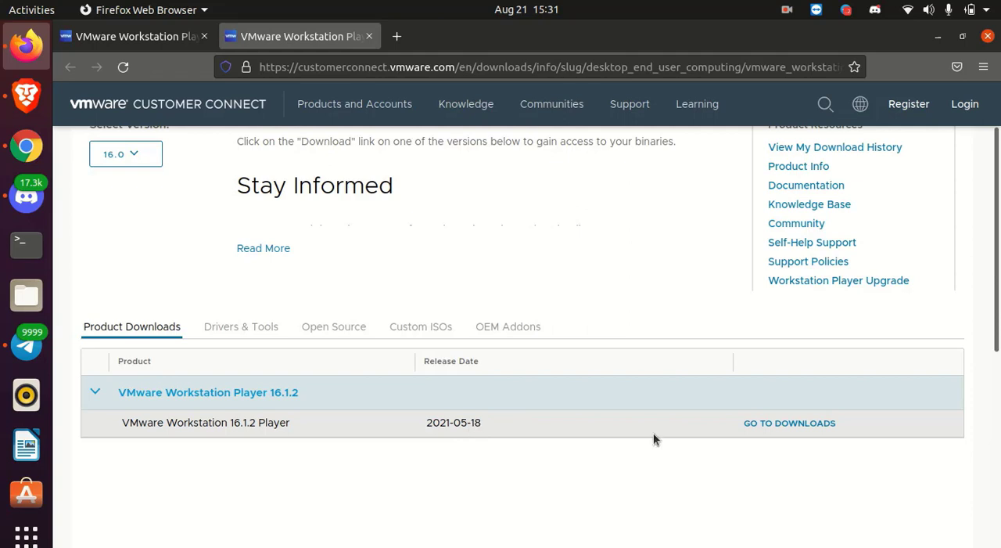
mouse_move(790, 430)
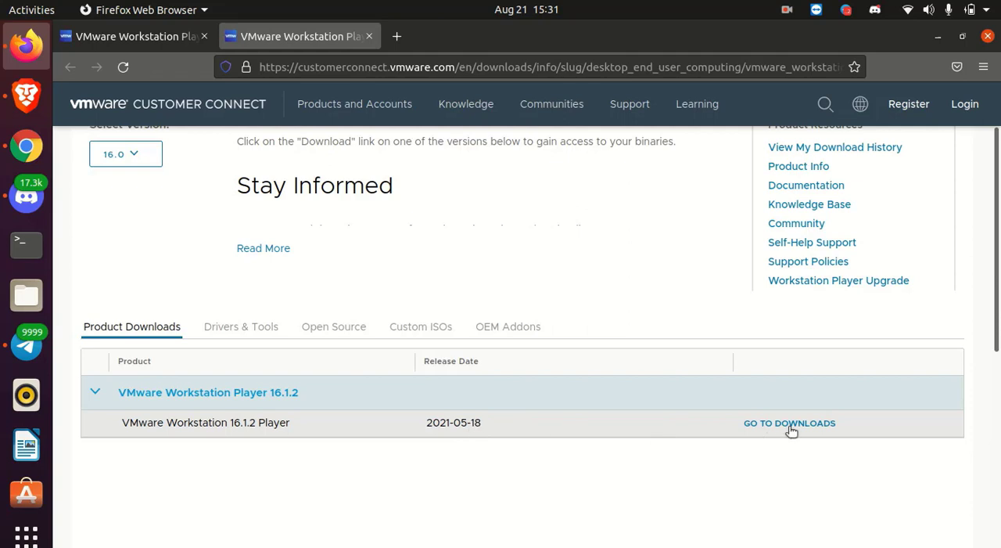
Go to the Workstation 16.1.2 Player downloads showing the Windows and Linux 64-bit files
left_click(789, 423)
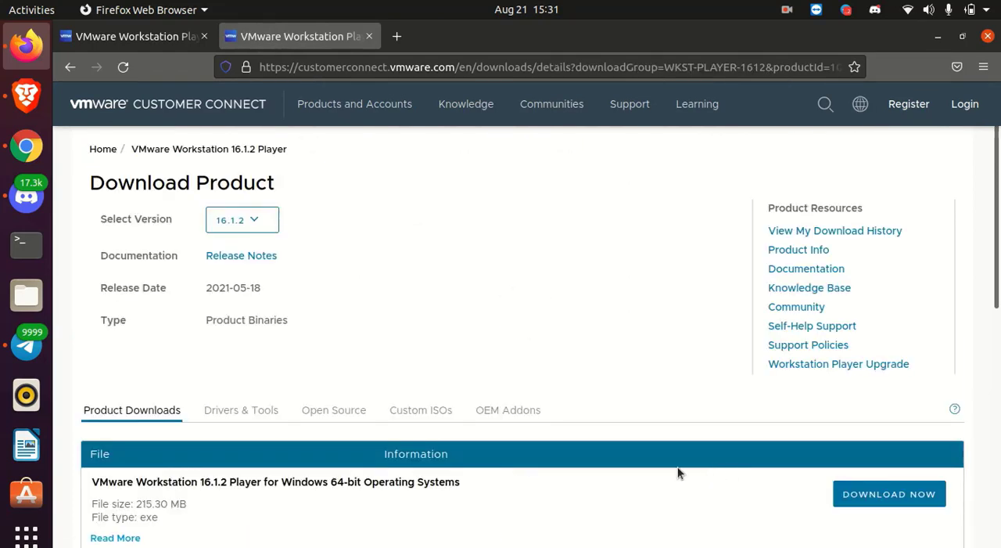
scroll("down", 3)
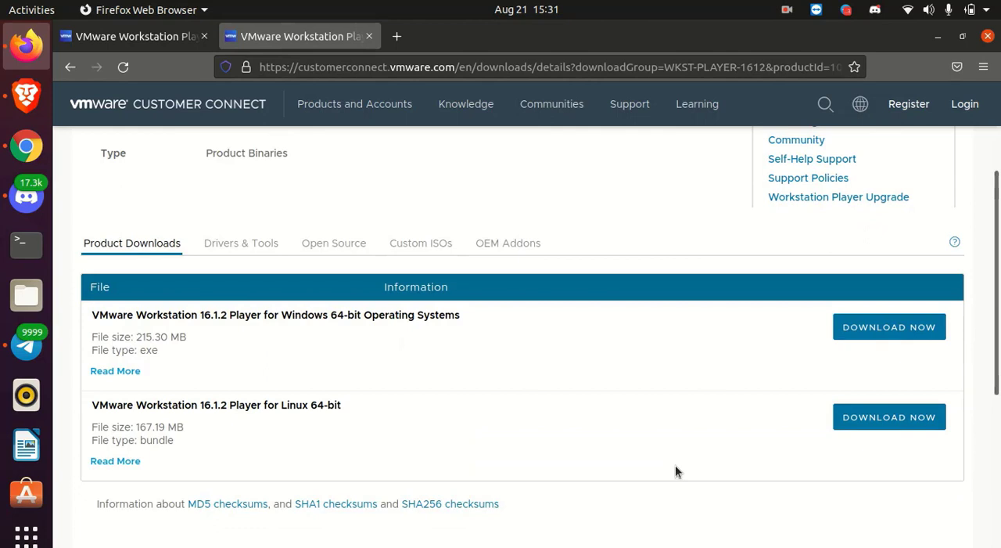
mouse_move(561, 335)
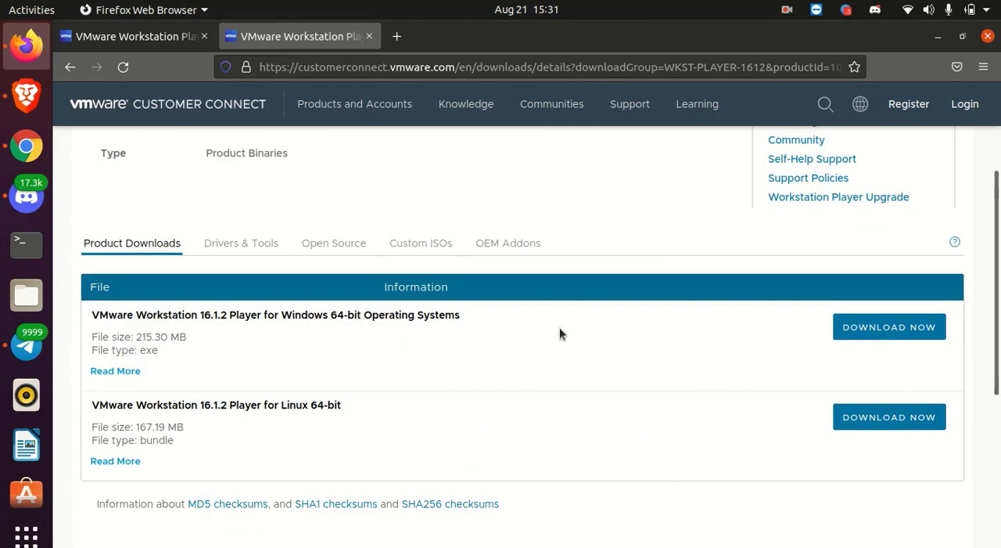
mouse_move(398, 360)
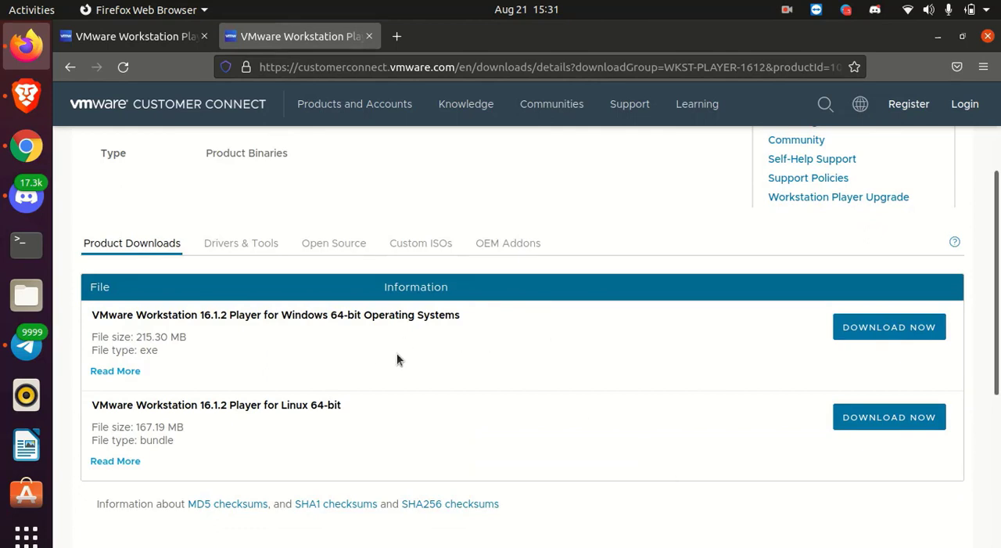
mouse_move(406, 408)
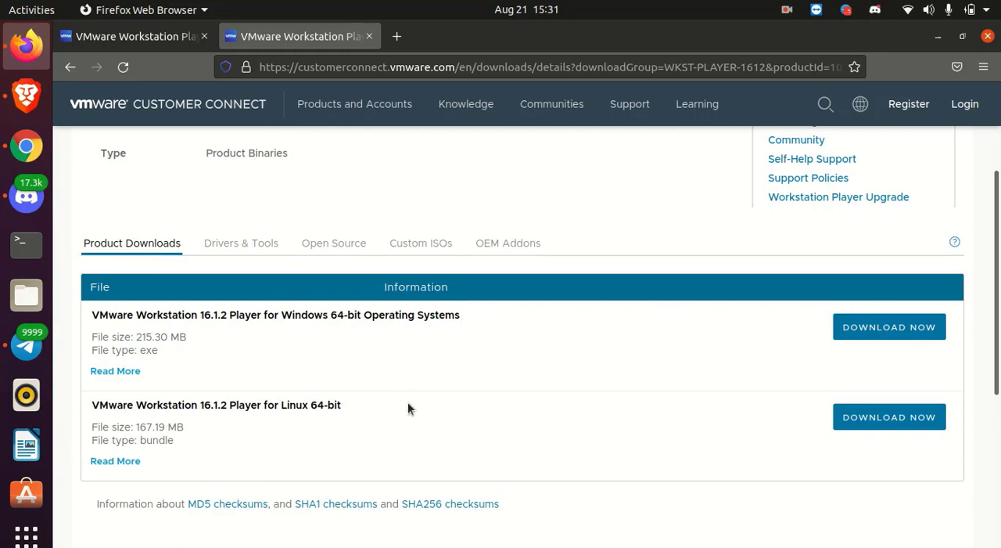
mouse_move(360, 414)
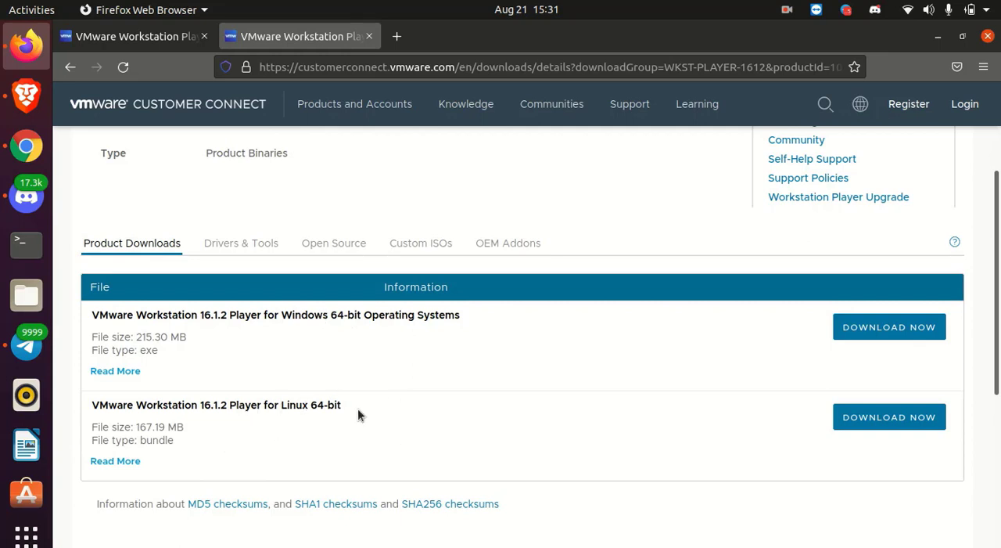
mouse_move(207, 443)
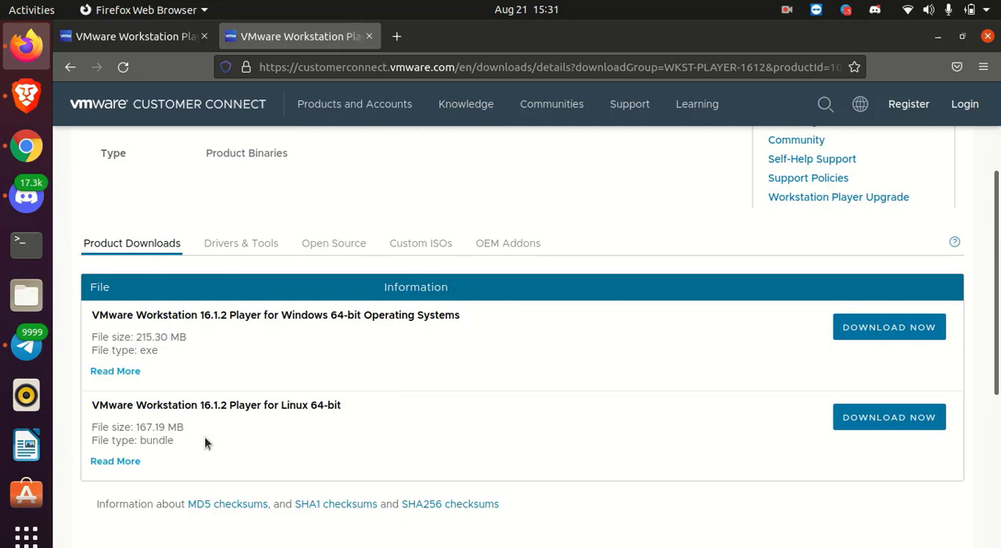
mouse_move(198, 443)
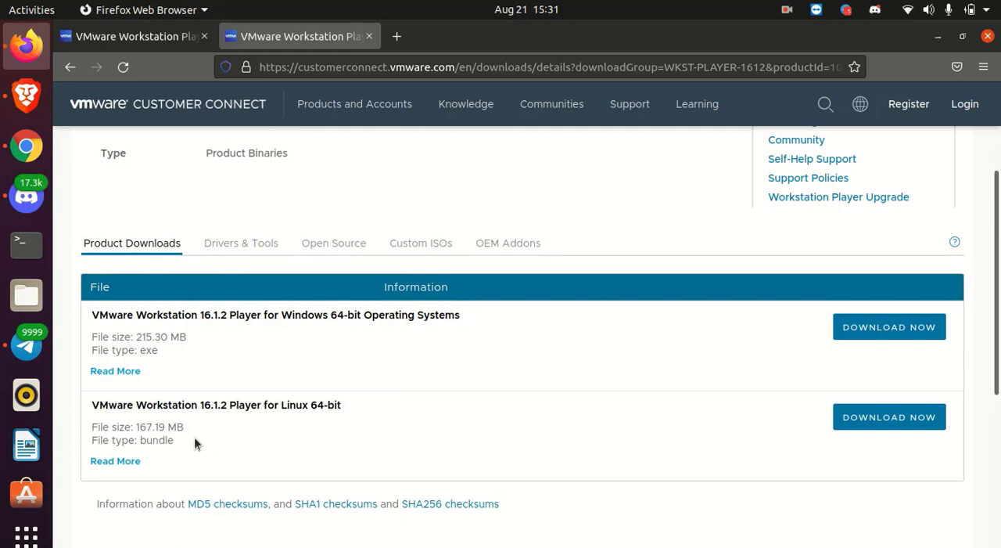
mouse_move(798, 437)
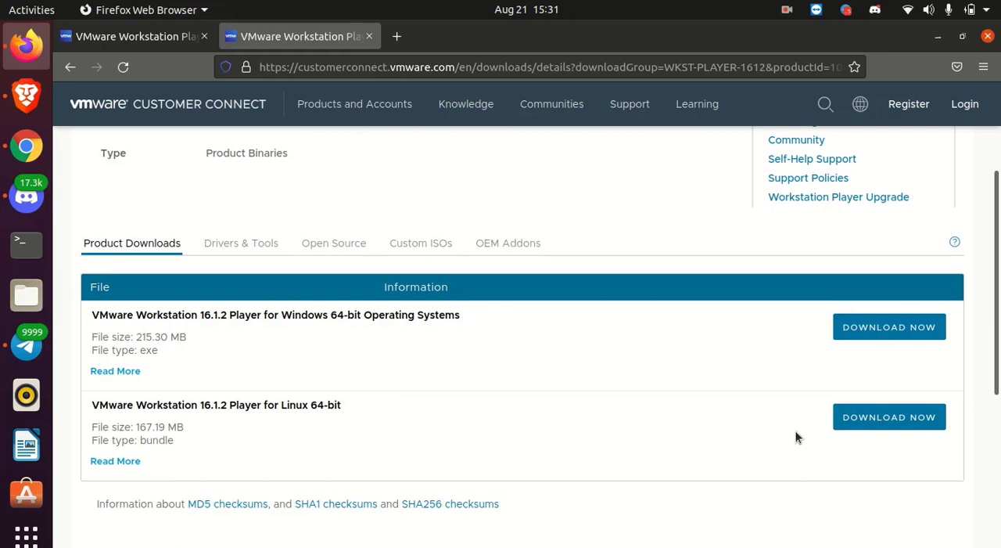
Download the Linux 64-bit Player bundle and check its progress in the downloads panel
left_click(889, 417)
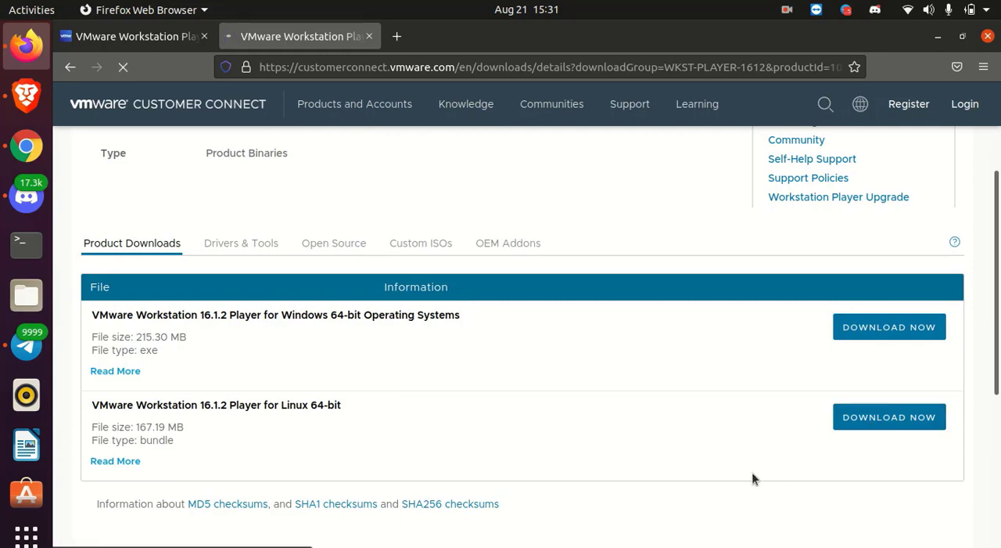
left_click(889, 416)
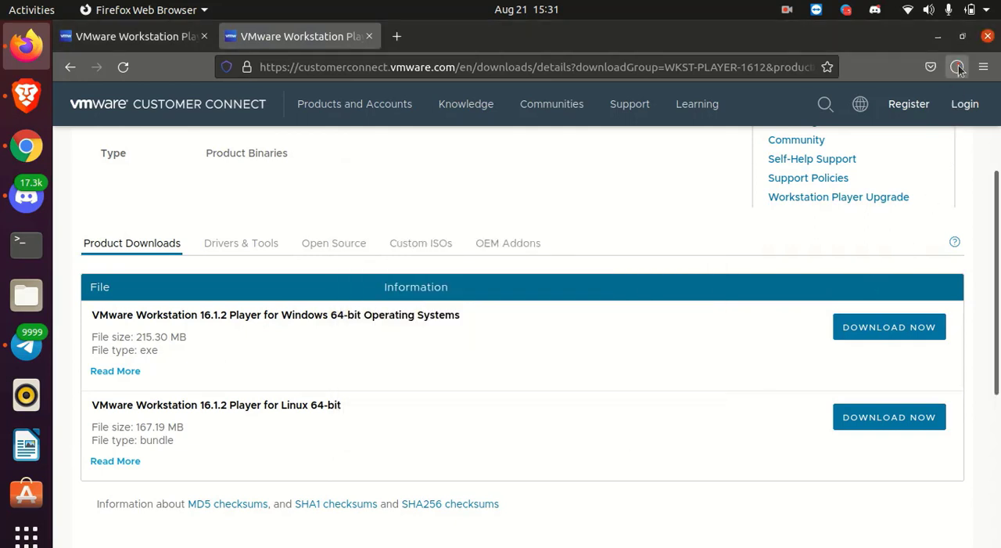
left_click(958, 66)
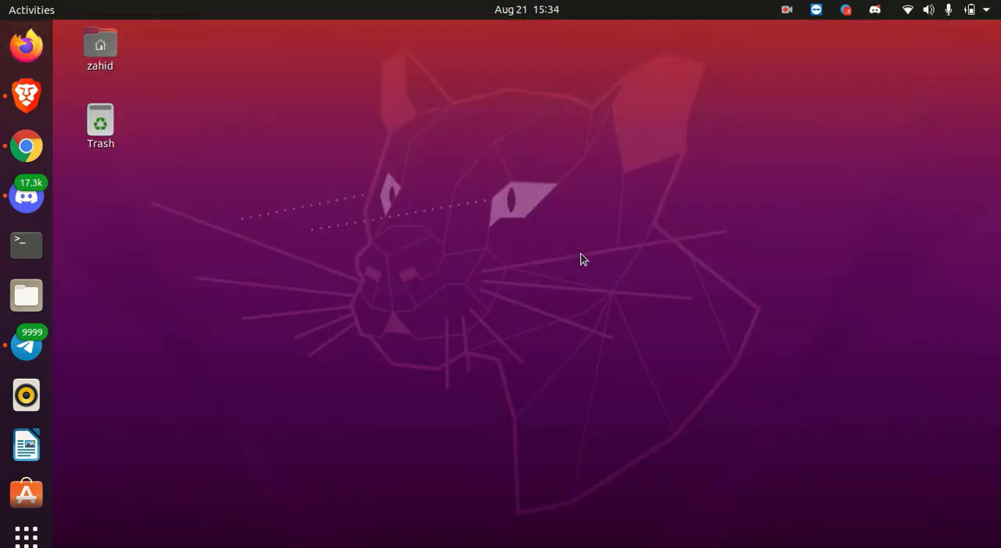
Show the Downloads folder in Files and select the VMware-Player-16.1.2 .bundle file
left_click(25, 294)
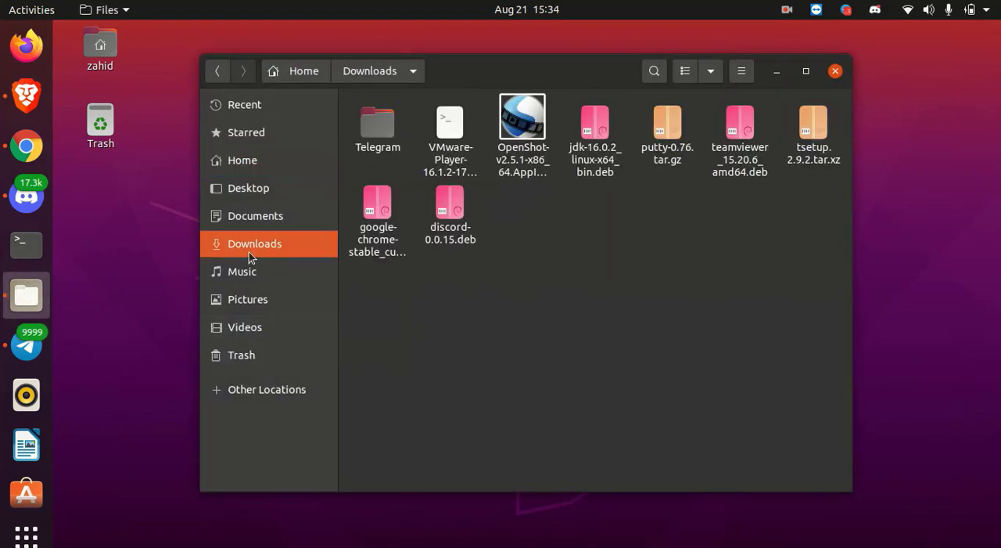
mouse_move(450, 207)
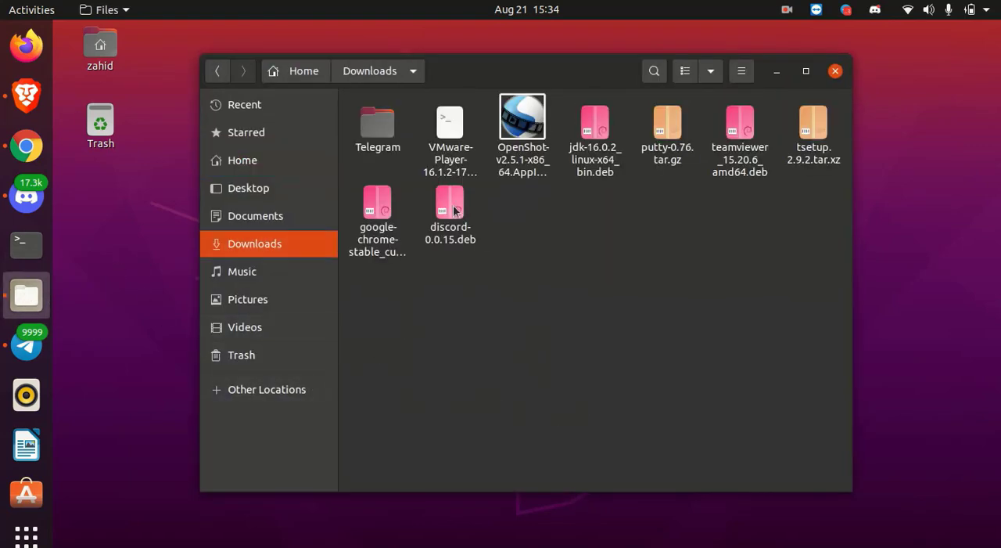
left_click(450, 125)
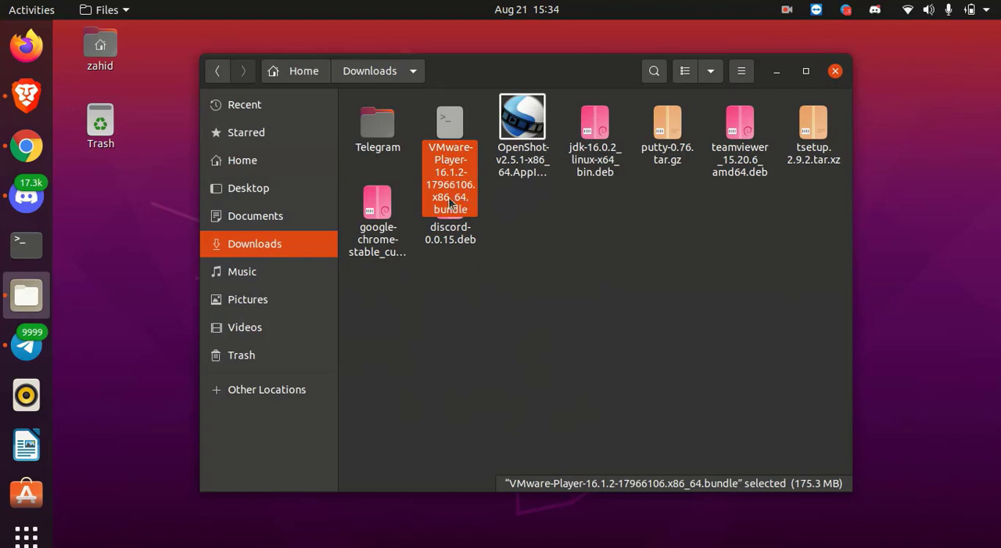
mouse_move(467, 194)
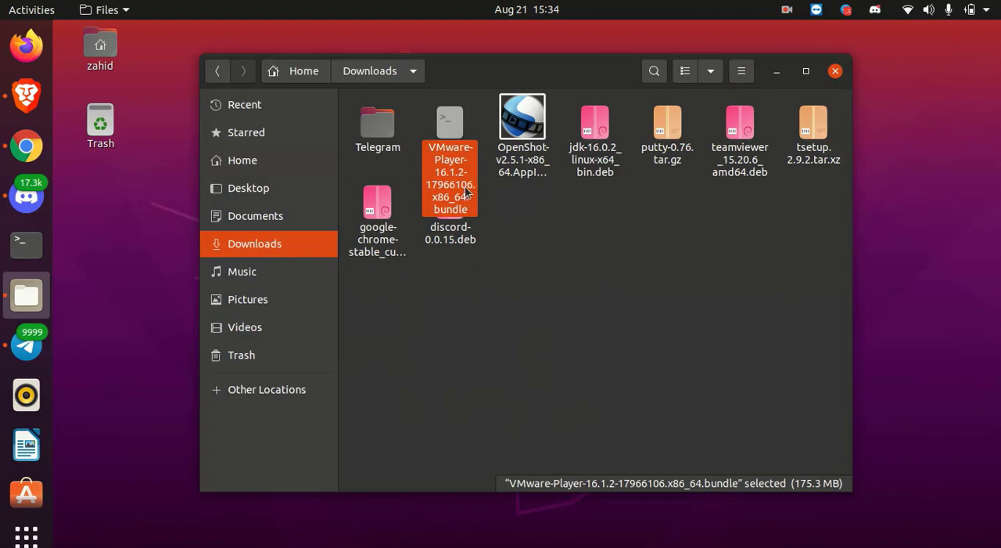
mouse_move(464, 183)
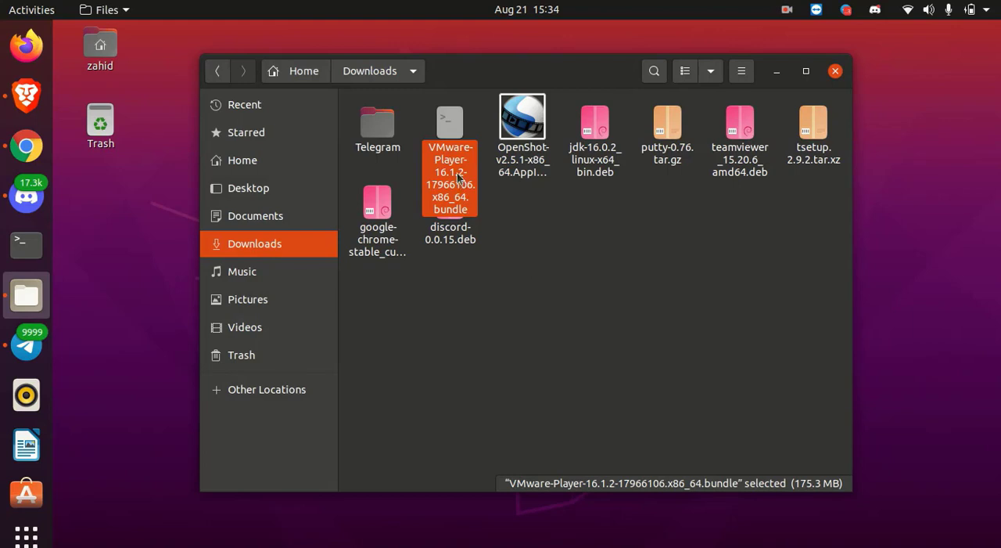
mouse_move(457, 176)
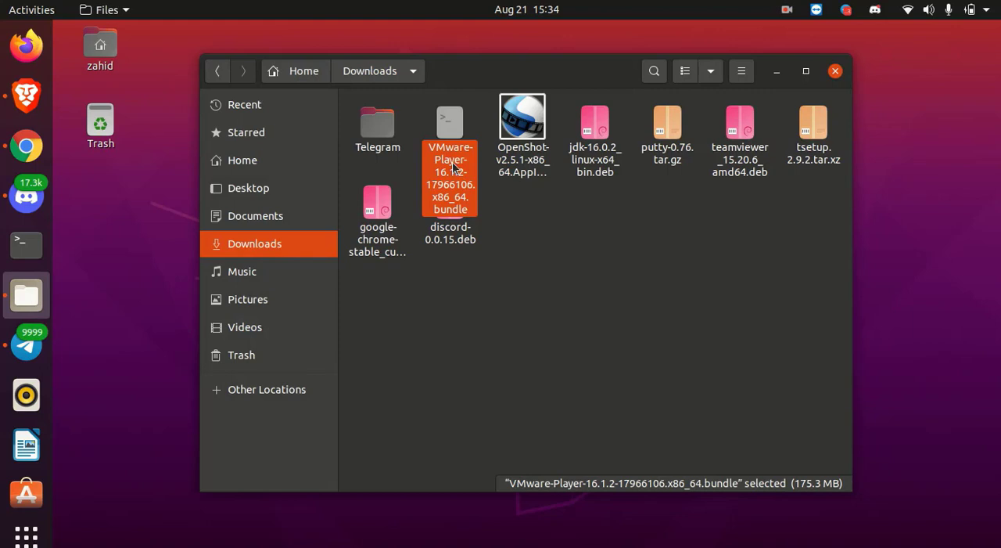
In the bundle's Permissions properties, allow executing it as a program, then close Files
right_click(451, 173)
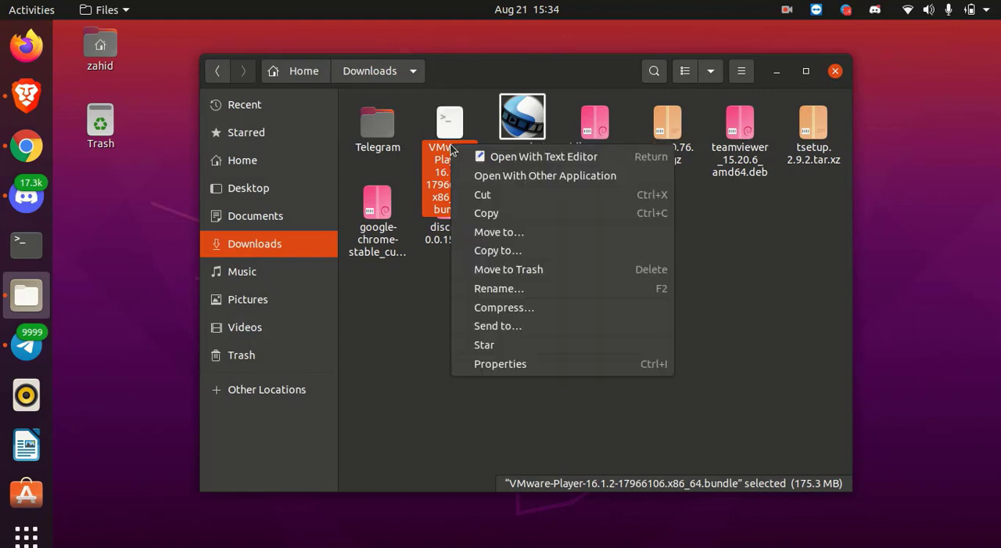
mouse_move(524, 363)
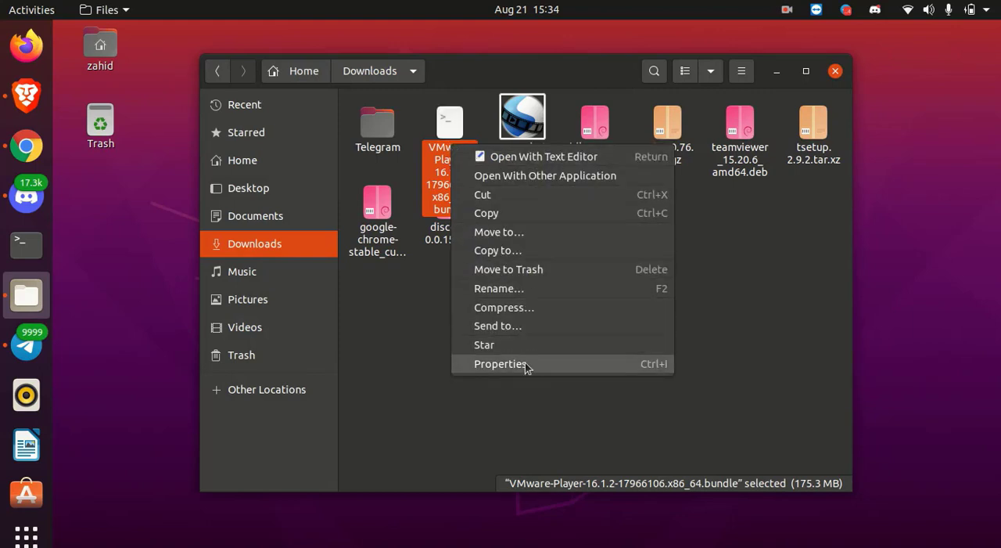
left_click(501, 363)
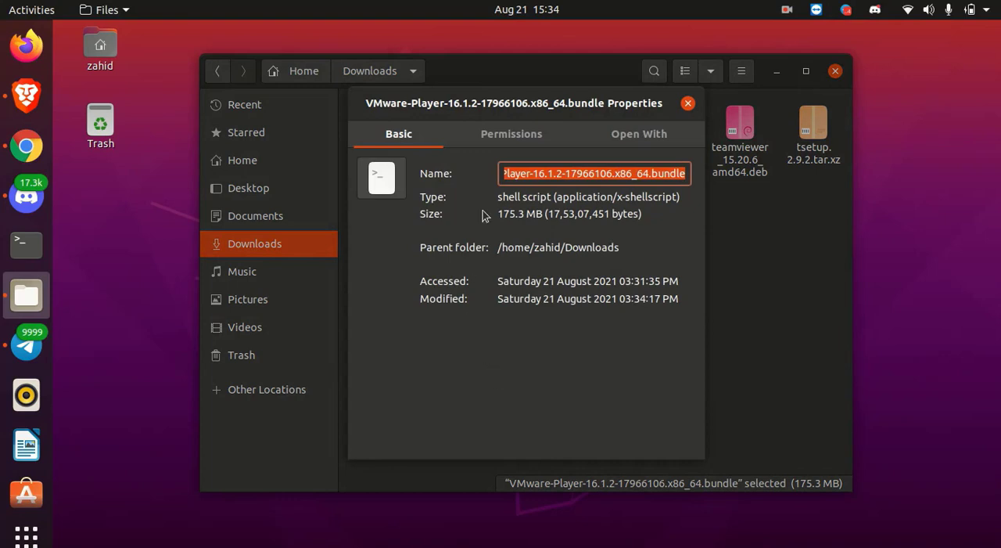
left_click(510, 134)
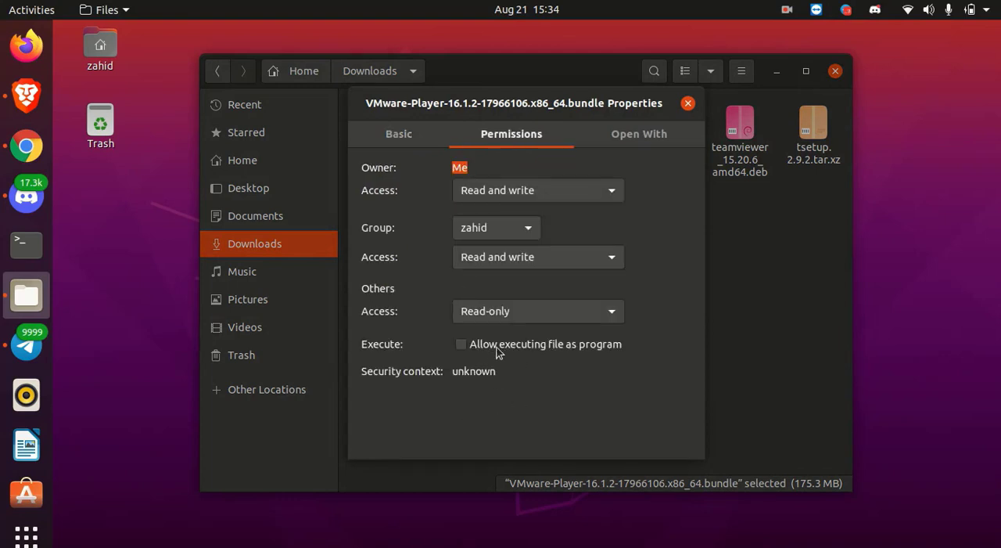
left_click(460, 344)
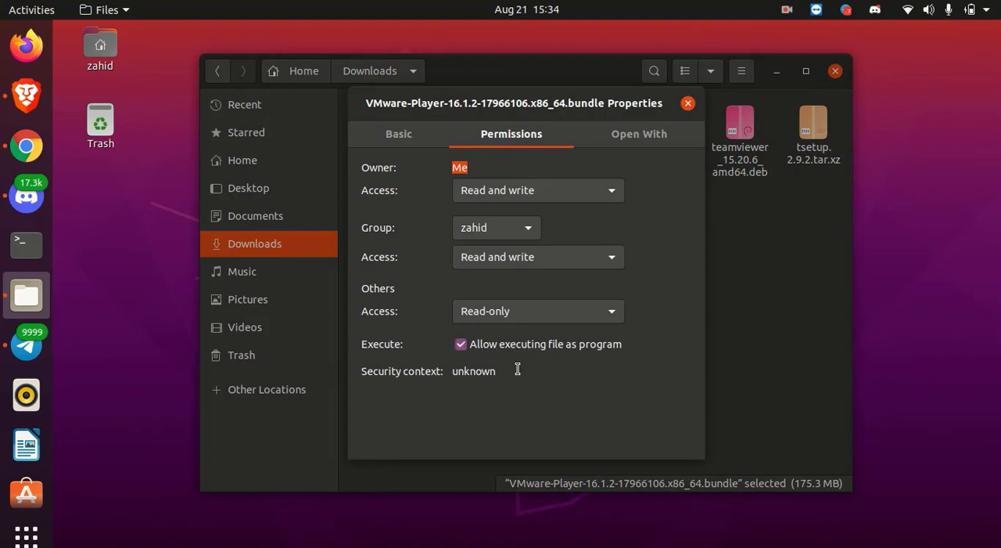
mouse_move(513, 429)
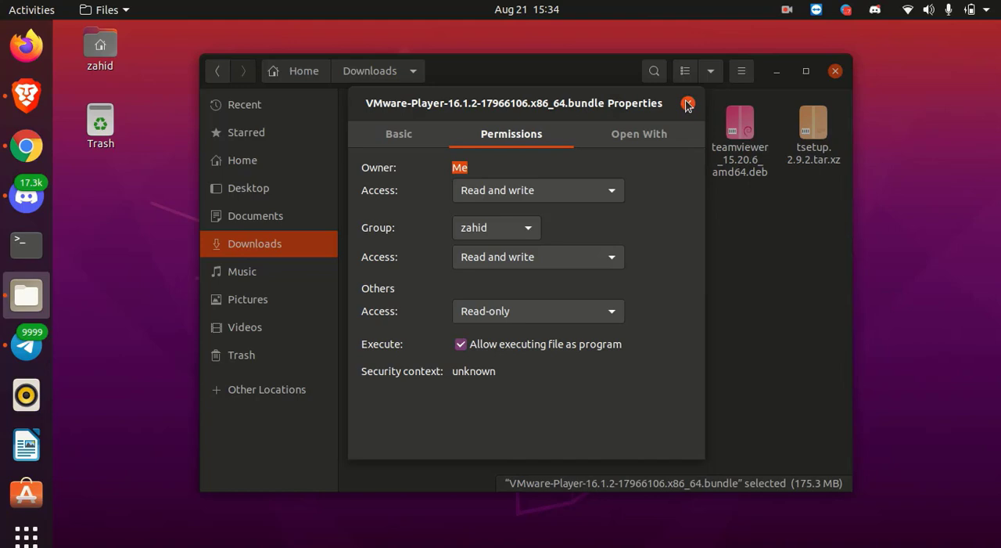
left_click(687, 103)
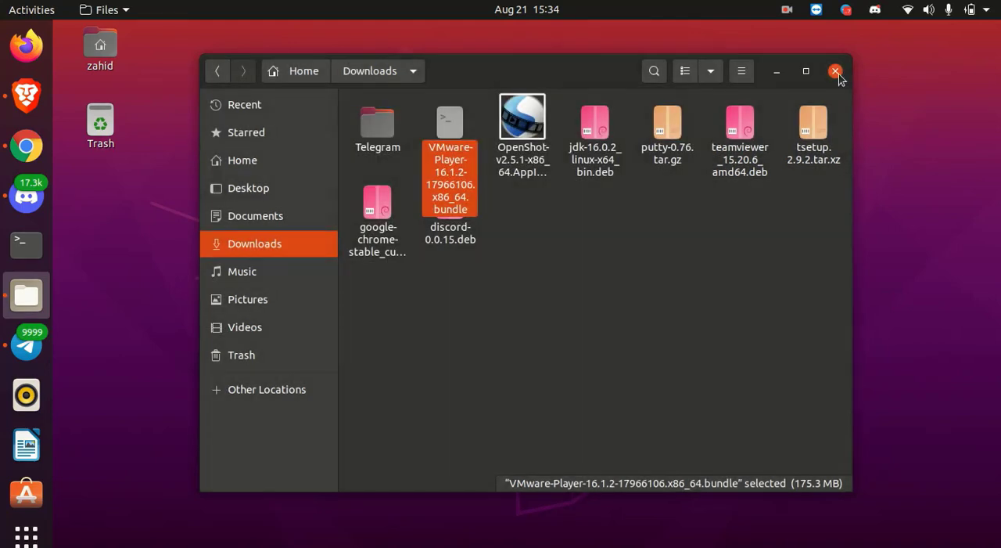
left_click(836, 72)
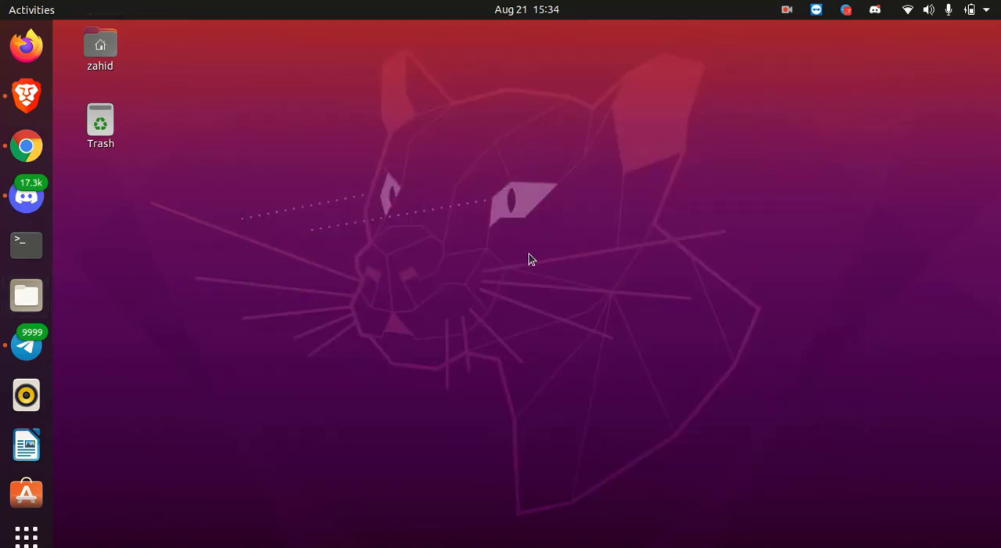
mouse_move(414, 304)
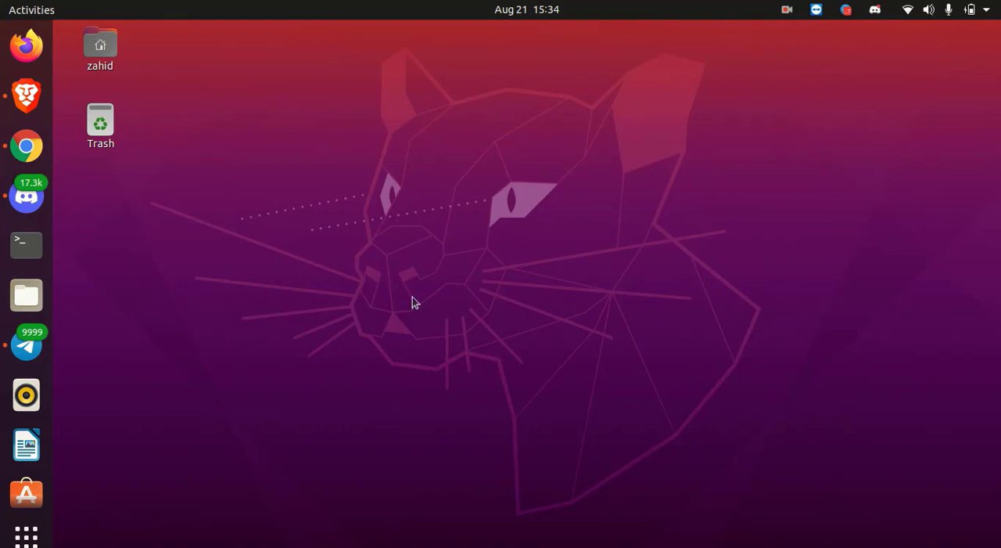
mouse_move(429, 310)
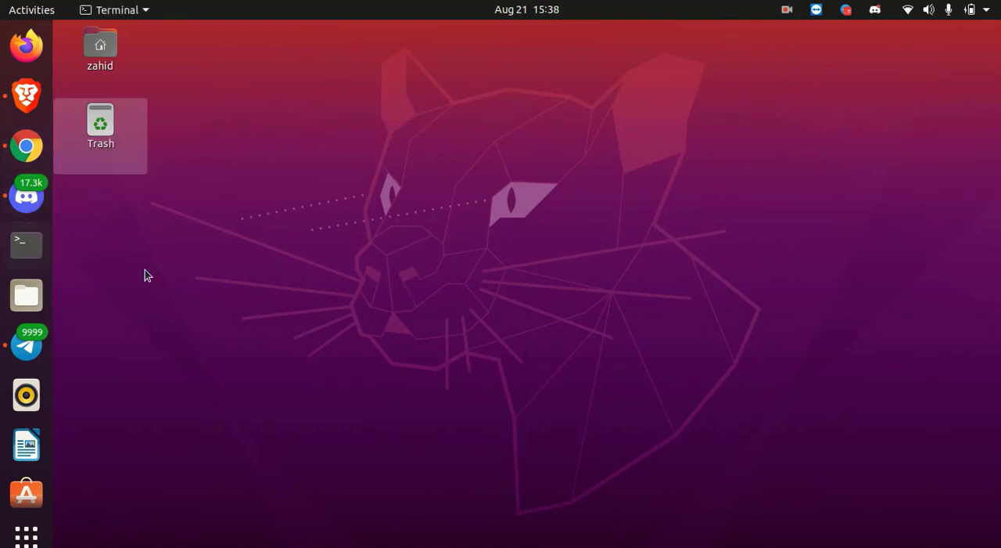
In a new Terminal, change into Downloads and list its files showing the VMware Player bundle
left_click(25, 244)
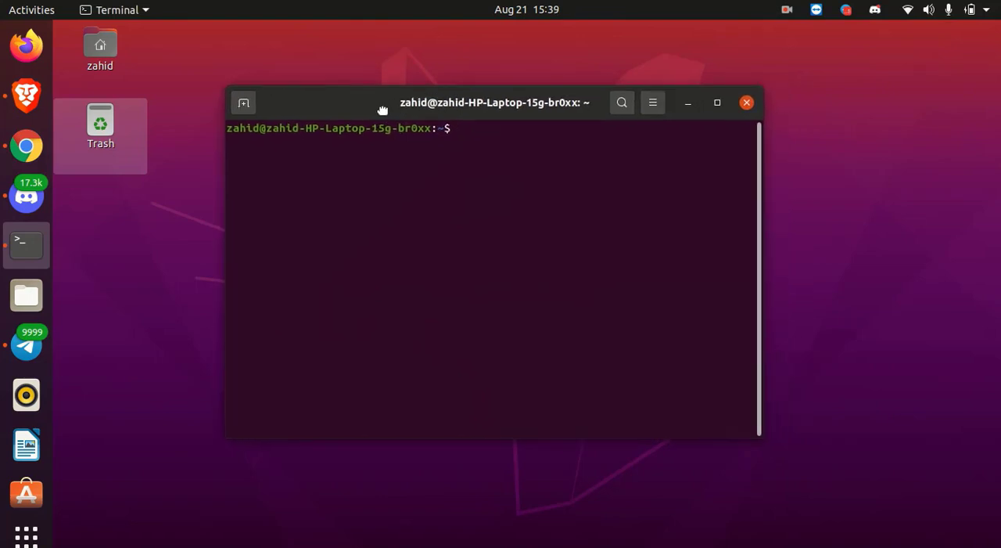
mouse_move(407, 244)
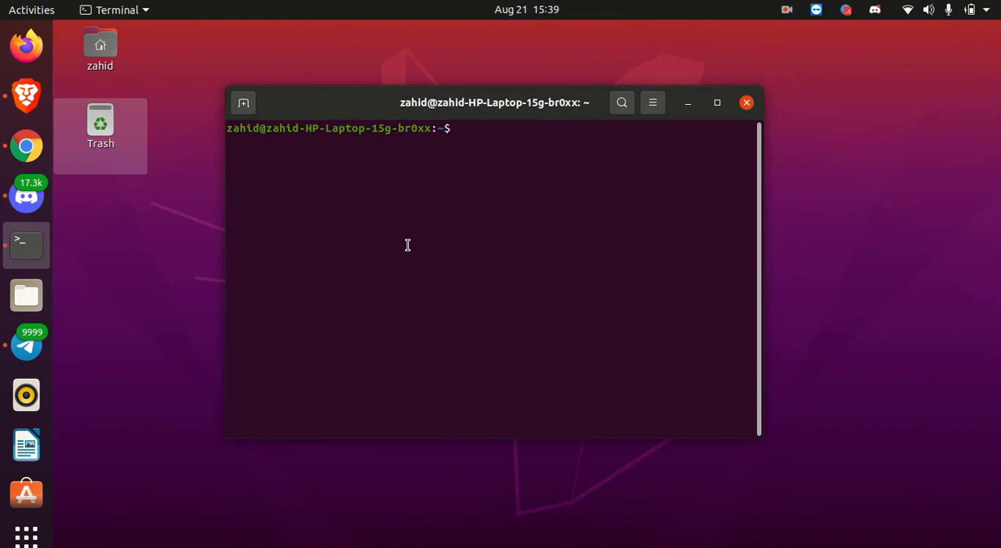
type("cd Downloads")
type("ls")
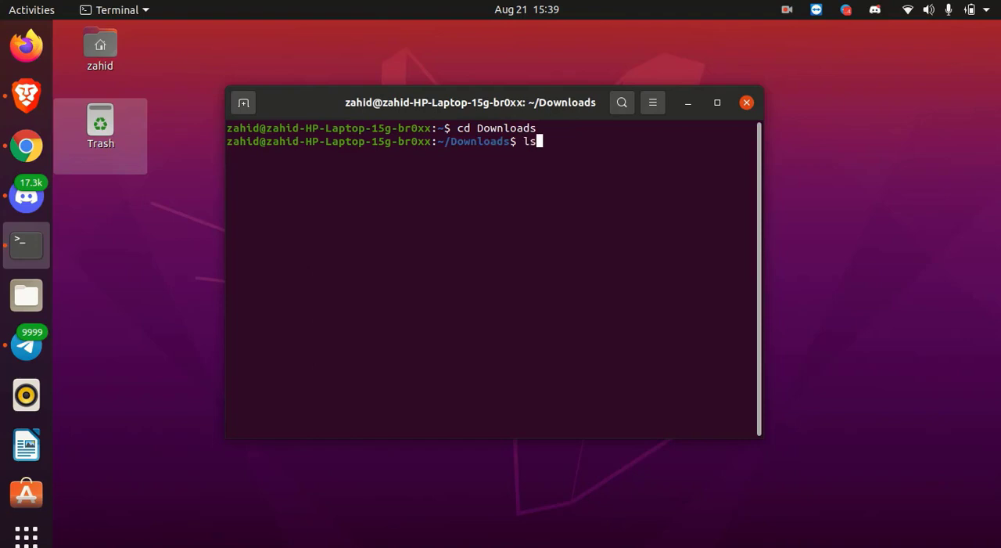
key("Return")
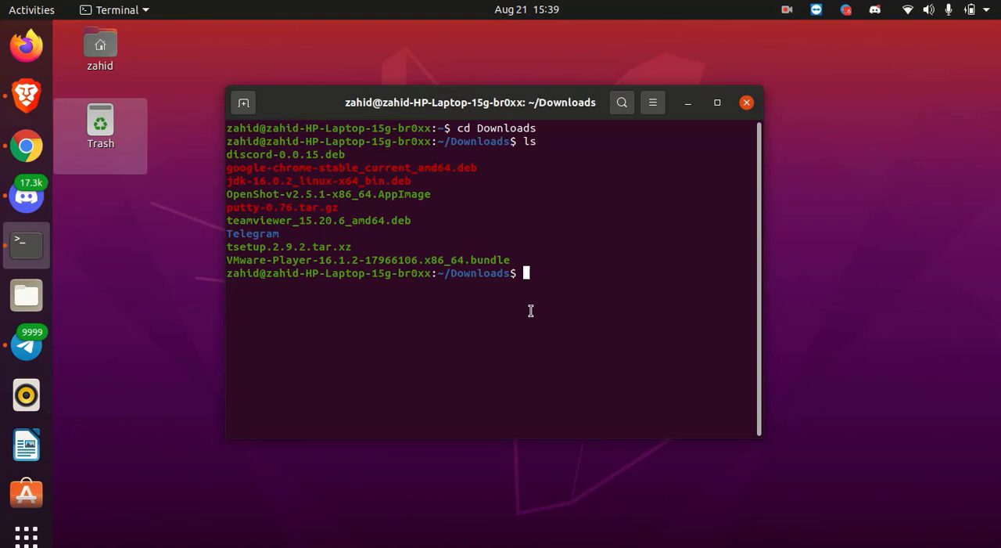
type("s")
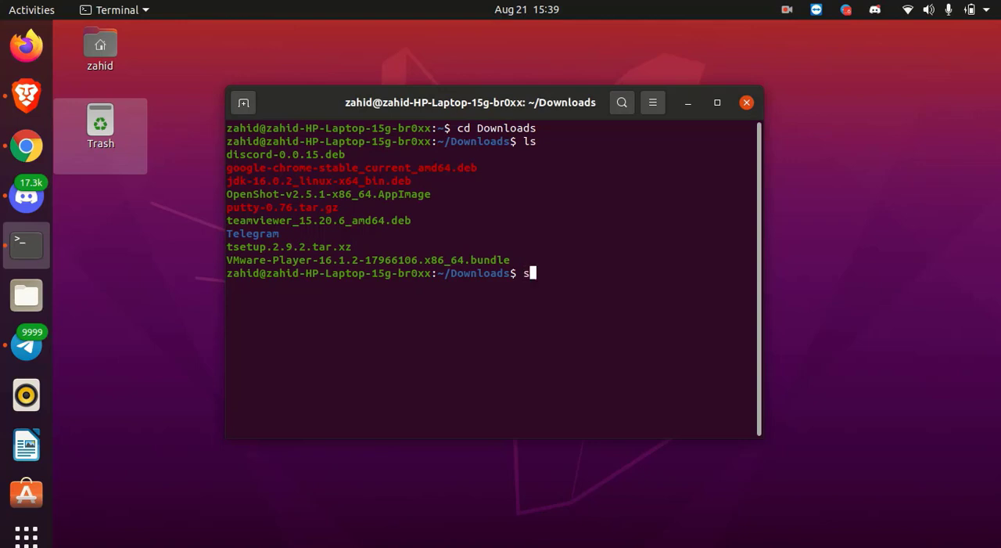
Run 'sudo sh' on the pasted bundle name with the admin password until installation succeeds, then close Terminal
type("udo")
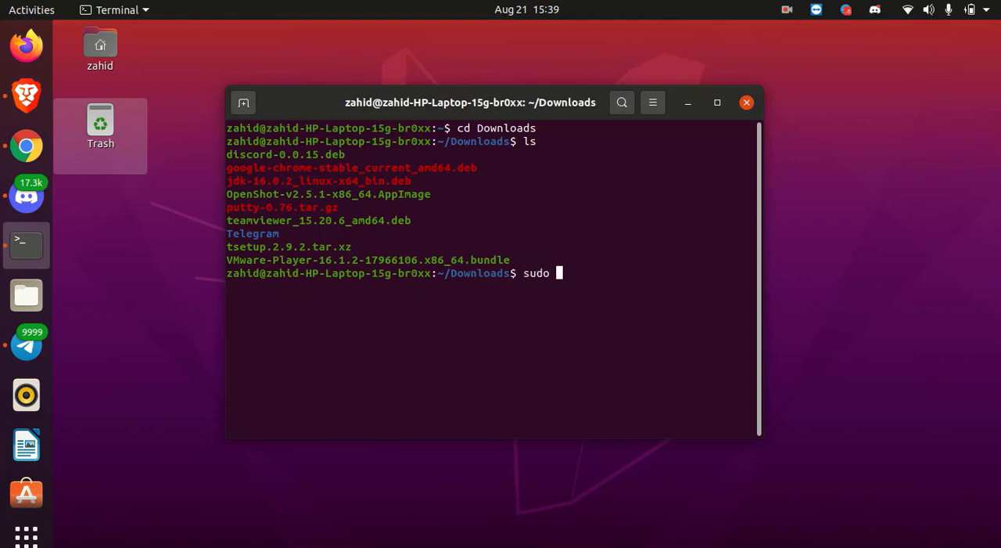
type("sh")
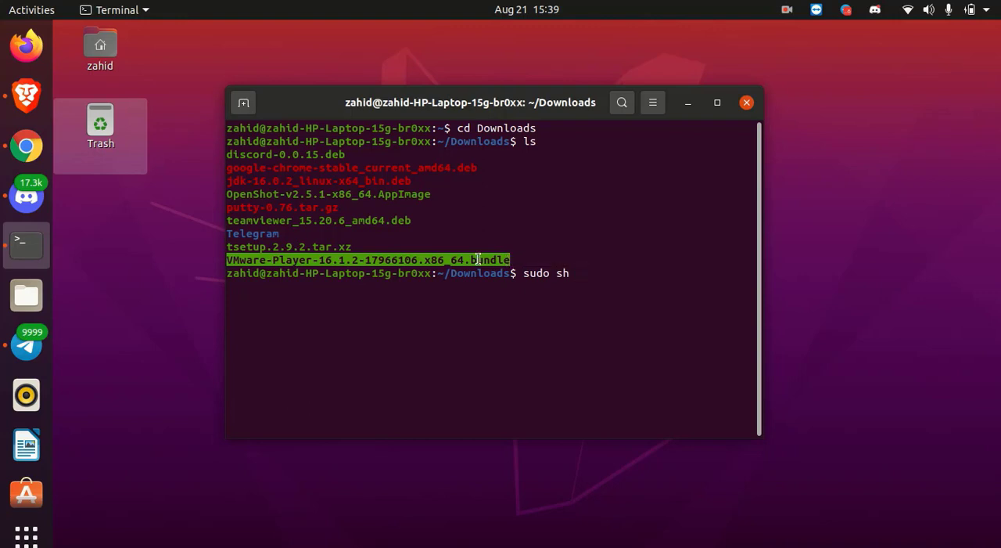
right_click(579, 273)
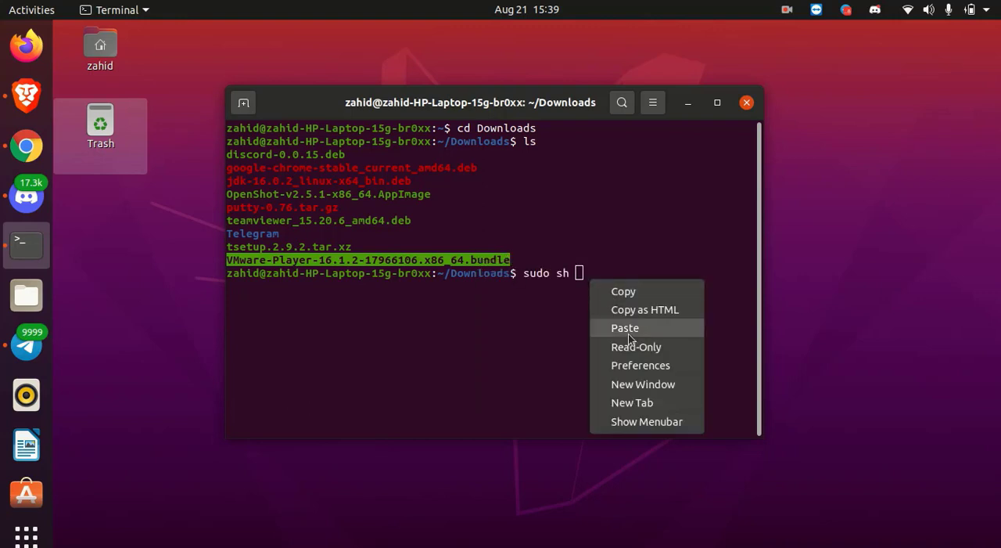
left_click(624, 327)
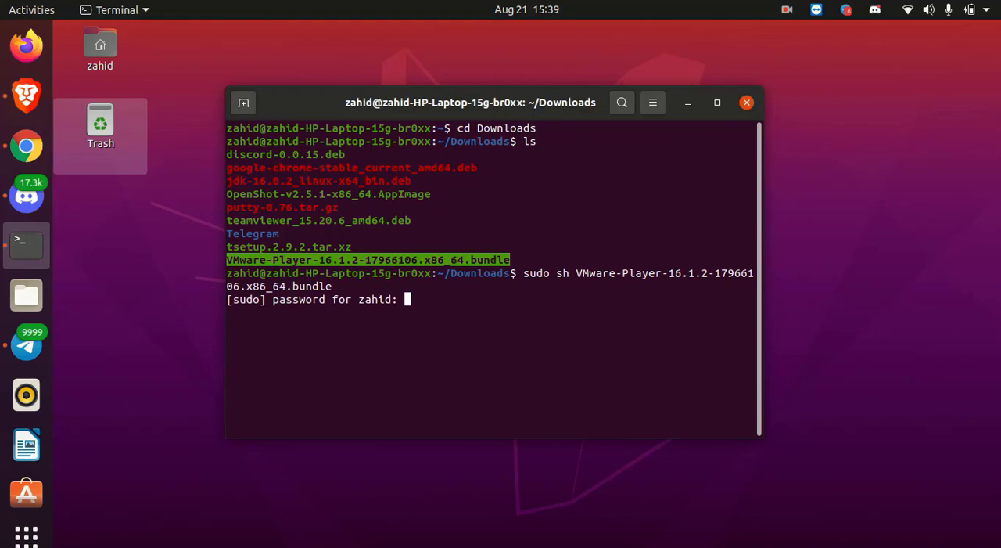
key("Return")
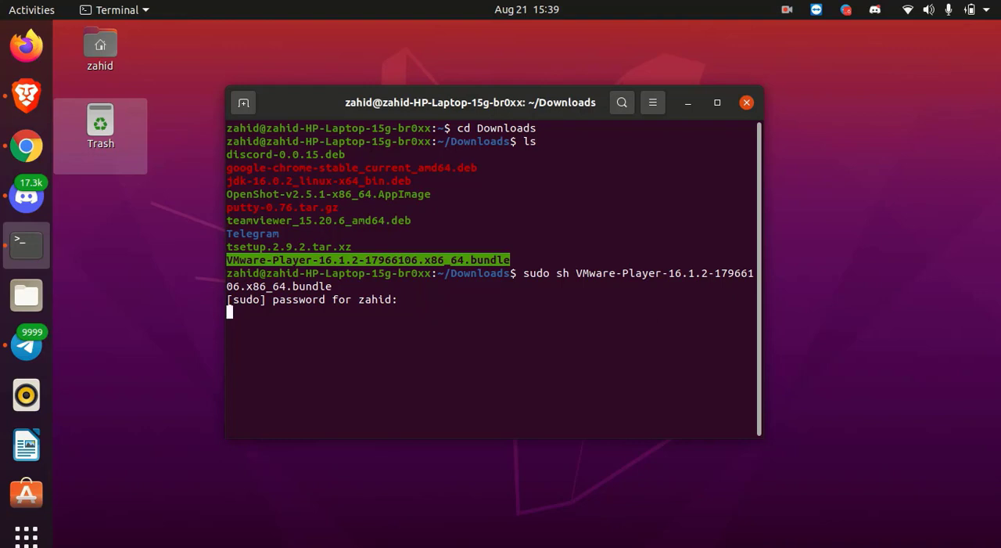
key("Return")
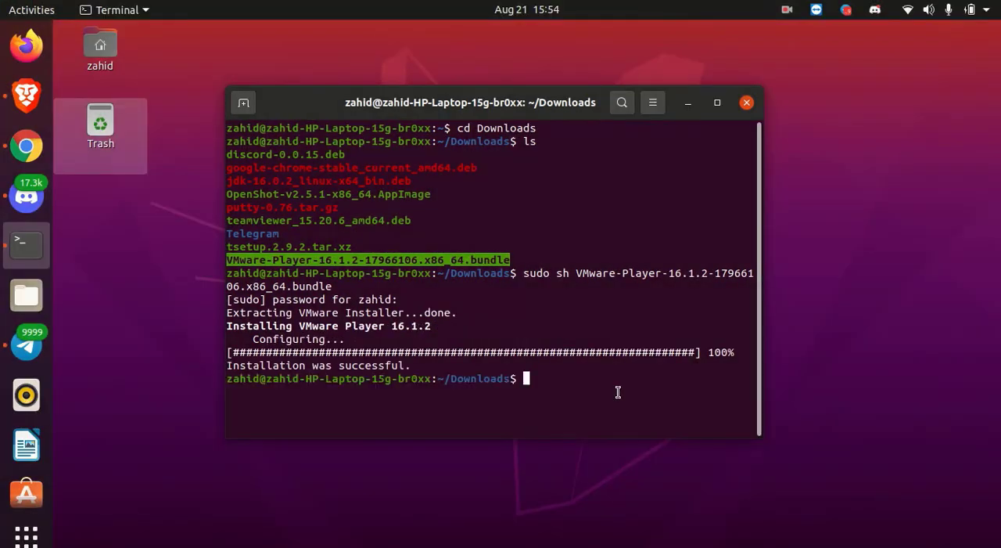
mouse_move(745, 168)
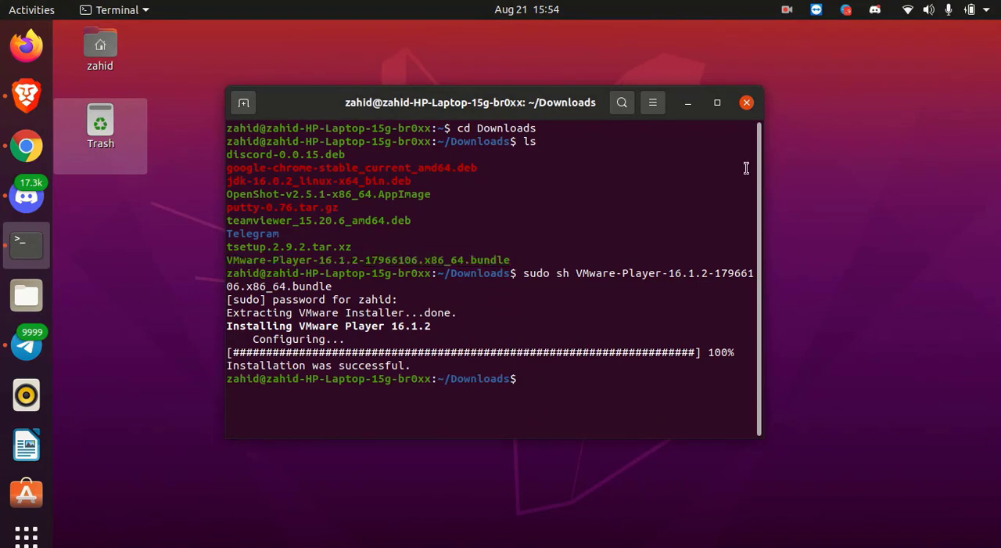
left_click(745, 103)
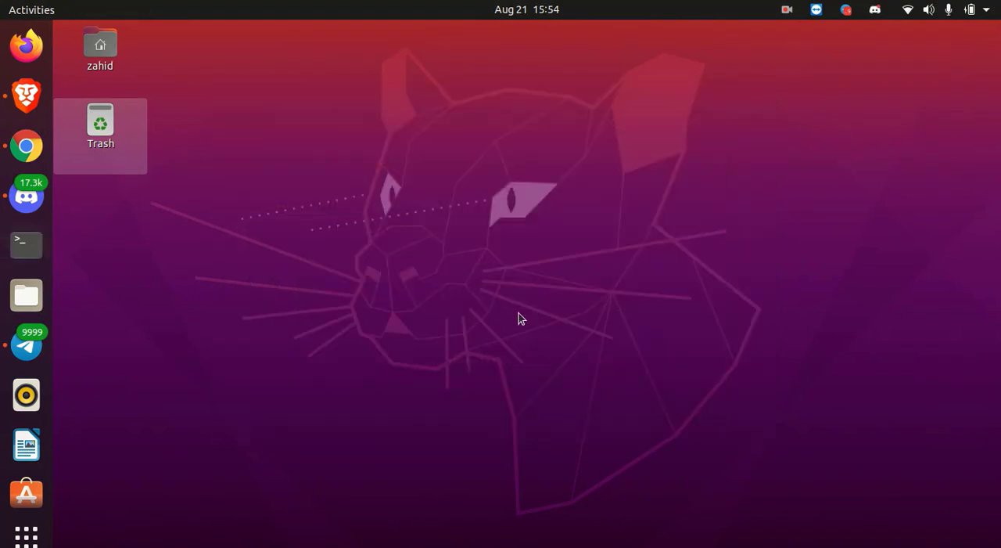
mouse_move(585, 337)
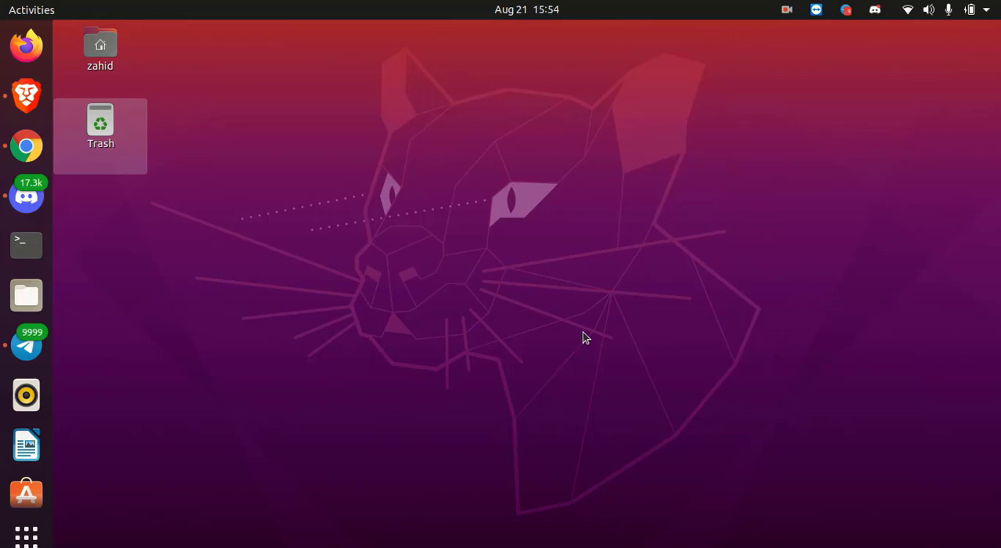
mouse_move(419, 397)
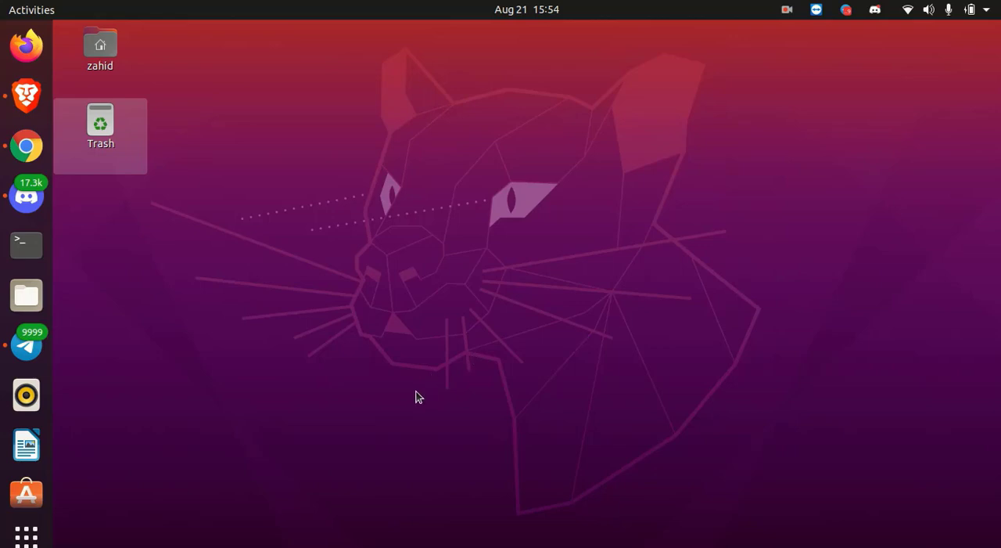
Search the installed applications for 'vm' and launch VMware Player
left_click(25, 535)
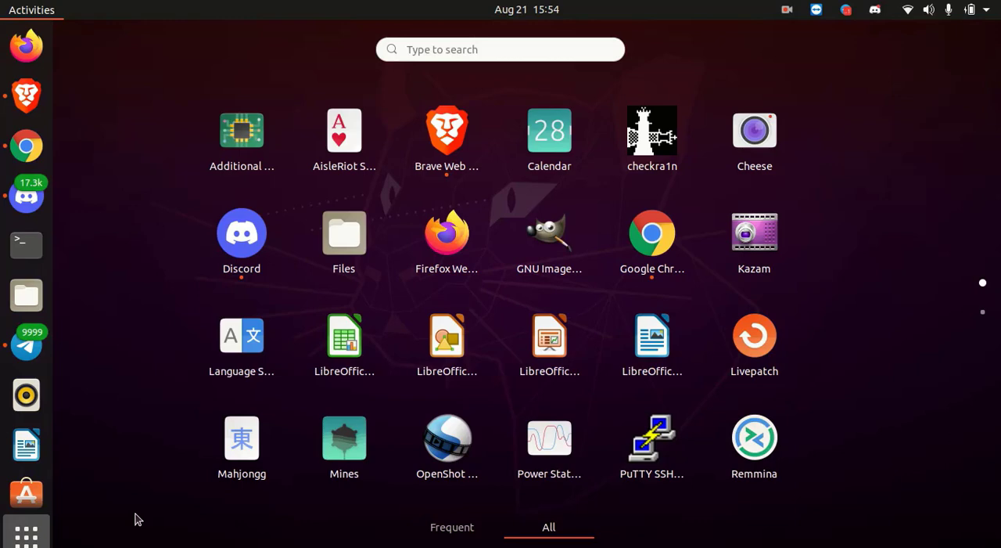
type("vm")
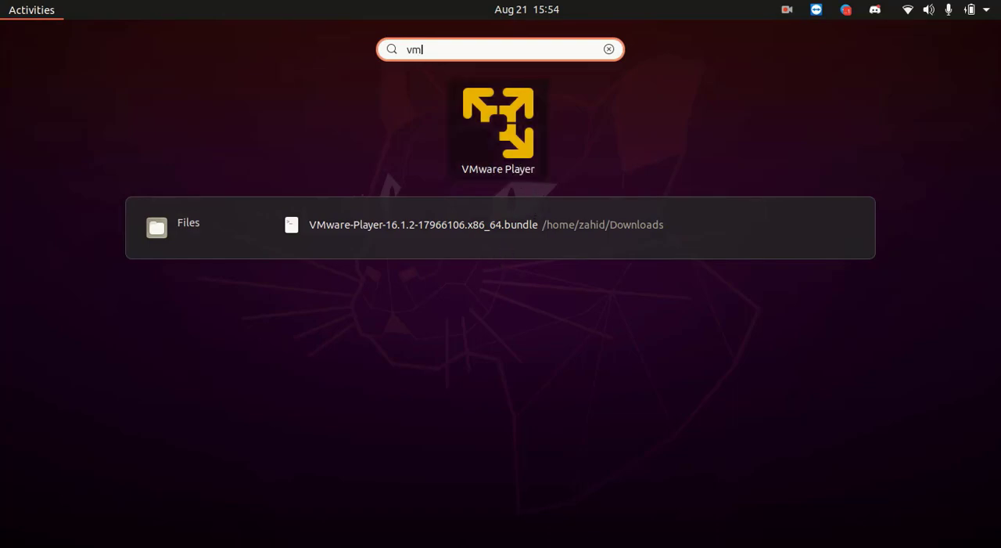
left_click(498, 126)
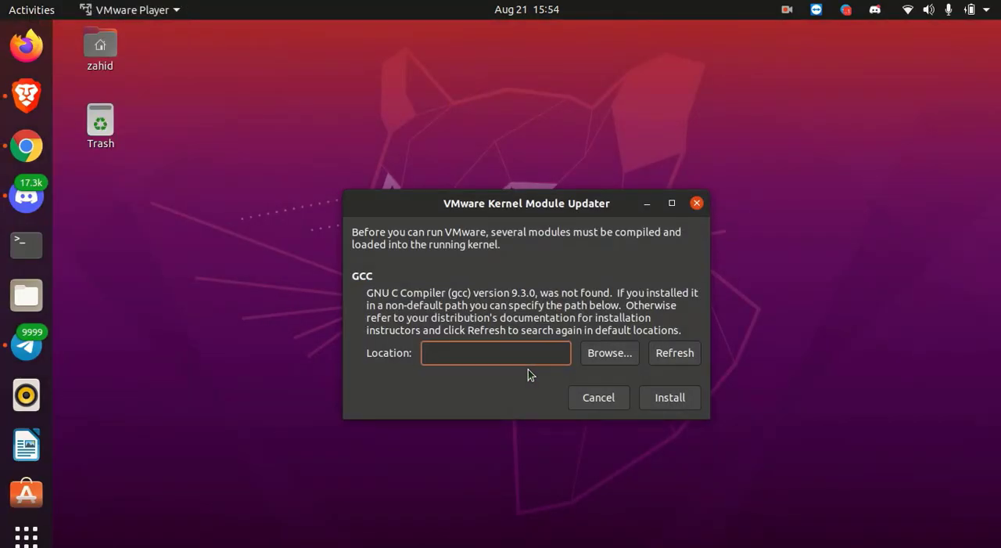
left_click(496, 352)
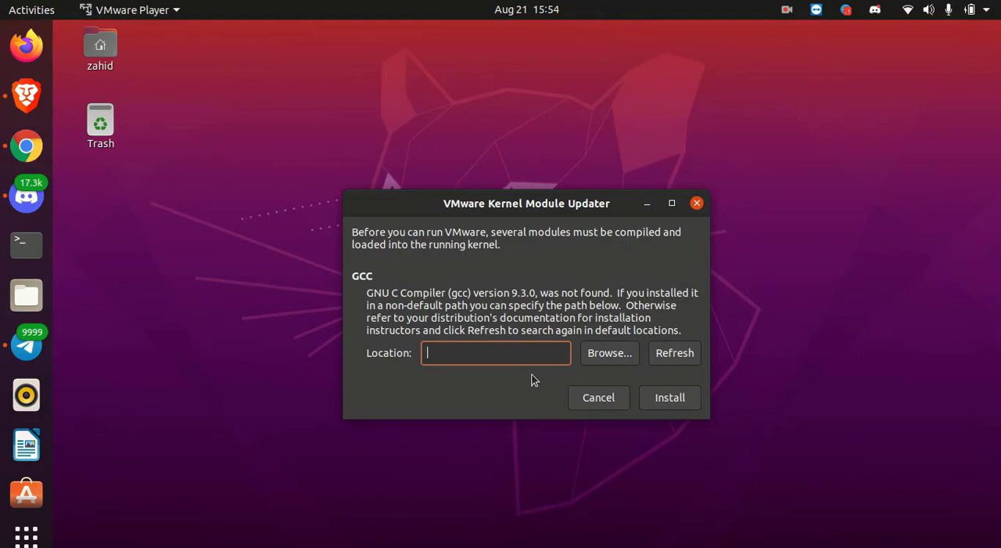
mouse_move(419, 253)
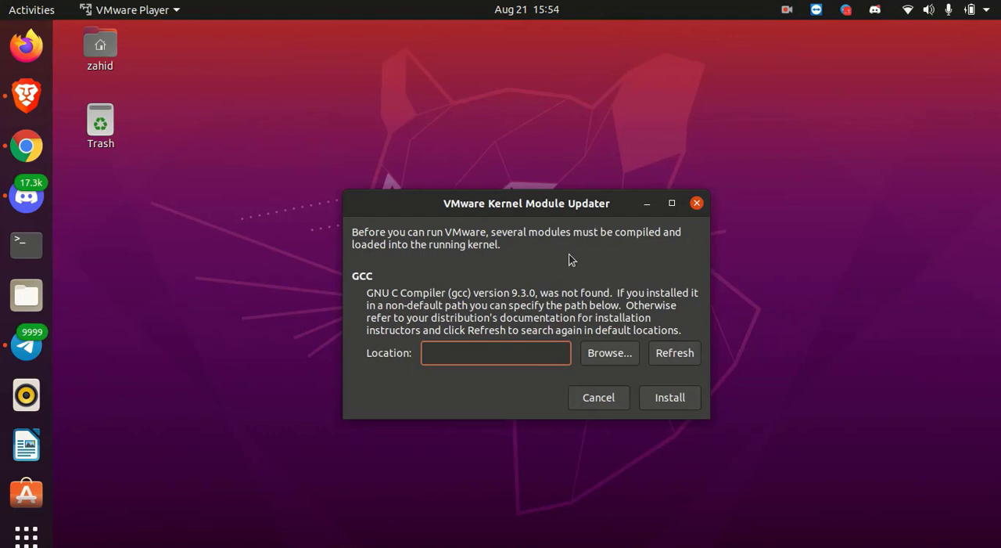
mouse_move(504, 278)
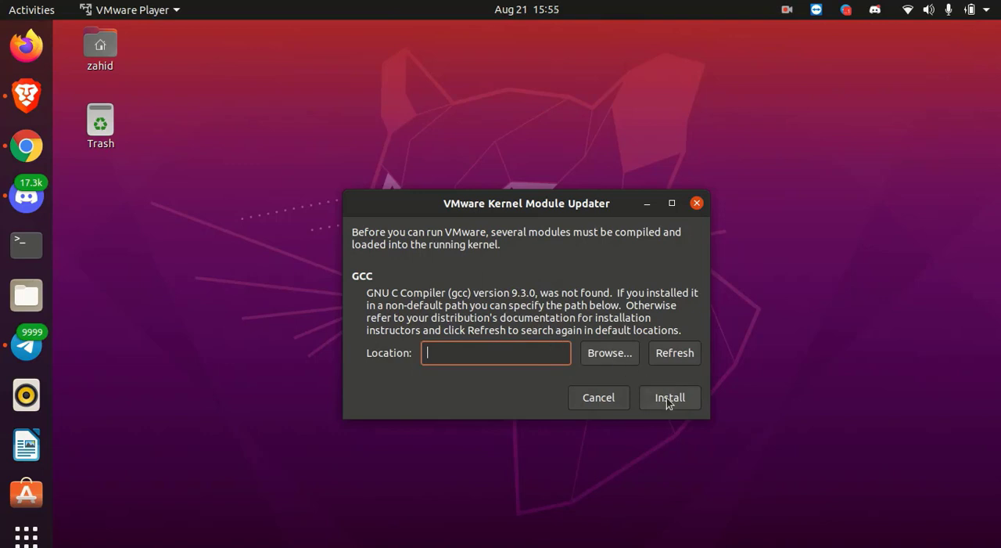
left_click(669, 397)
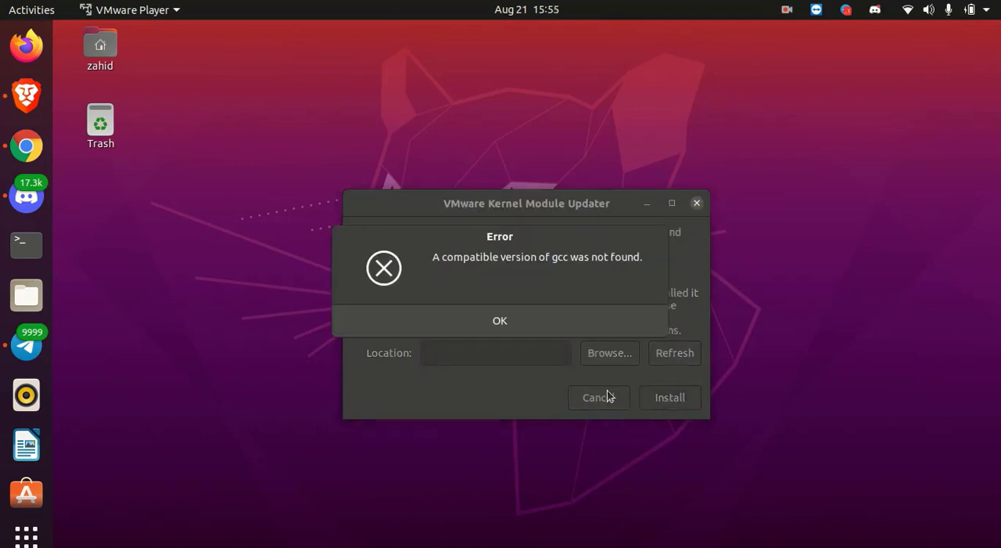
mouse_move(575, 331)
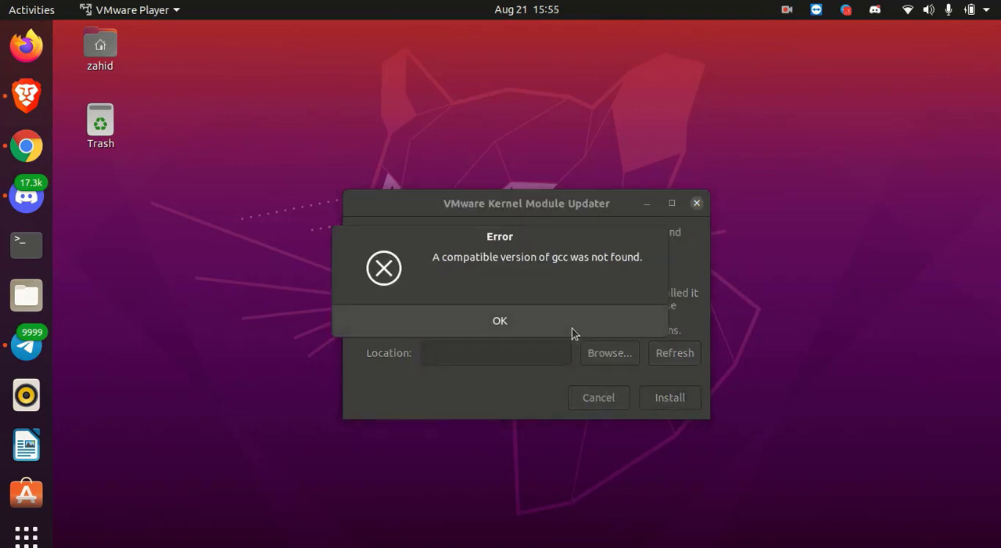
mouse_move(570, 329)
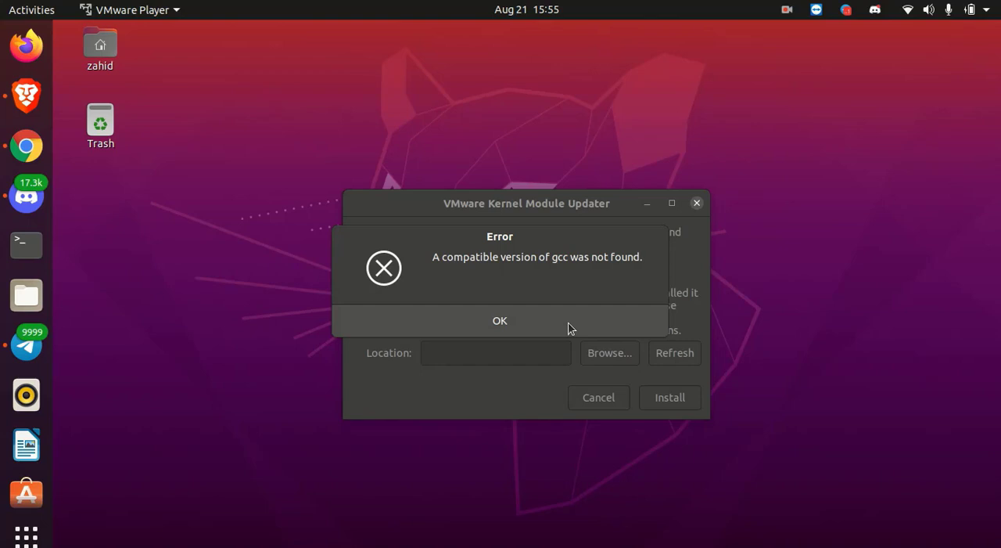
left_click(501, 319)
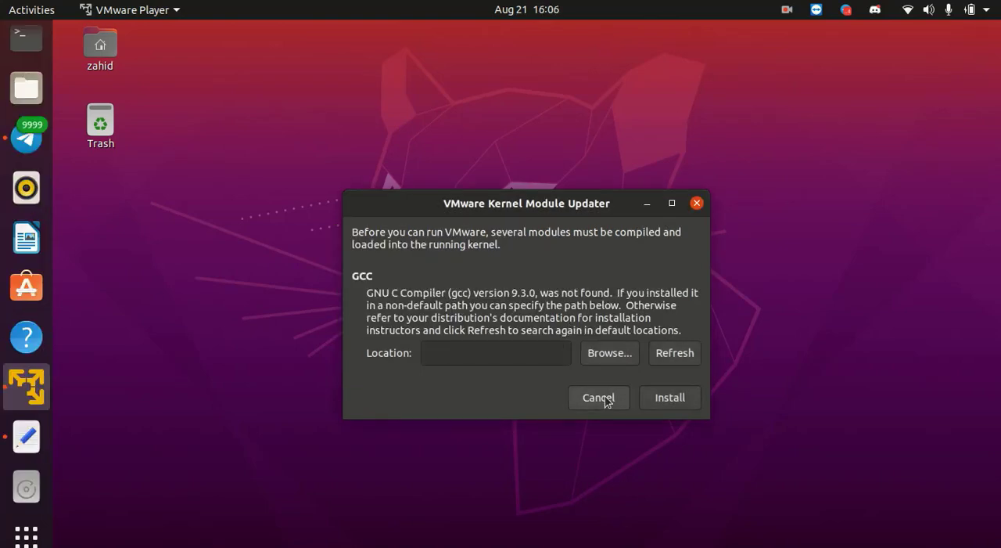
Cancel the VMware Kernel Module Updater and bring up a fresh Terminal window
left_click(597, 398)
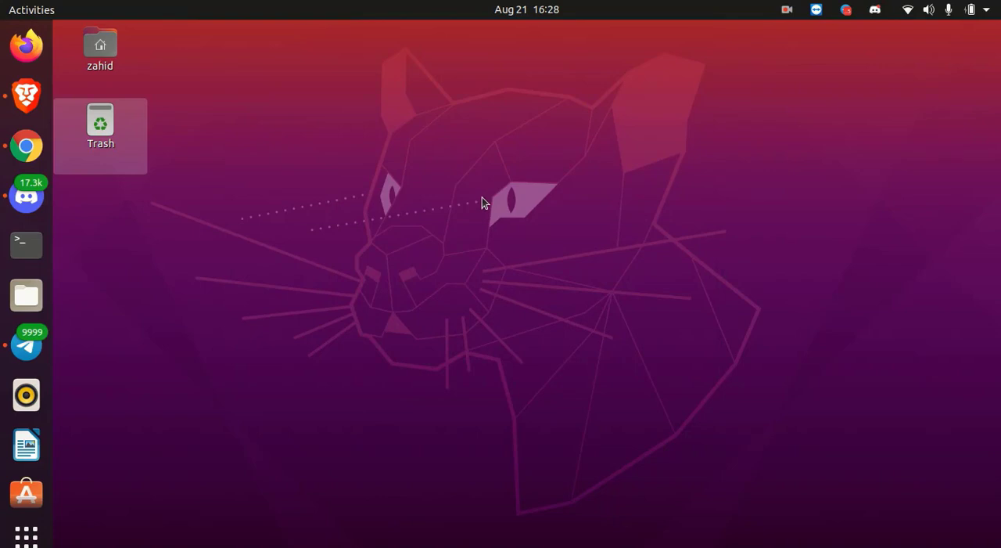
mouse_move(529, 401)
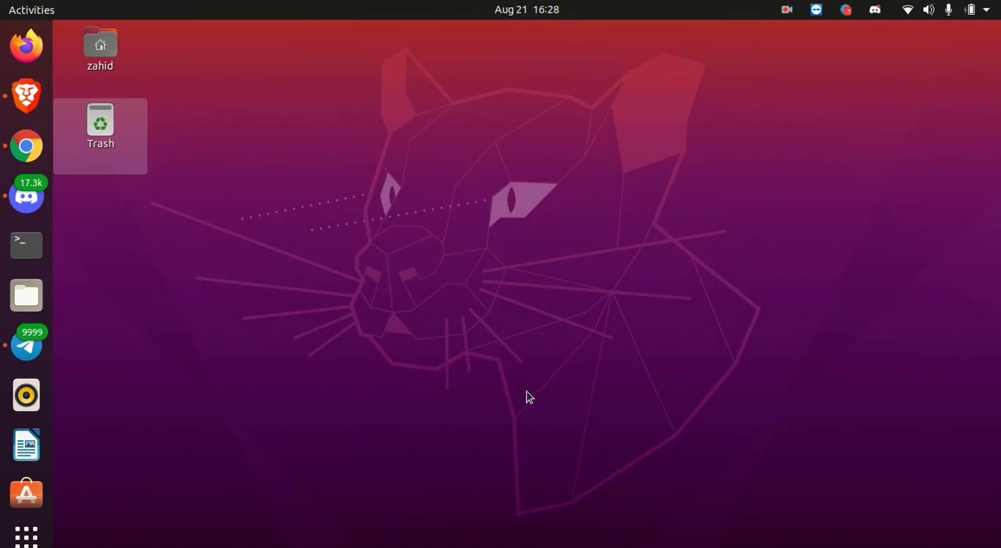
mouse_move(75, 373)
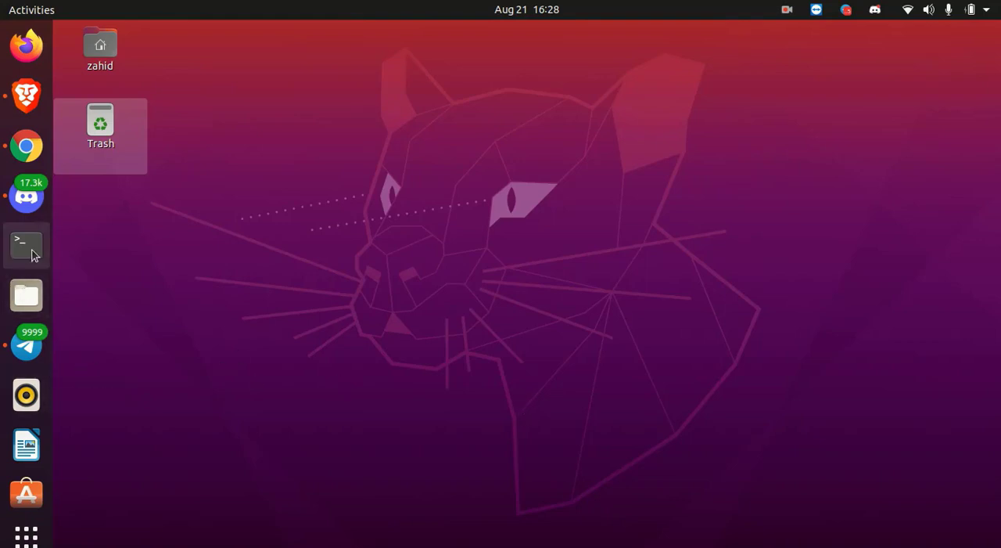
left_click(25, 245)
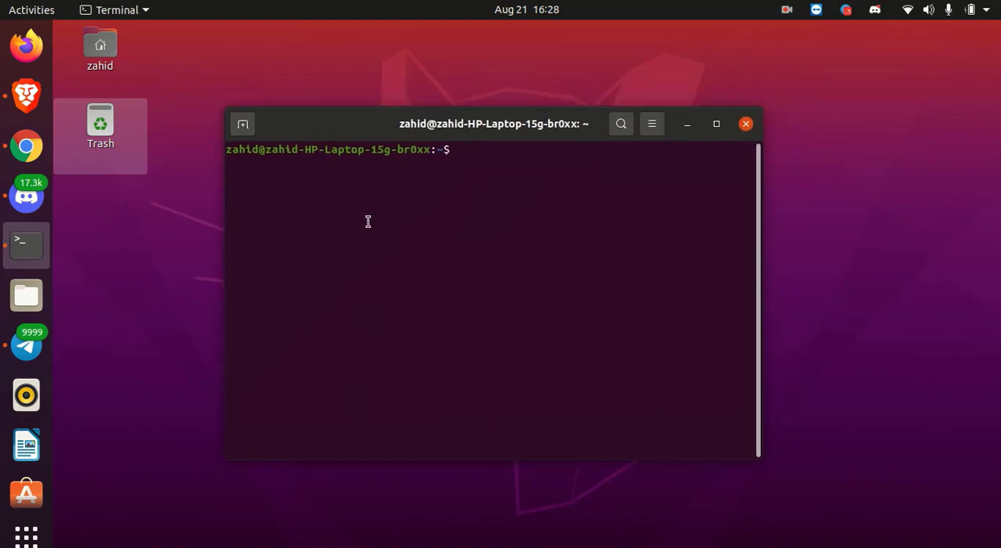
Run 'sudo apt install build-essential' with the admin password to install gcc 9.3.0 and compiler tools
type("sudo")
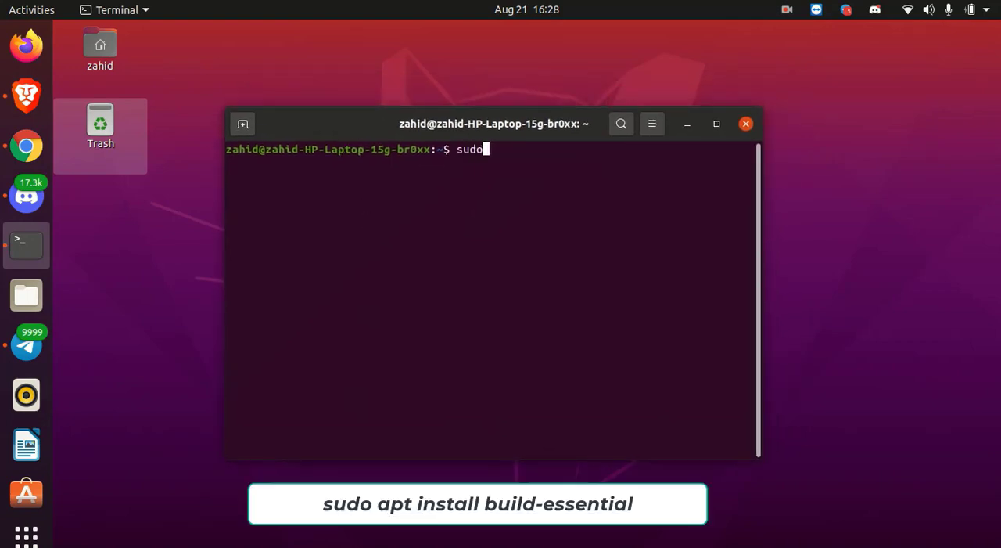
type("a")
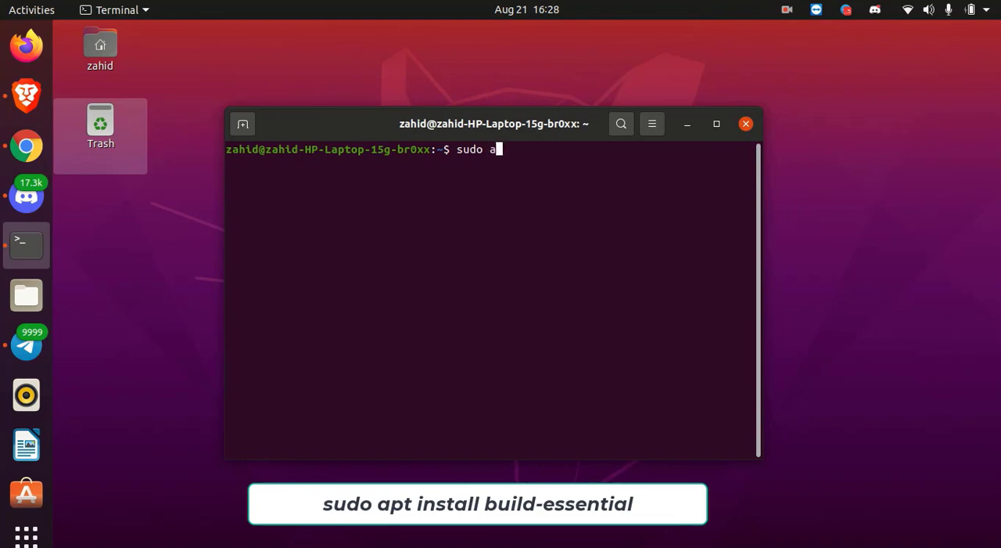
type("pt instal")
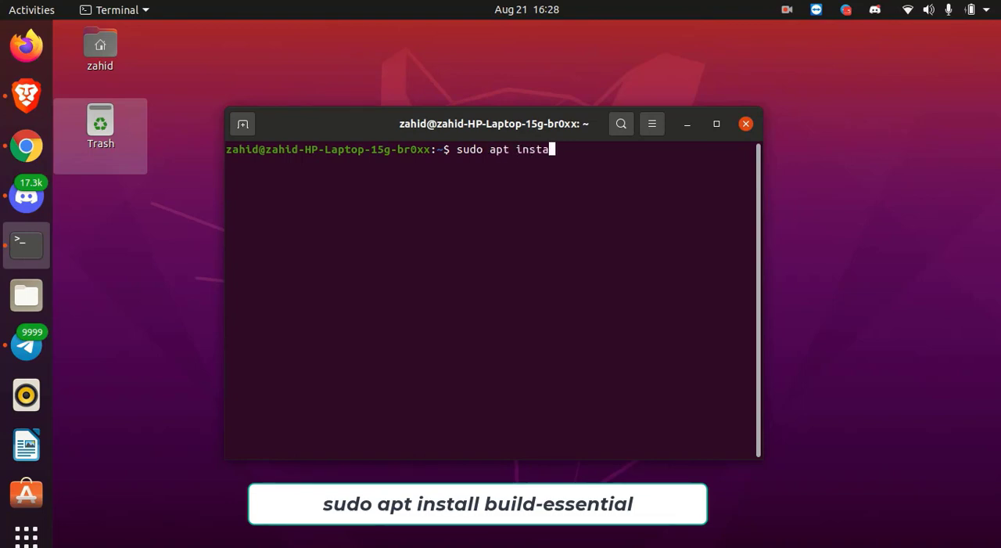
type("ll")
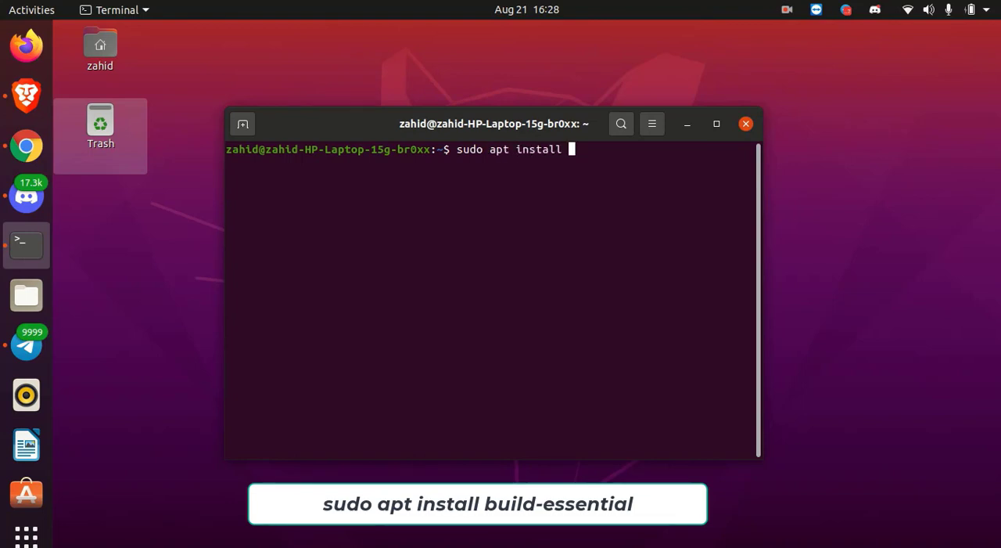
type("build")
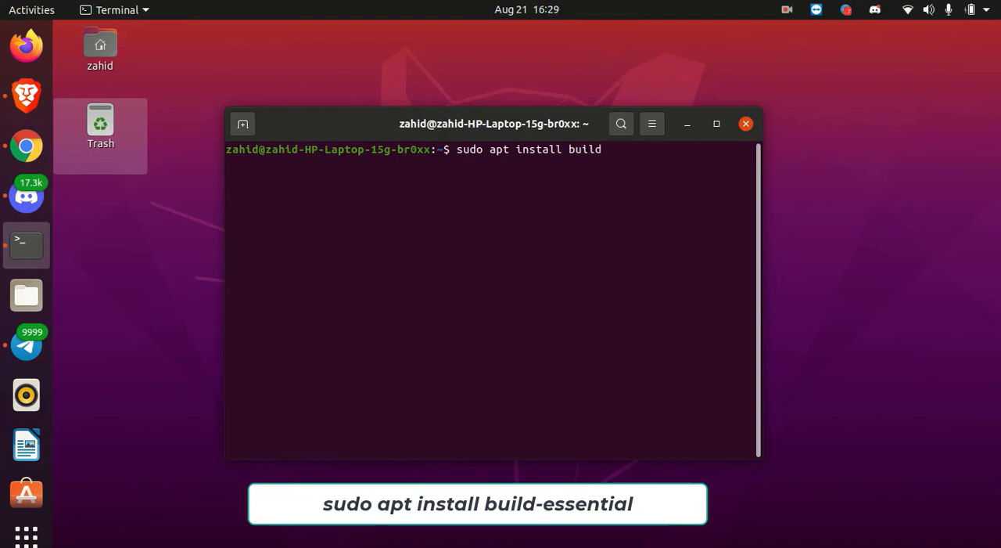
type("-esse")
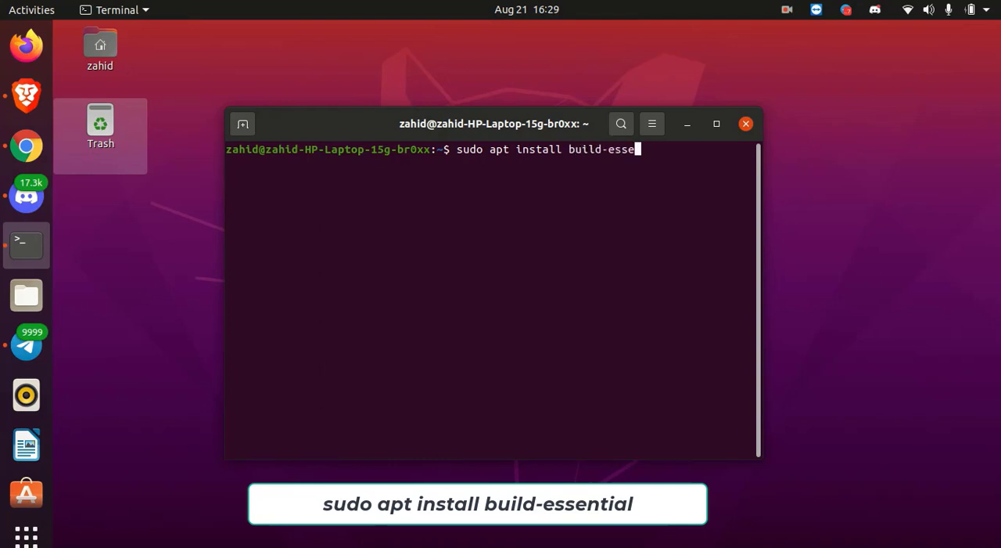
type("ntial")
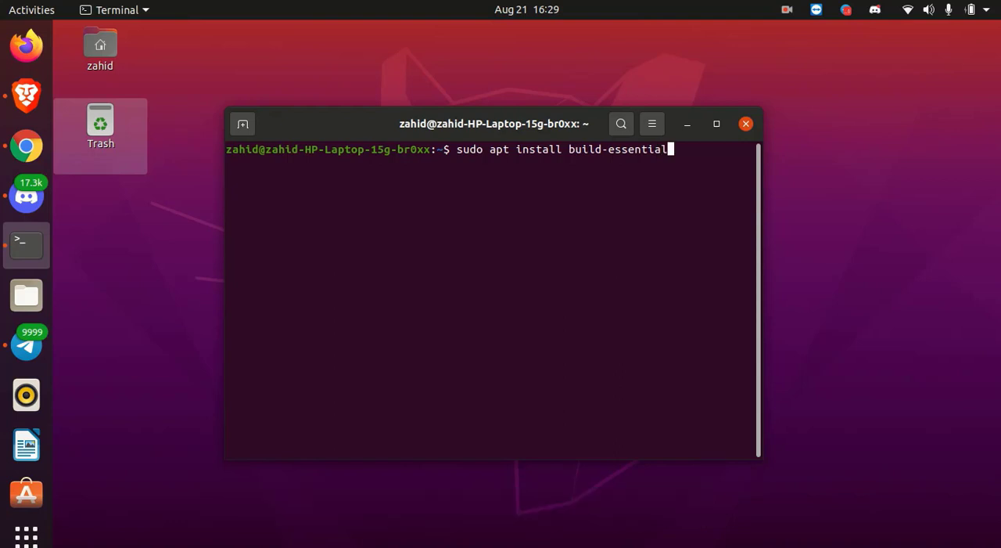
key("Return")
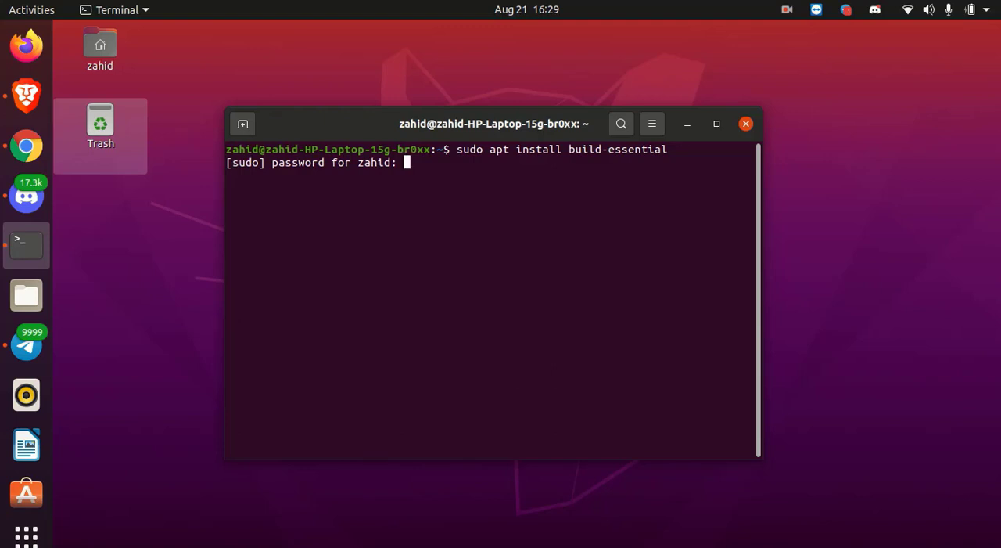
key("Return")
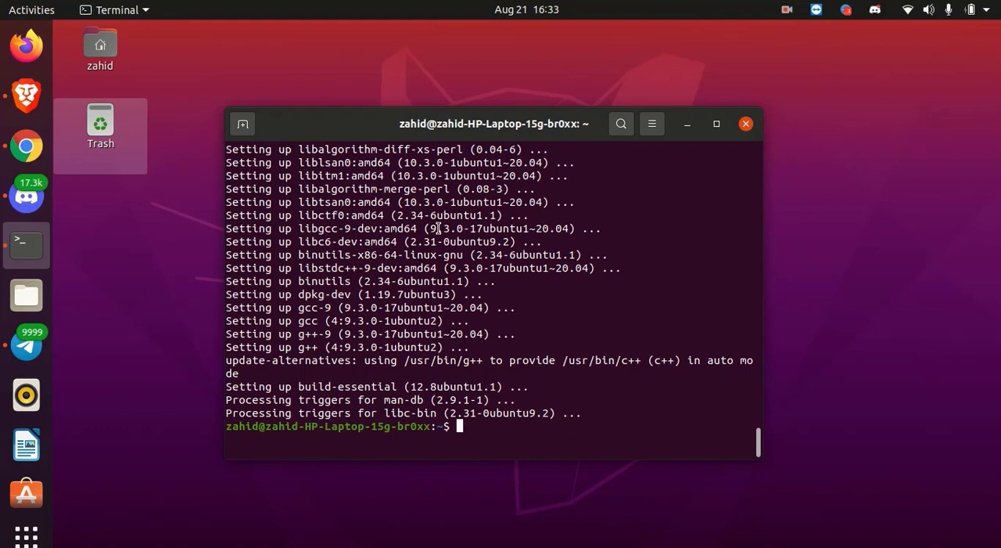
mouse_move(629, 169)
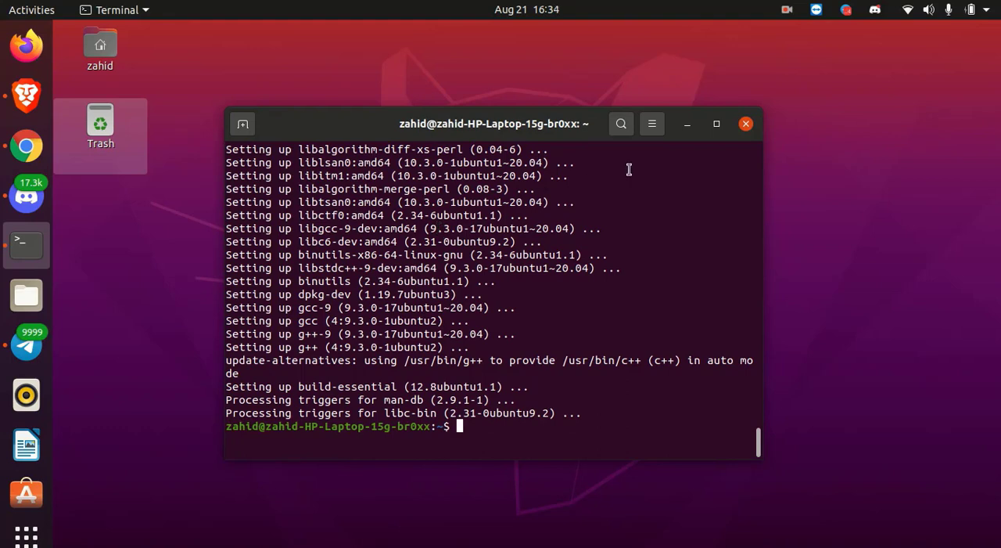
Search the applications list for 'vm' to relaunch VMware Player and its kernel module updater
left_click(745, 124)
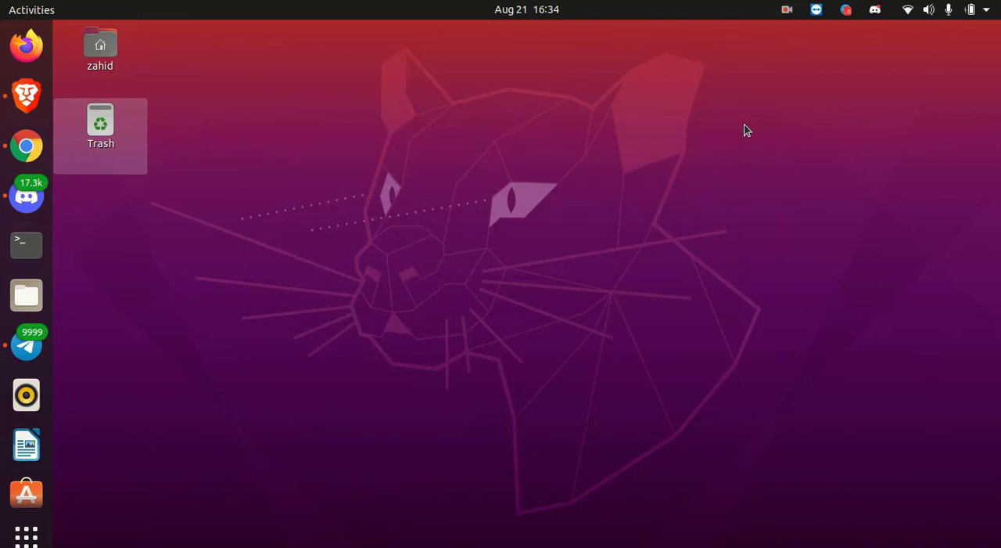
mouse_move(25, 536)
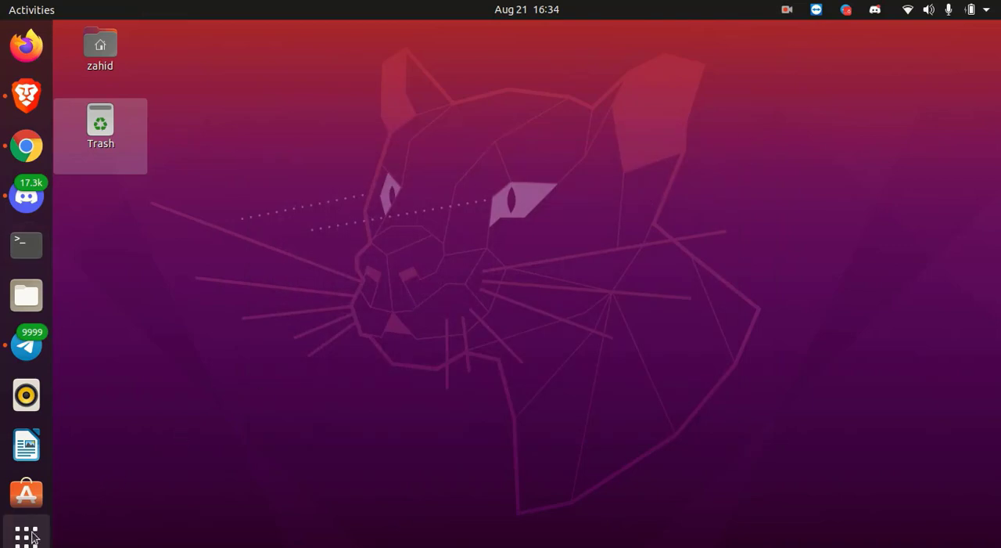
left_click(25, 532)
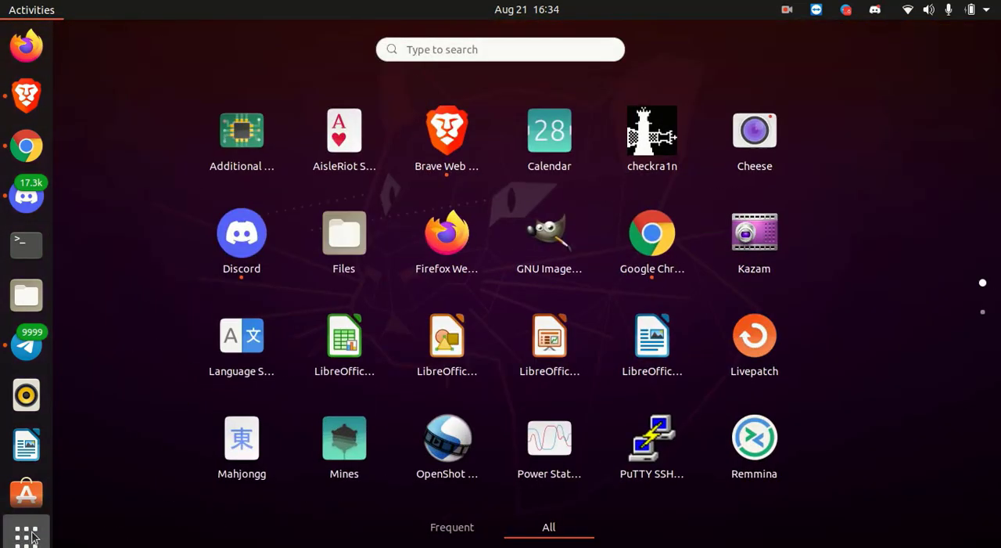
type("vm")
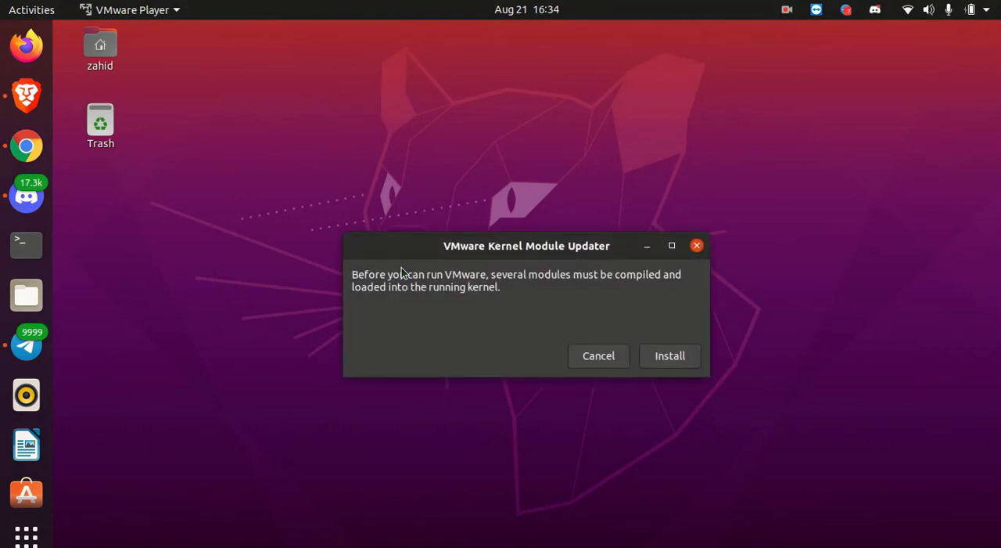
mouse_move(562, 286)
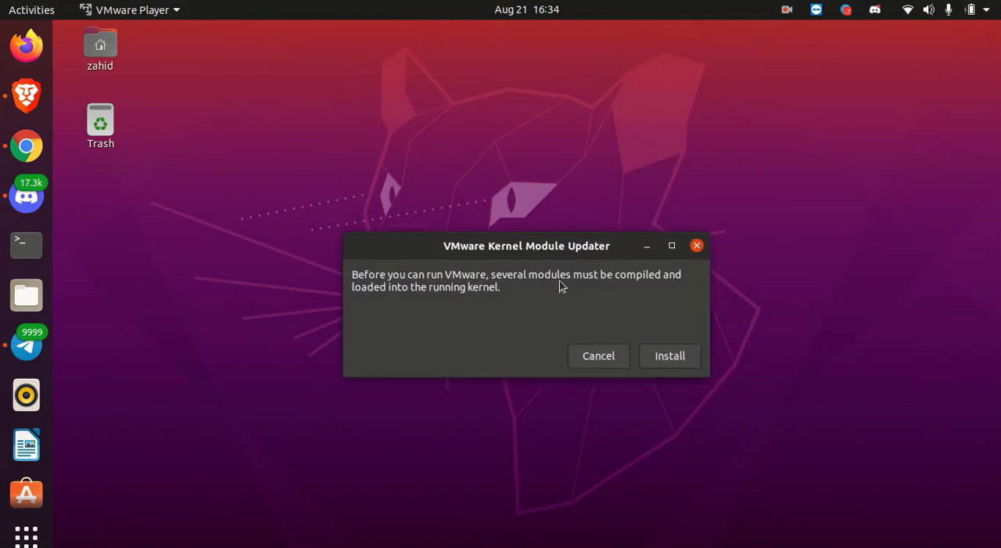
mouse_move(671, 356)
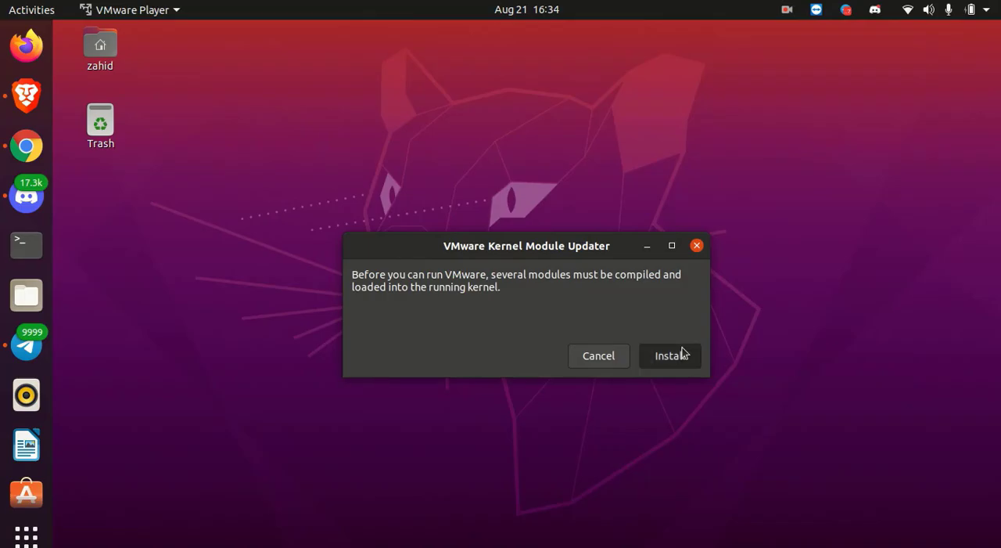
Install the kernel modules with admin authentication and dismiss the exit-code-1 failure message
left_click(670, 356)
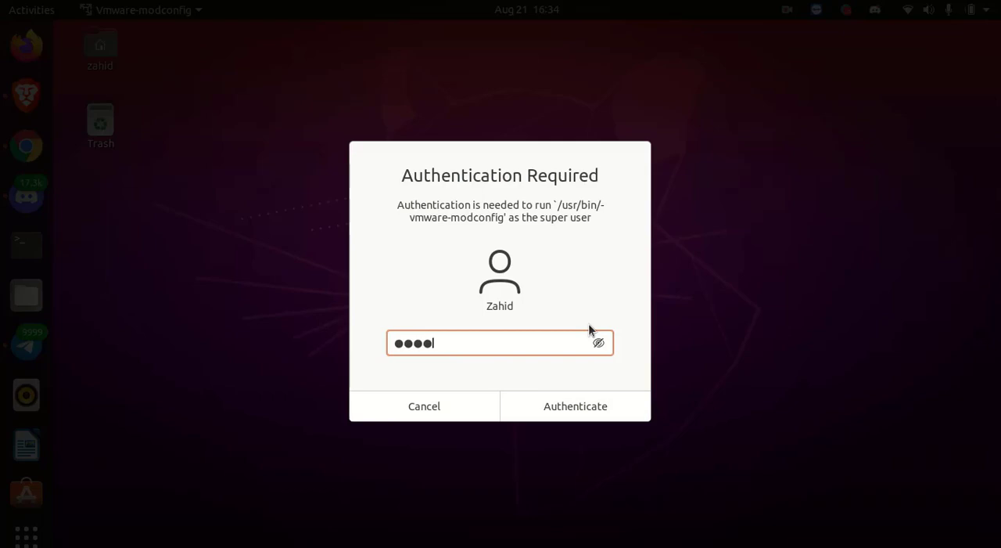
left_click(576, 405)
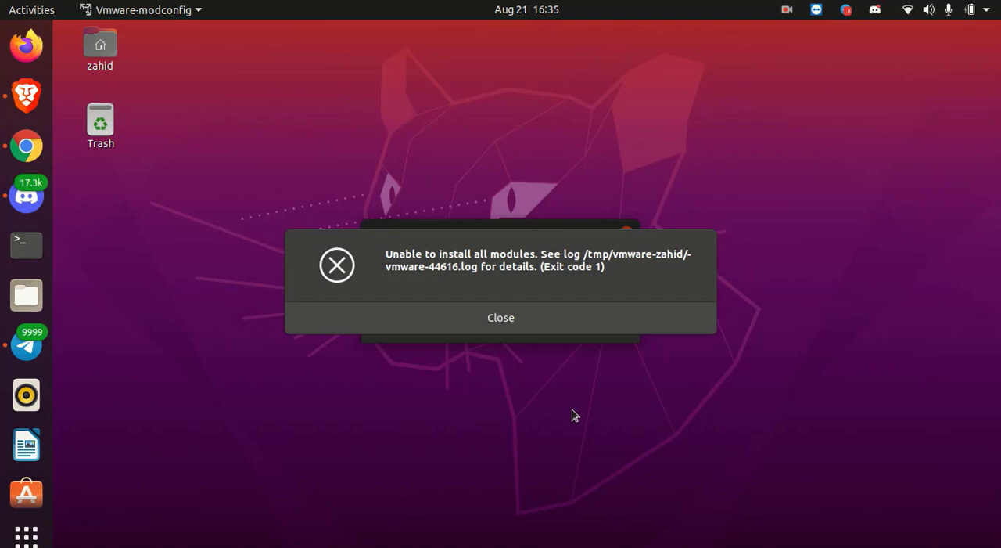
mouse_move(602, 320)
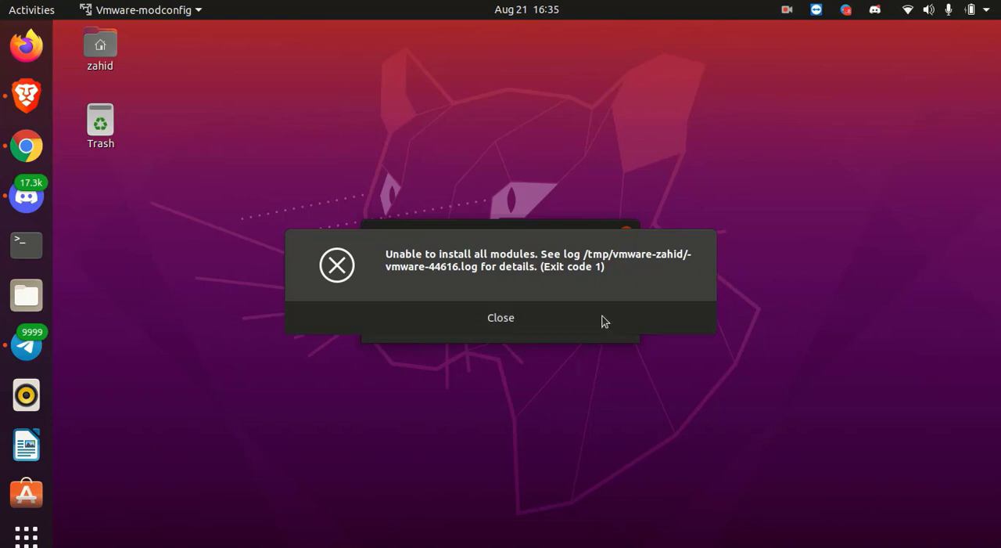
left_click(501, 317)
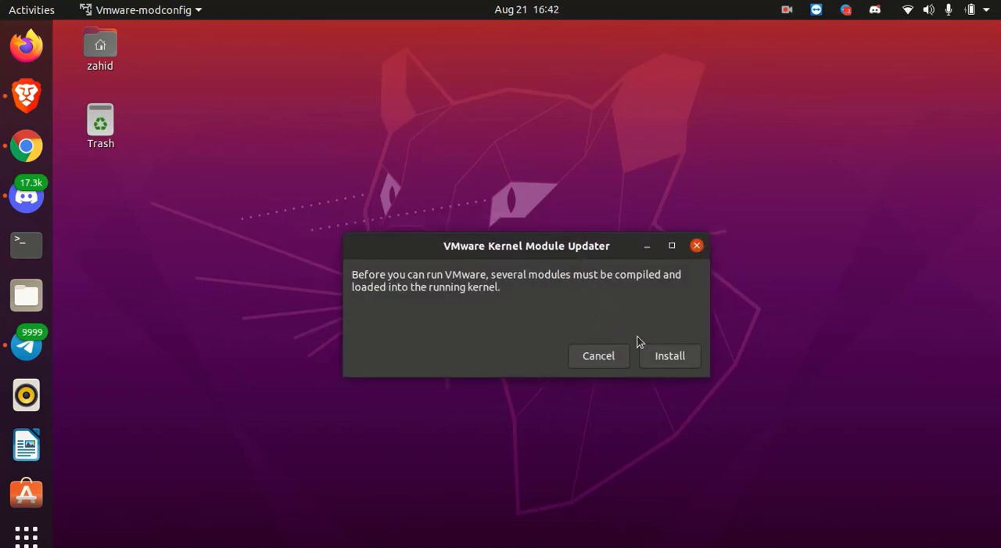
mouse_move(676, 279)
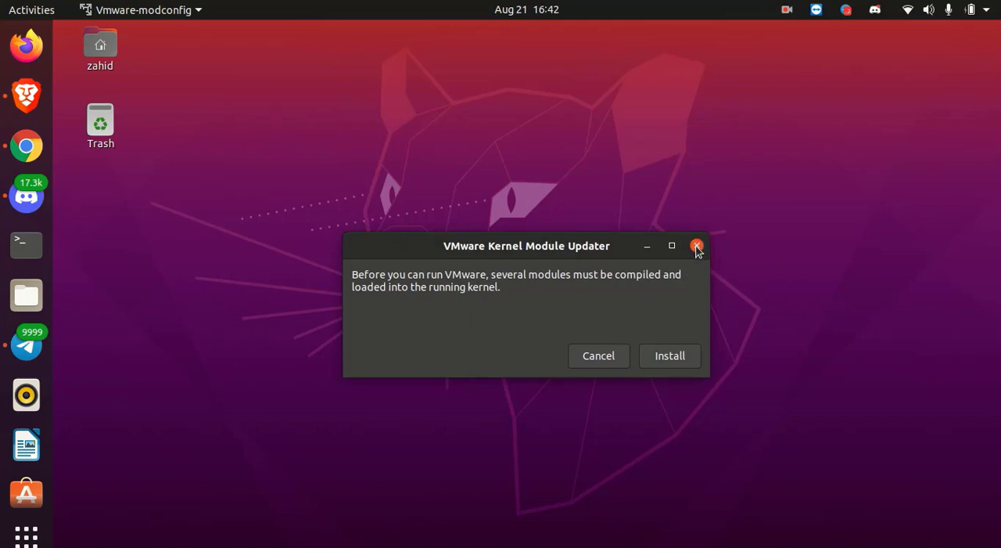
Close the Kernel Module Updater without installing and bring up a fresh Terminal window
left_click(696, 246)
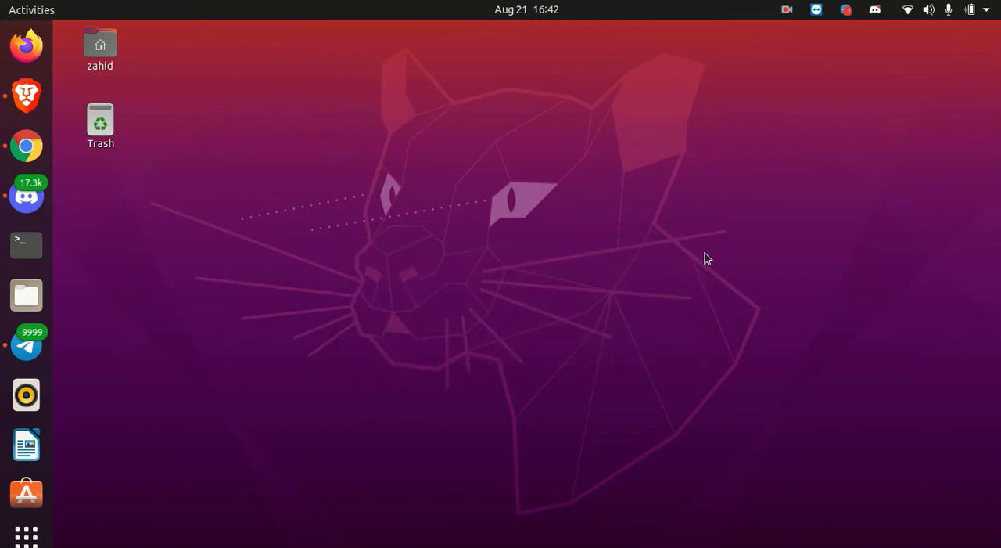
mouse_move(469, 383)
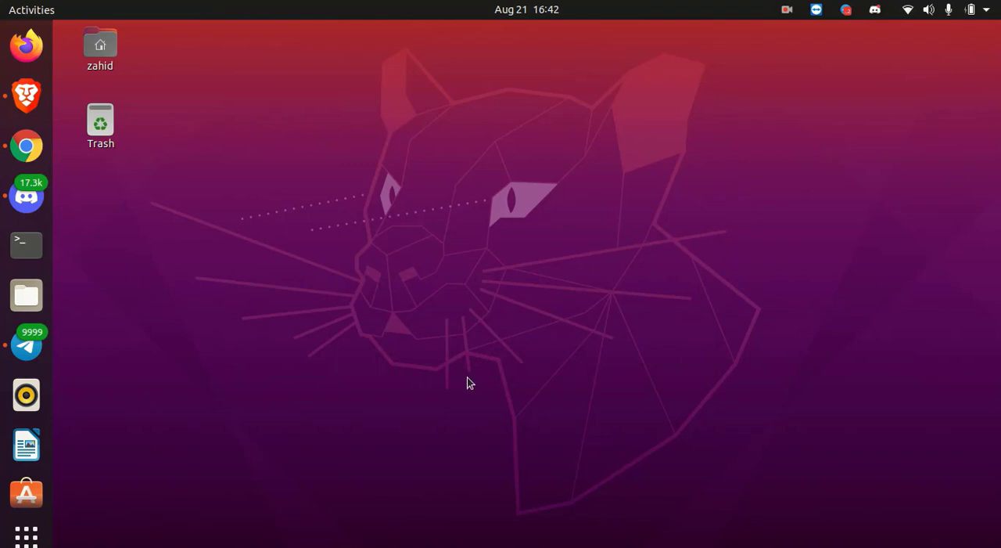
left_click(25, 244)
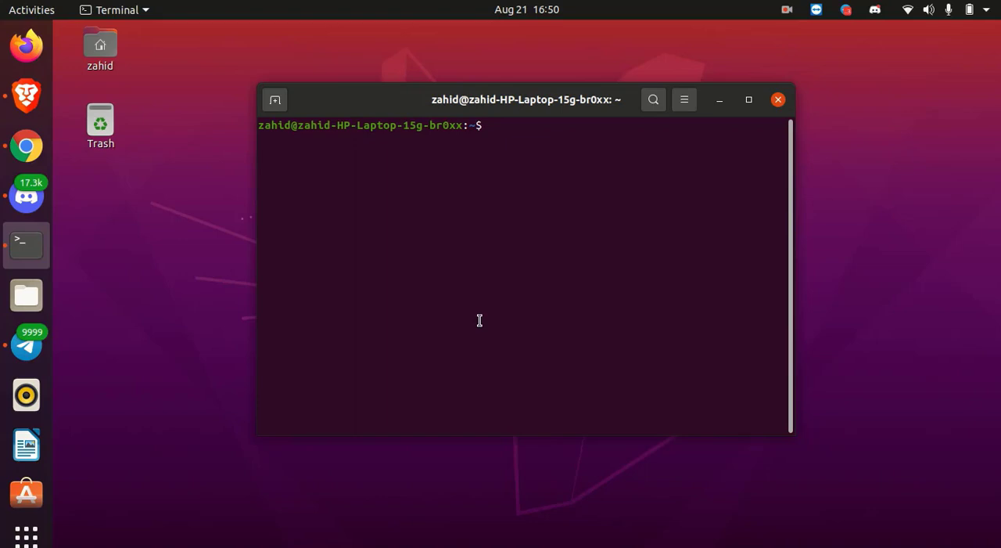
Run 'sudo apt update && apt upgrad' with the admin password, then close the terminal
type("sudo a")
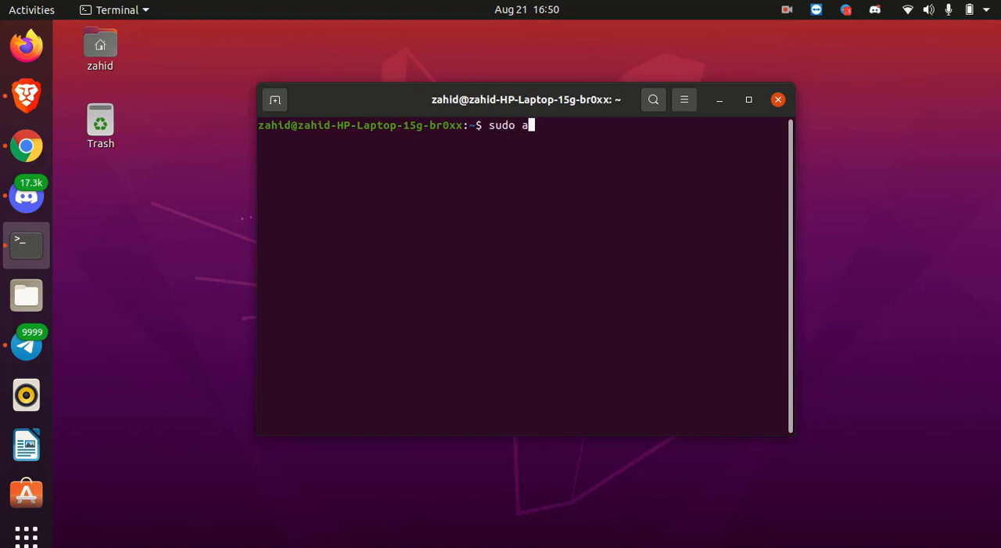
type("pt")
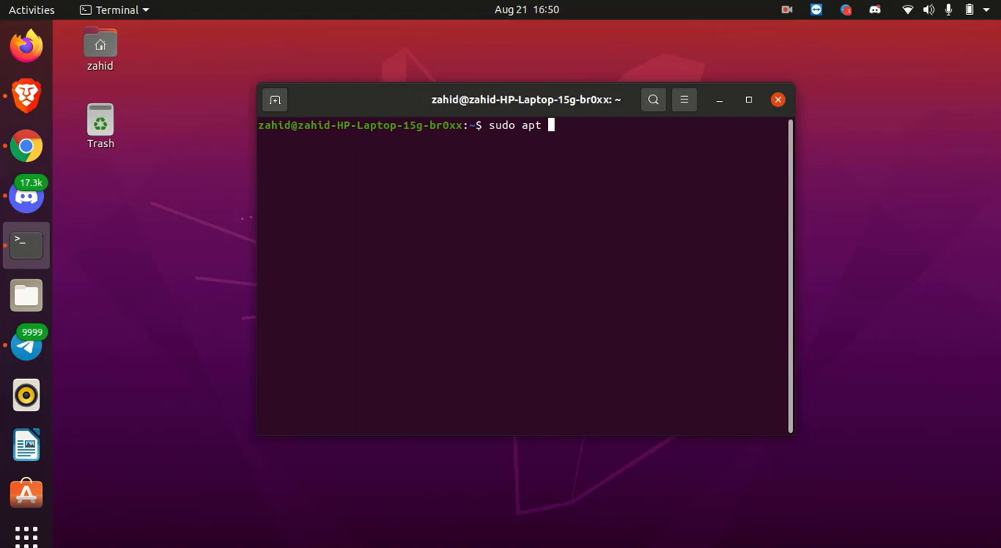
type("update")
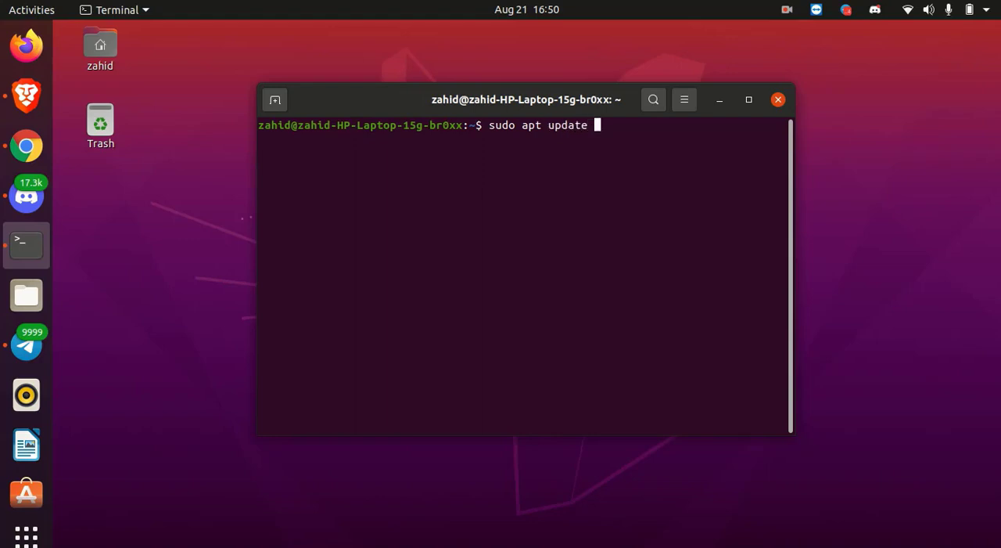
type("&& a")
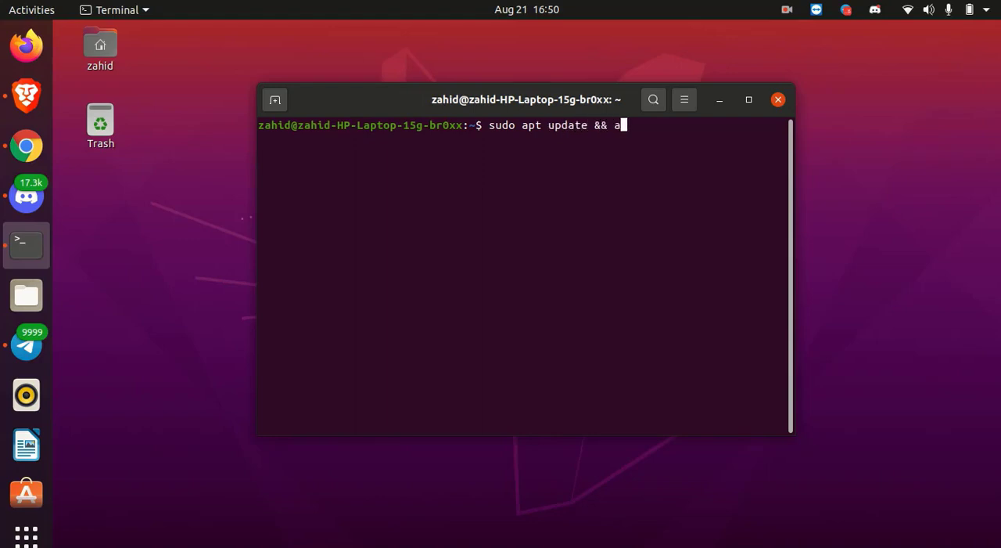
type("pt")
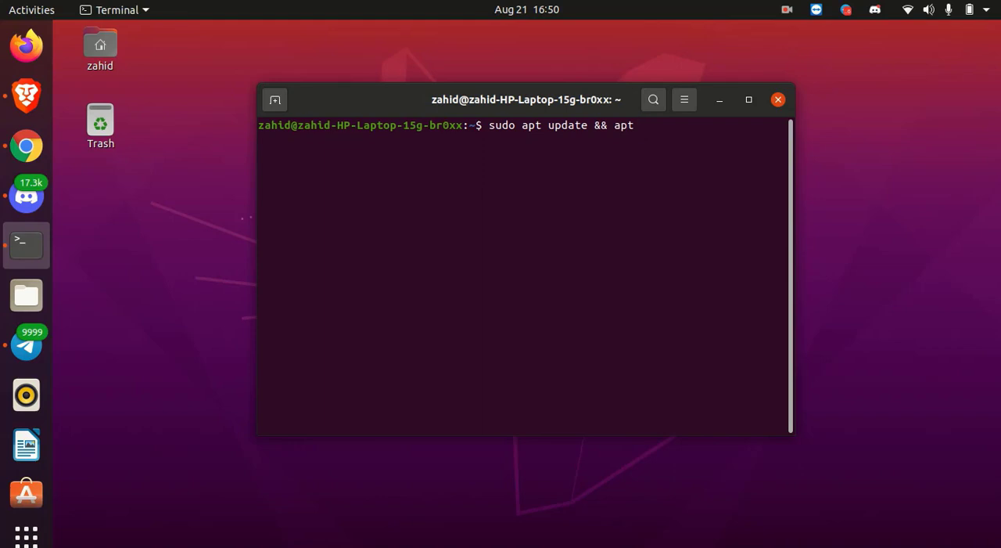
type("upgrad")
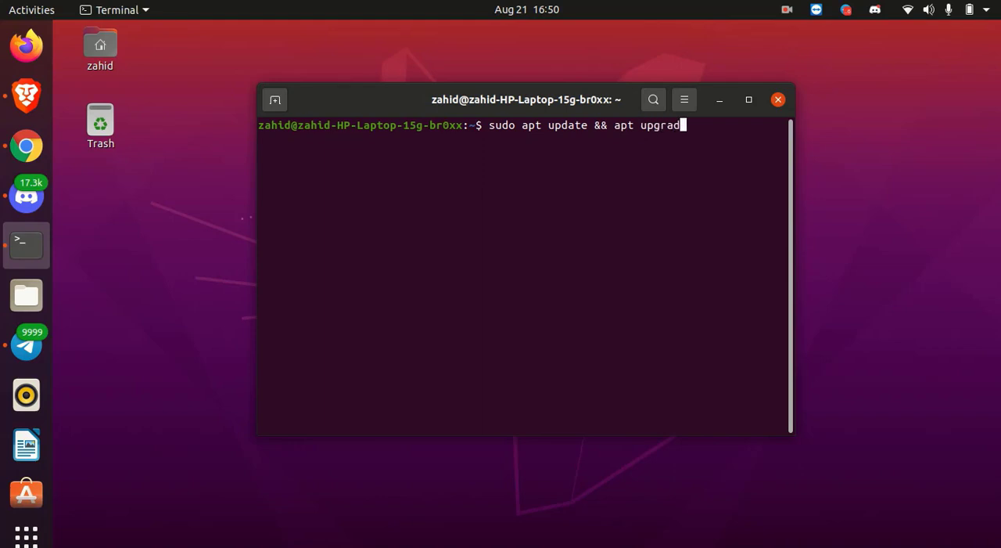
key("Return")
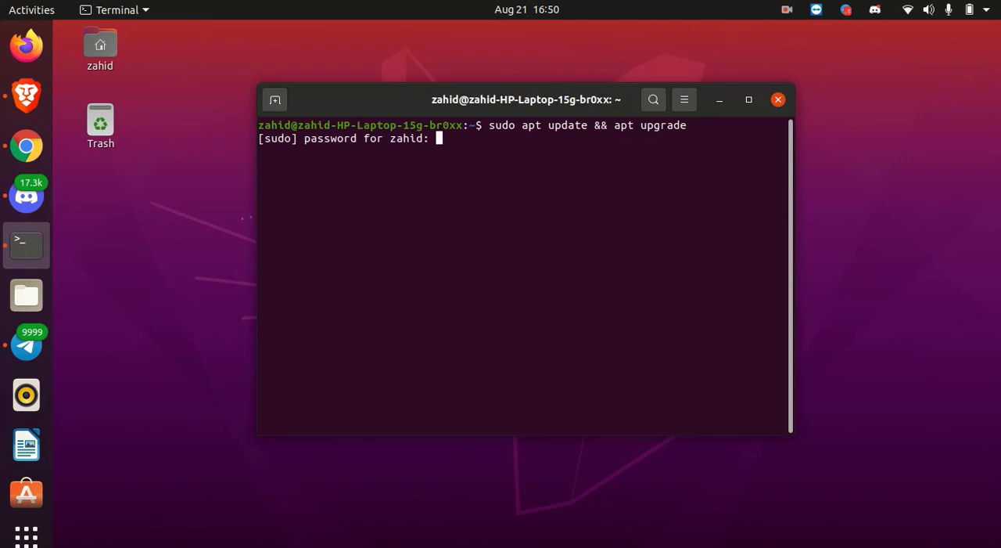
key("Return")
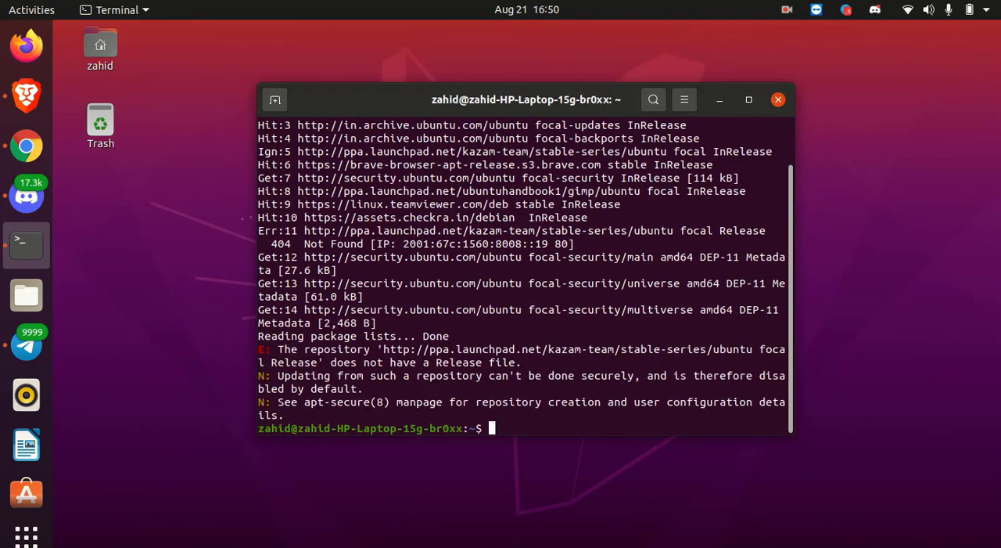
mouse_move(502, 296)
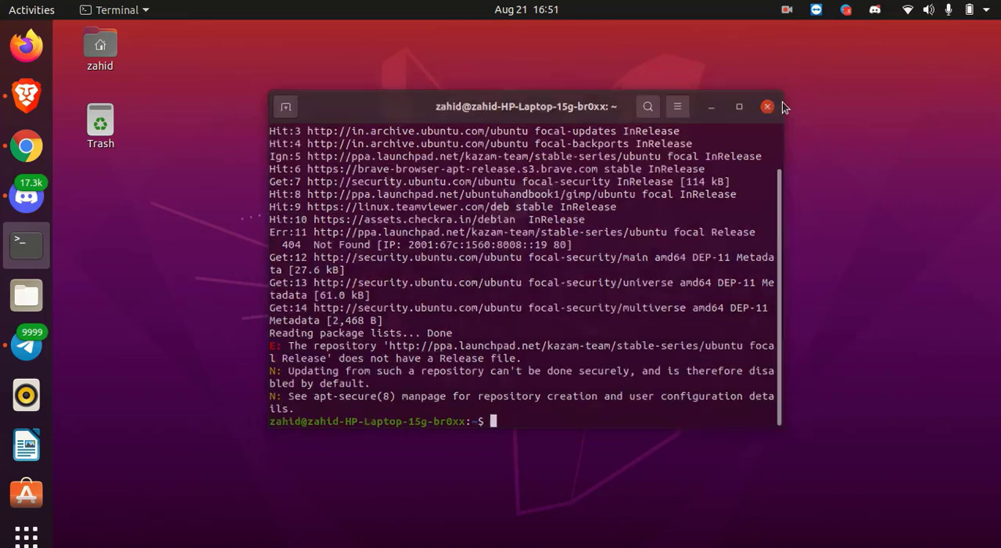
left_click(767, 106)
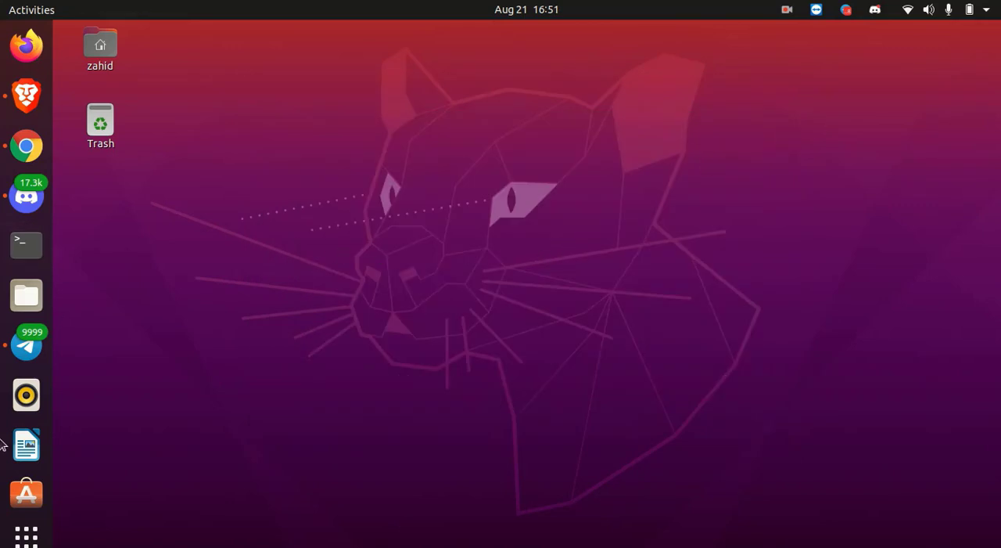
Launch VMware Player from the applications list, review the EULA and accept the Player licence terms
left_click(25, 536)
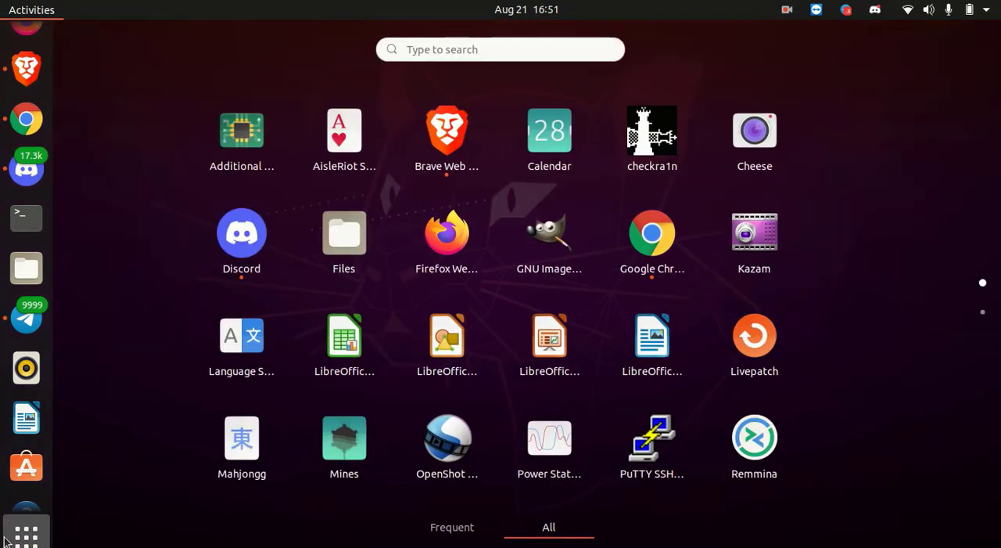
scroll("down", 3)
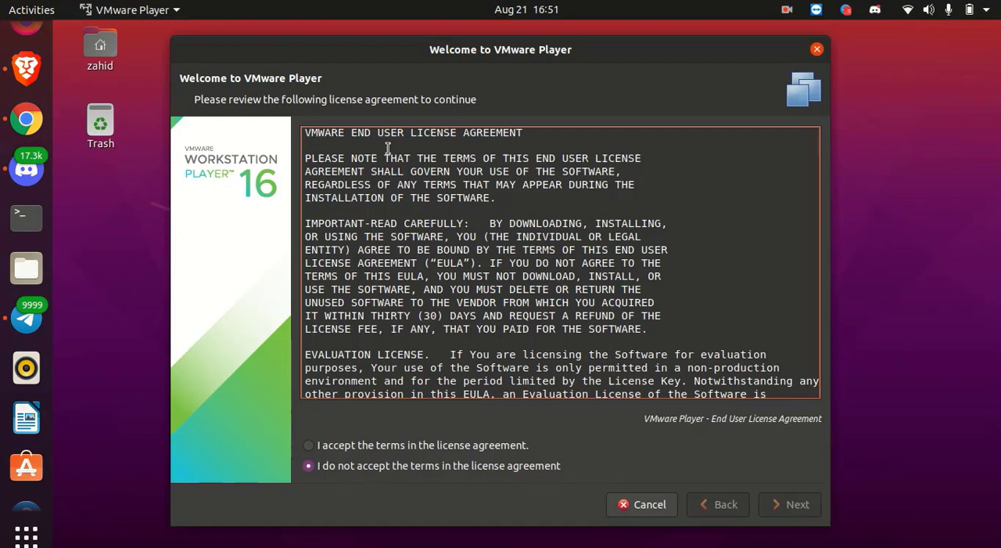
scroll("down", 3)
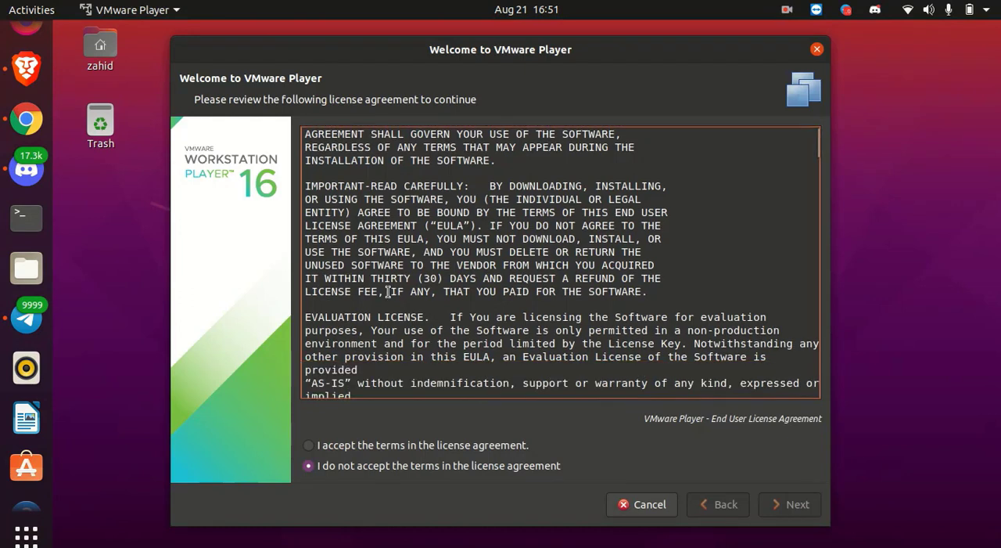
scroll("up", 3)
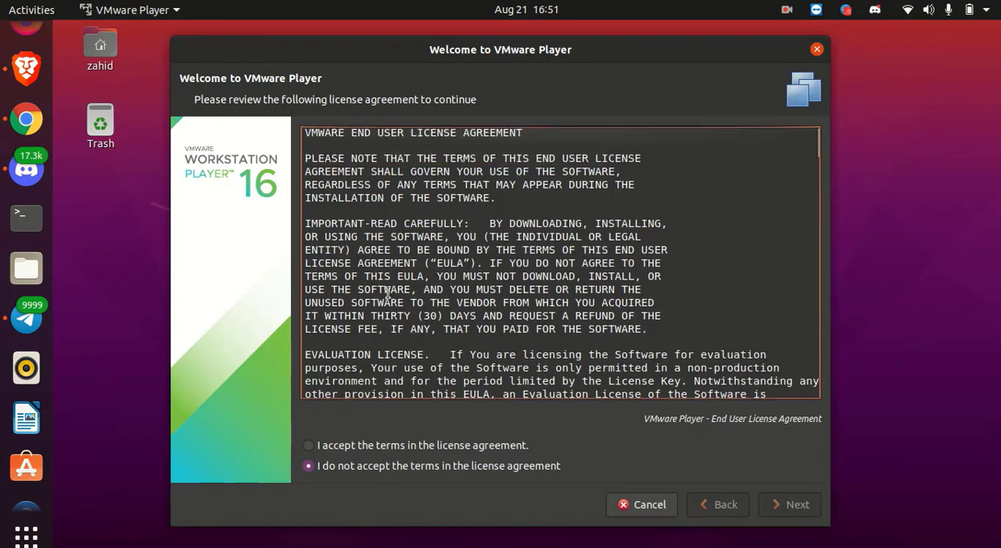
mouse_move(329, 447)
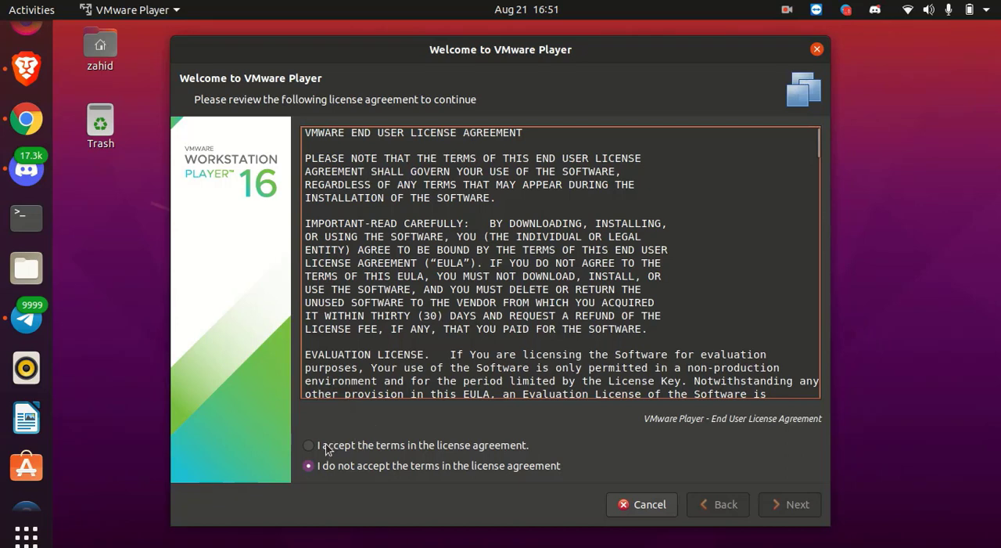
left_click(308, 444)
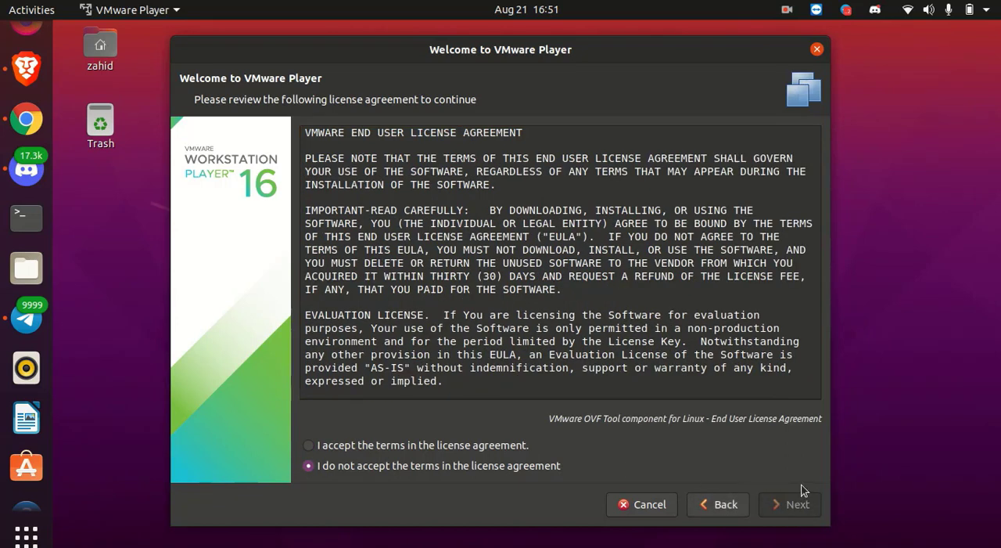
mouse_move(351, 447)
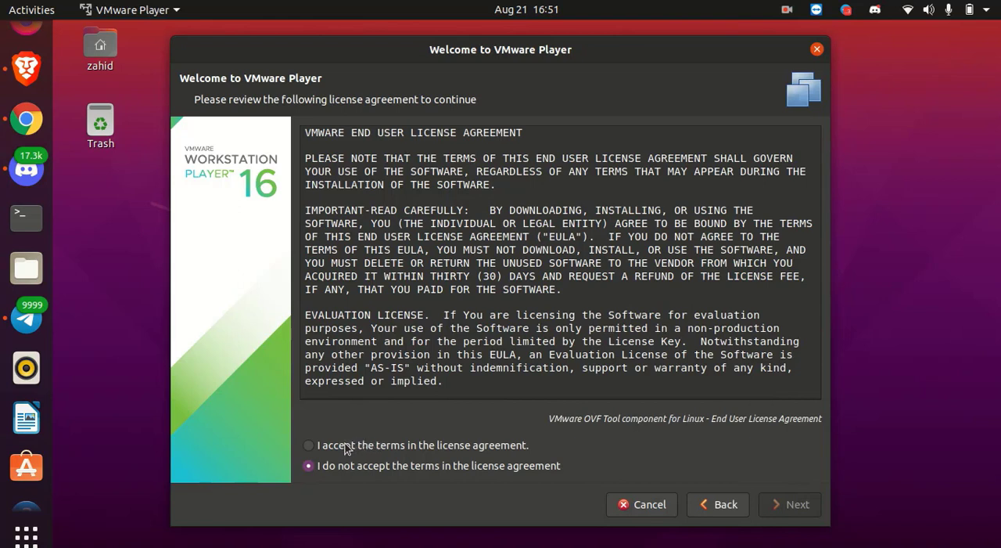
left_click(790, 504)
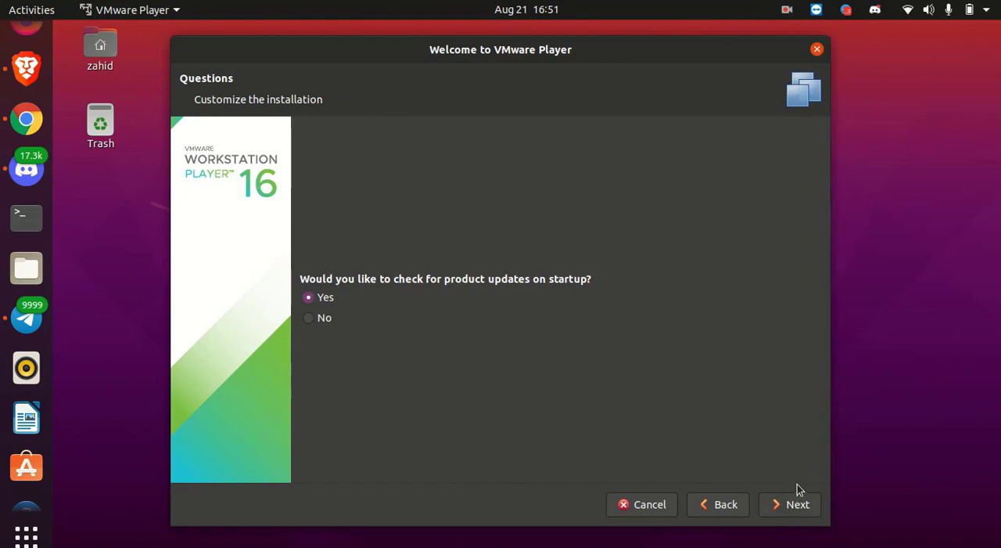
mouse_move(401, 292)
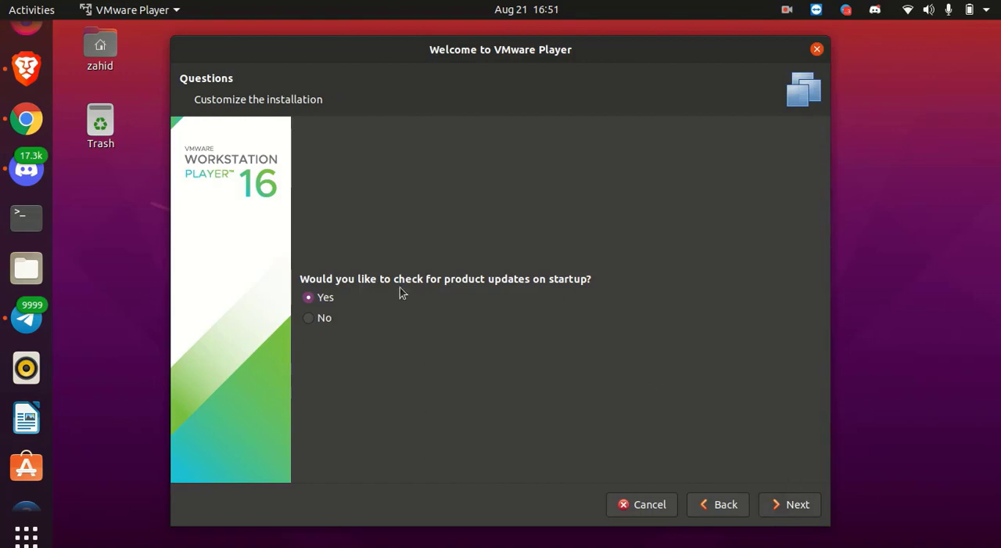
mouse_move(303, 280)
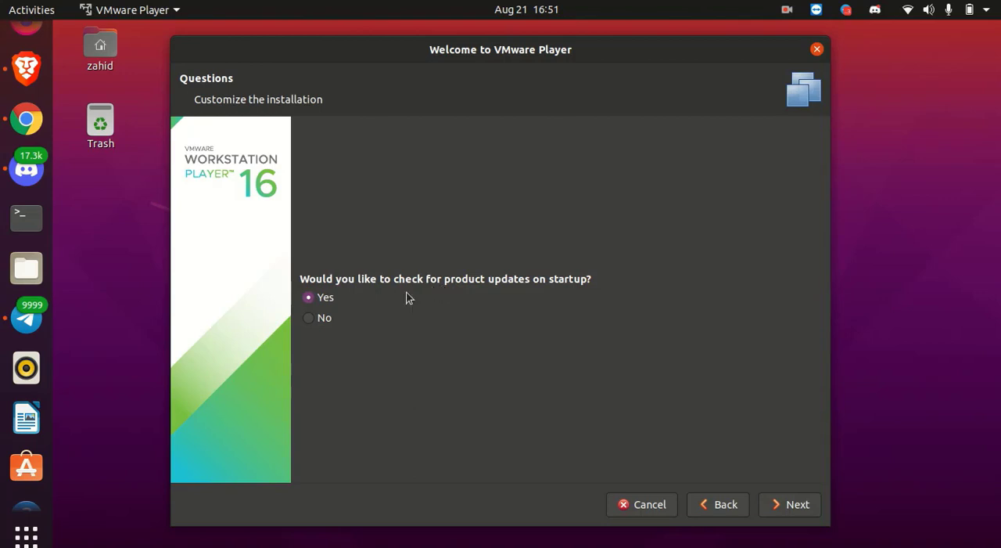
mouse_move(488, 306)
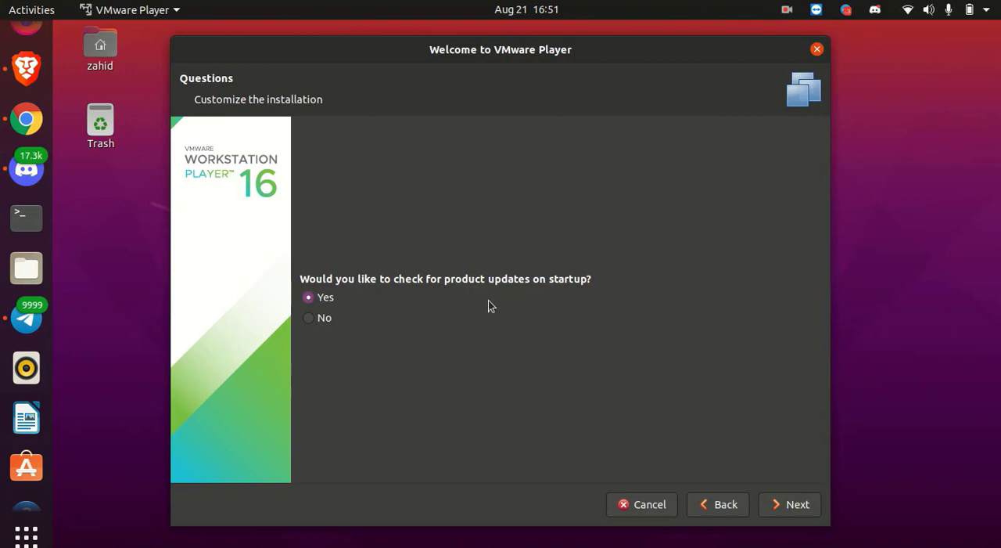
Keep Yes for startup update checks and Yes for CEIP participation, continuing to licensing
left_click(798, 503)
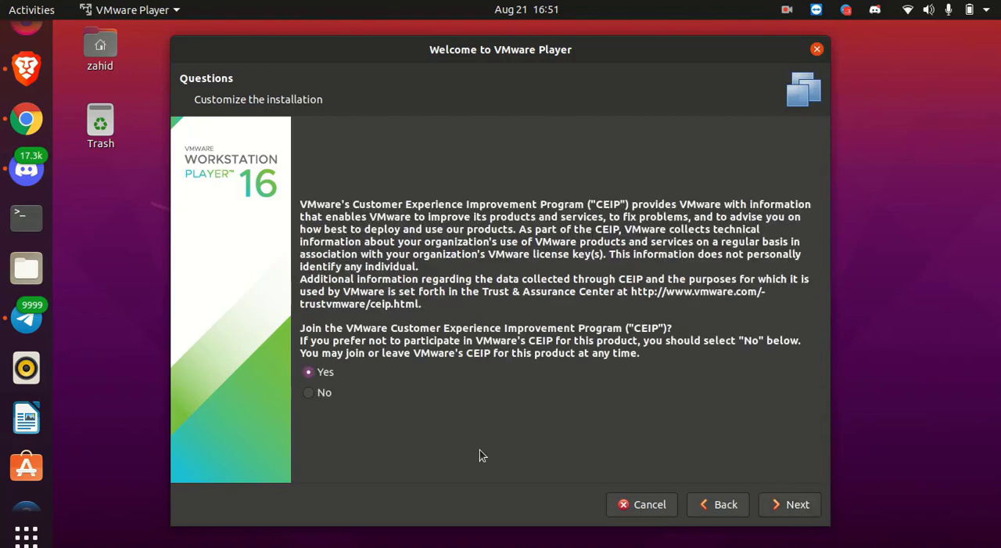
mouse_move(354, 383)
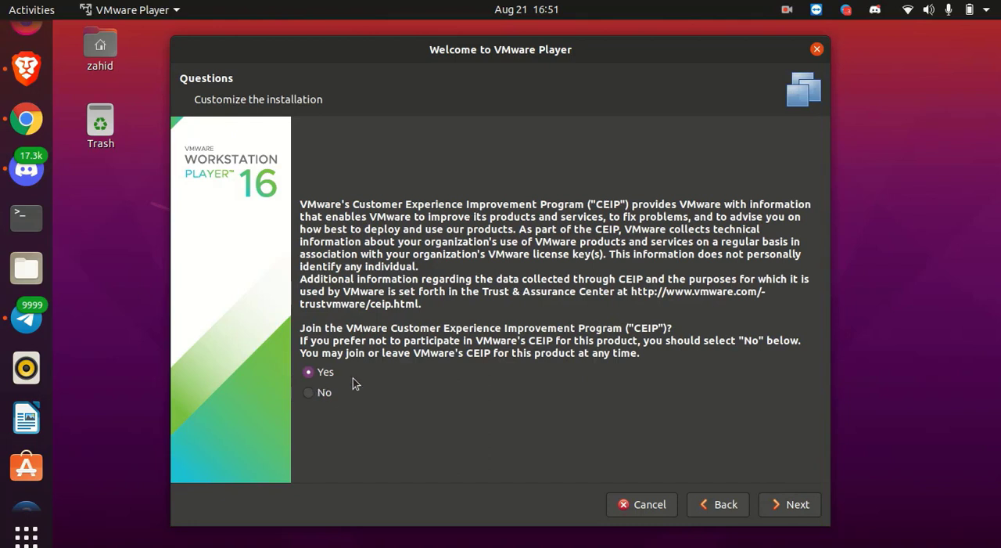
mouse_move(751, 491)
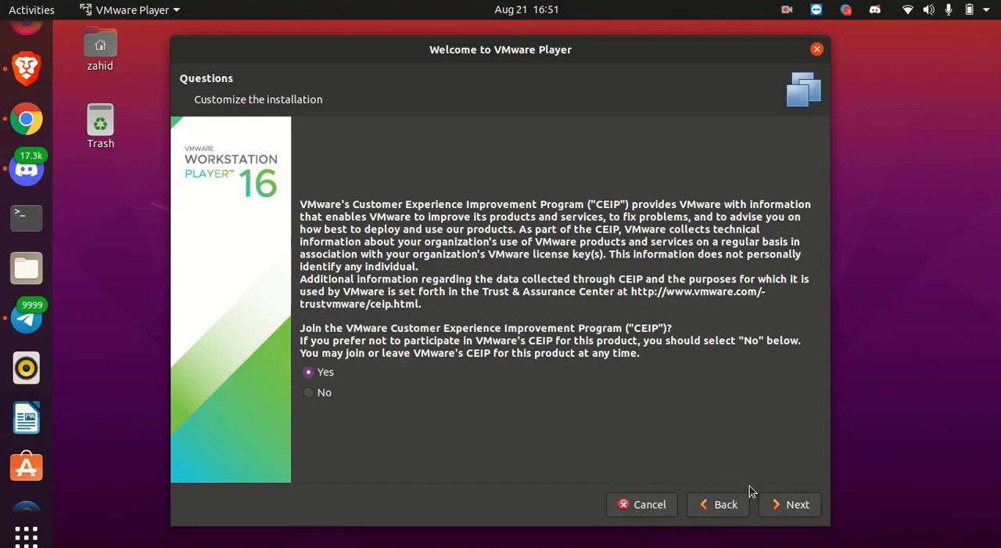
mouse_move(854, 332)
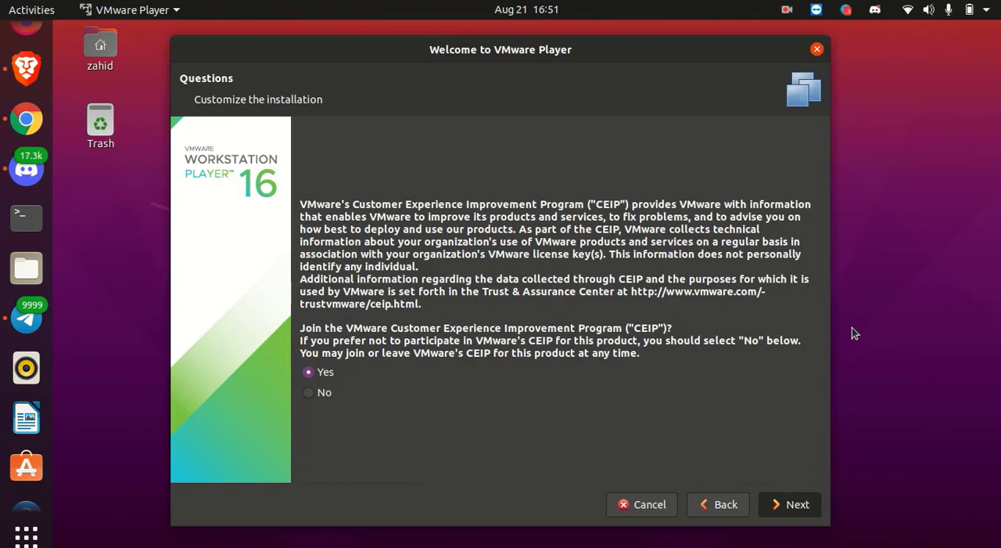
left_click(798, 503)
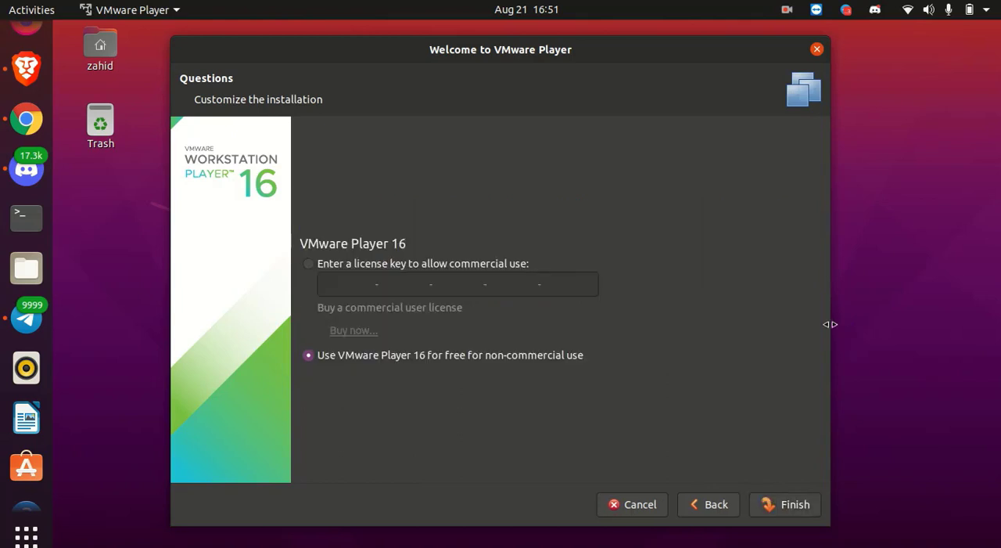
mouse_move(616, 315)
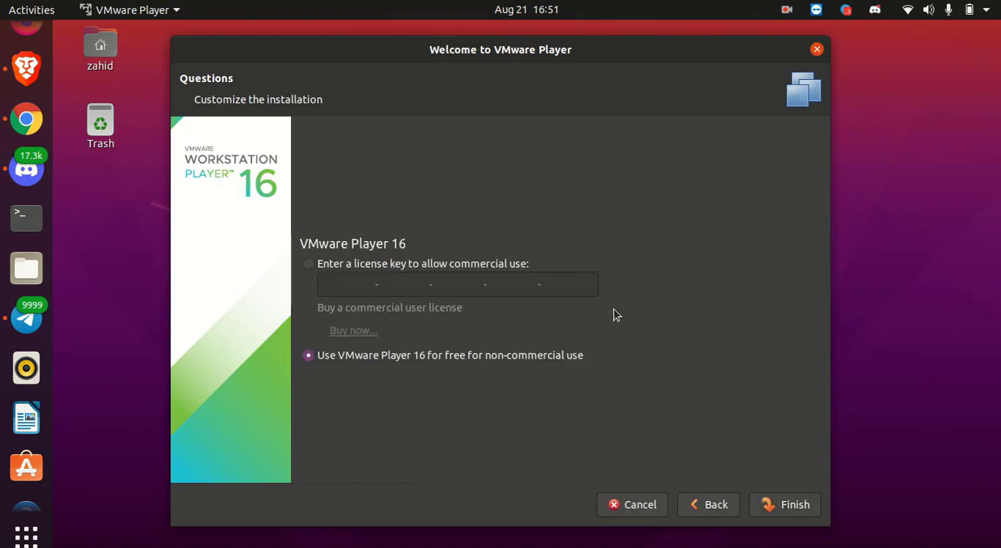
mouse_move(536, 318)
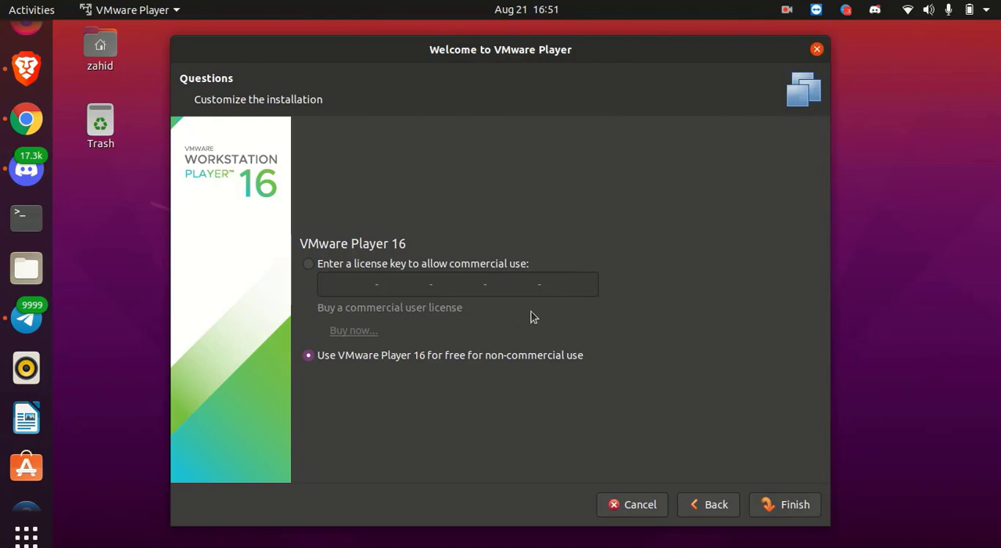
mouse_move(589, 319)
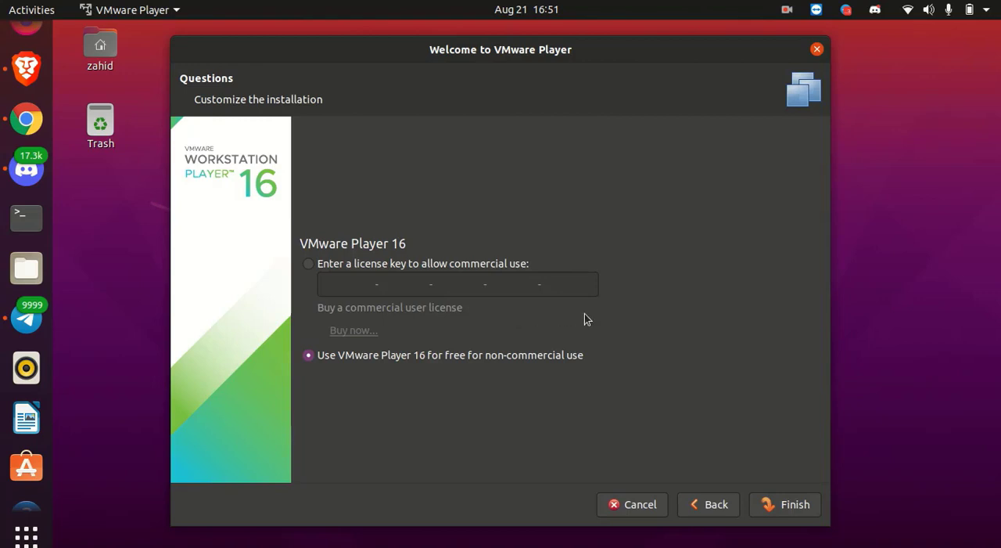
mouse_move(629, 332)
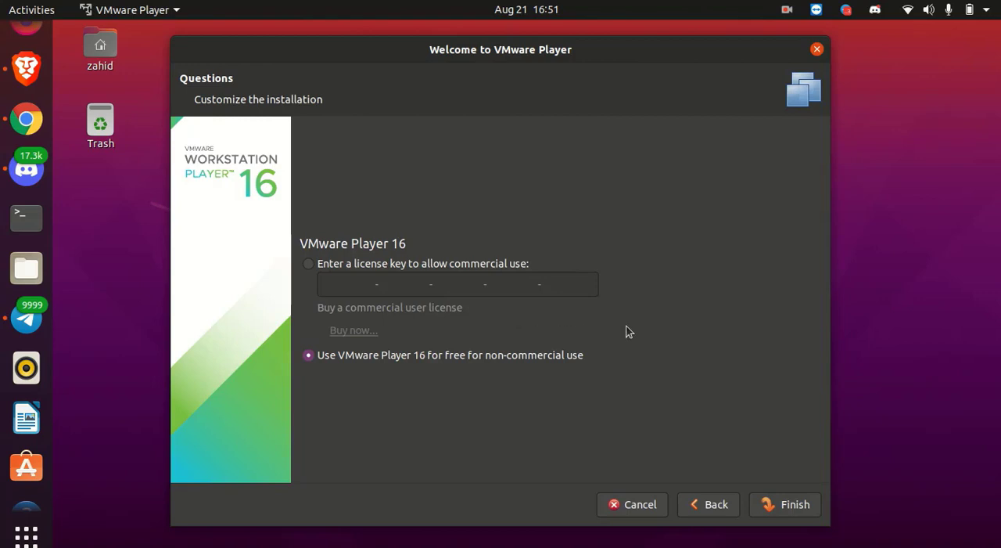
mouse_move(657, 360)
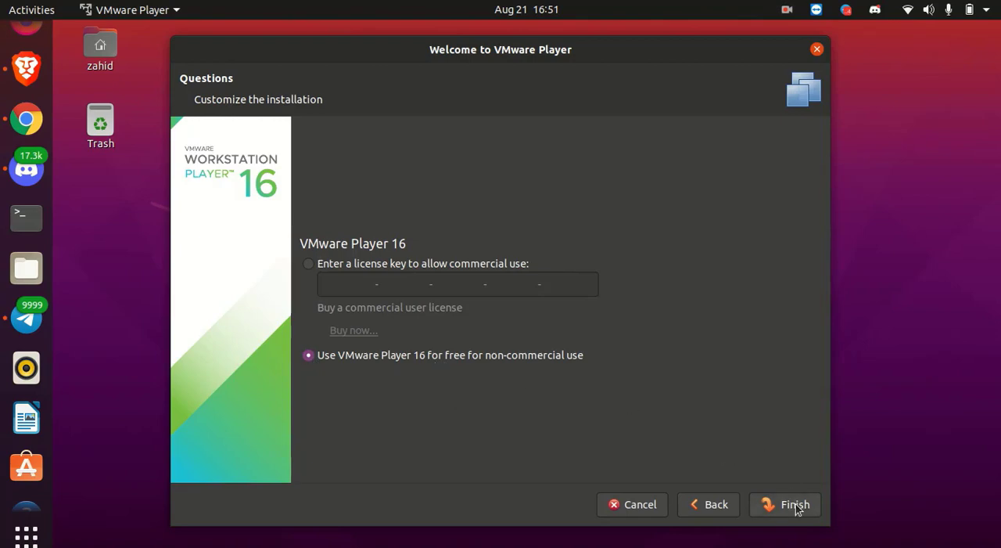
Finish setup with 'Use VMware Player 16 for free for non-commercial use' and authenticate as administrator
left_click(785, 504)
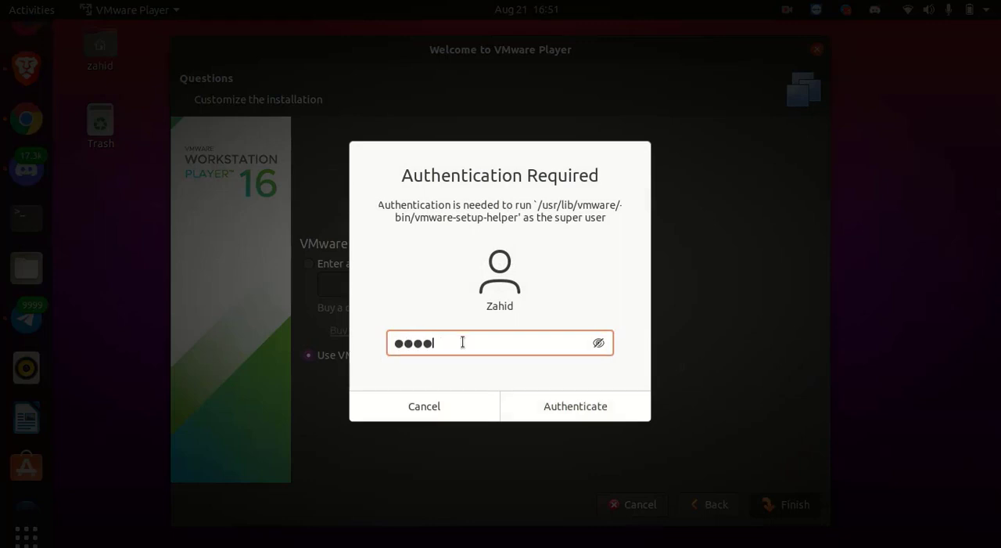
left_click(576, 406)
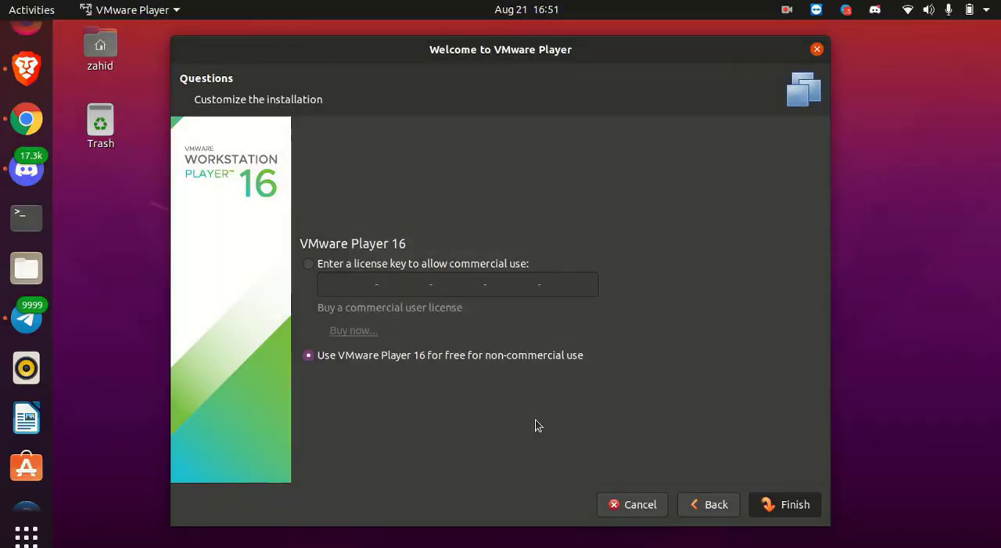
left_click(795, 504)
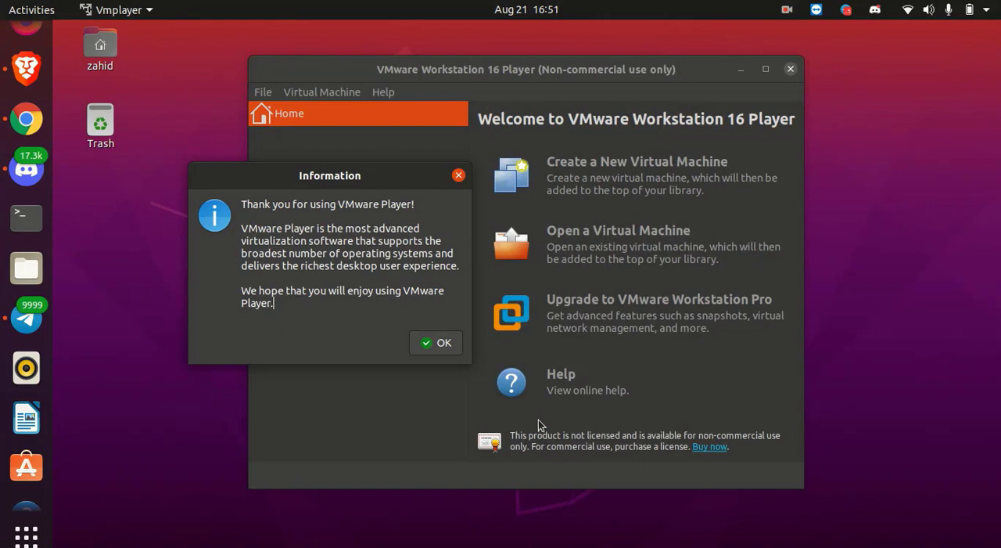
Dismiss the thank-you Information message to reach the Welcome to VMware Workstation 16 Player home screen
left_click(435, 343)
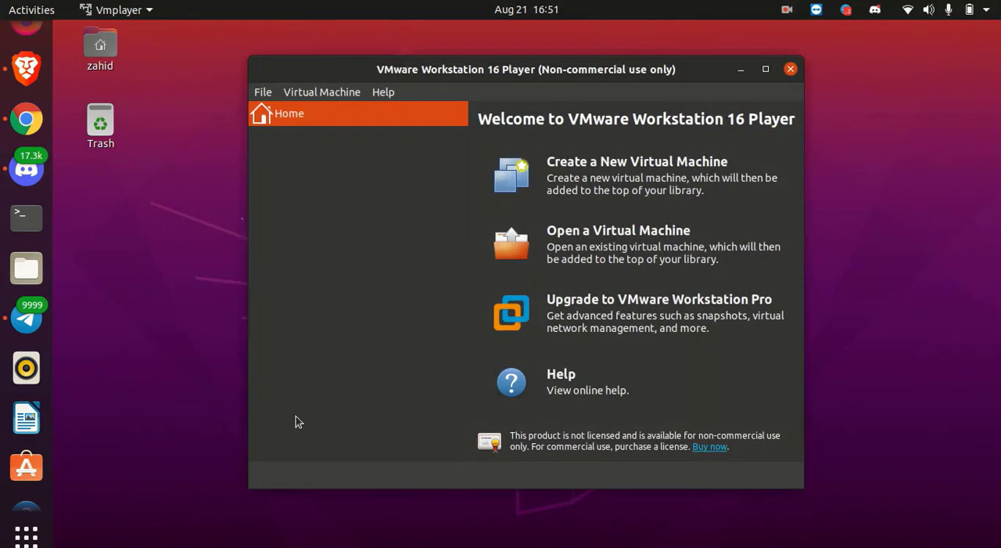
mouse_move(359, 413)
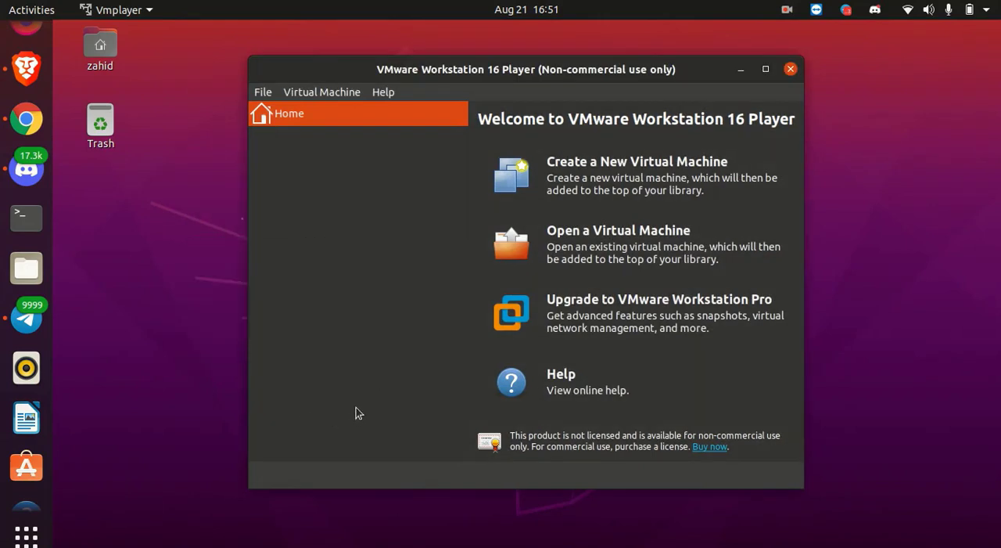
mouse_move(149, 413)
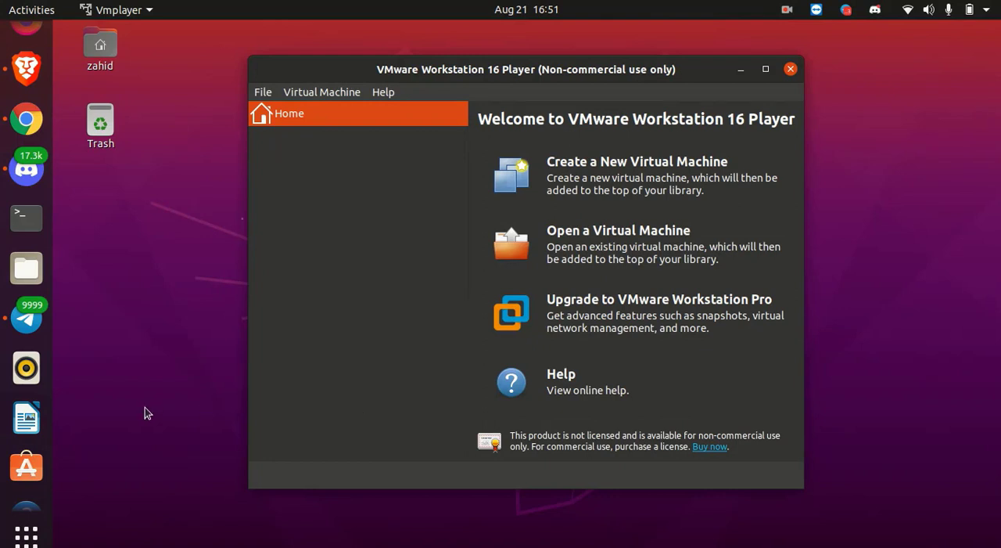
mouse_move(138, 418)
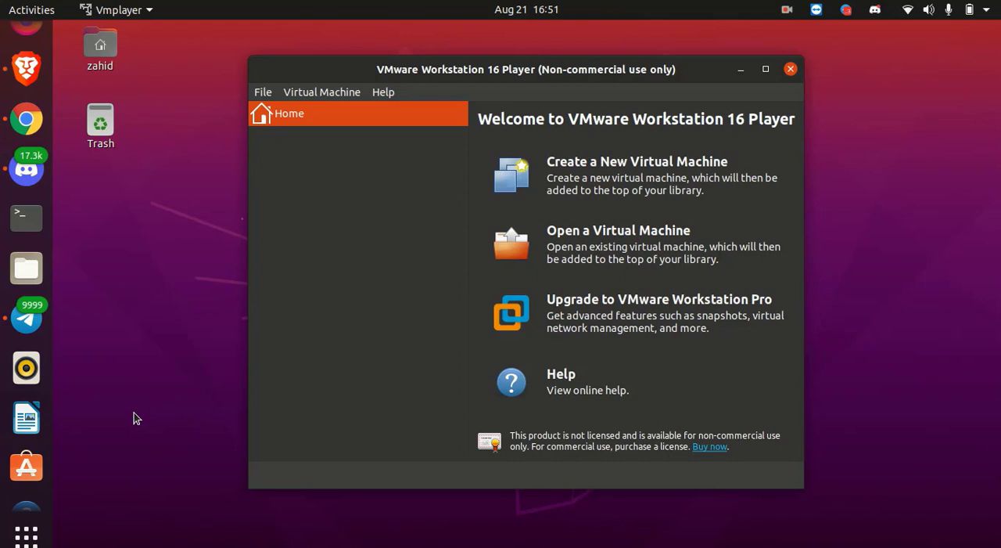
mouse_move(416, 438)
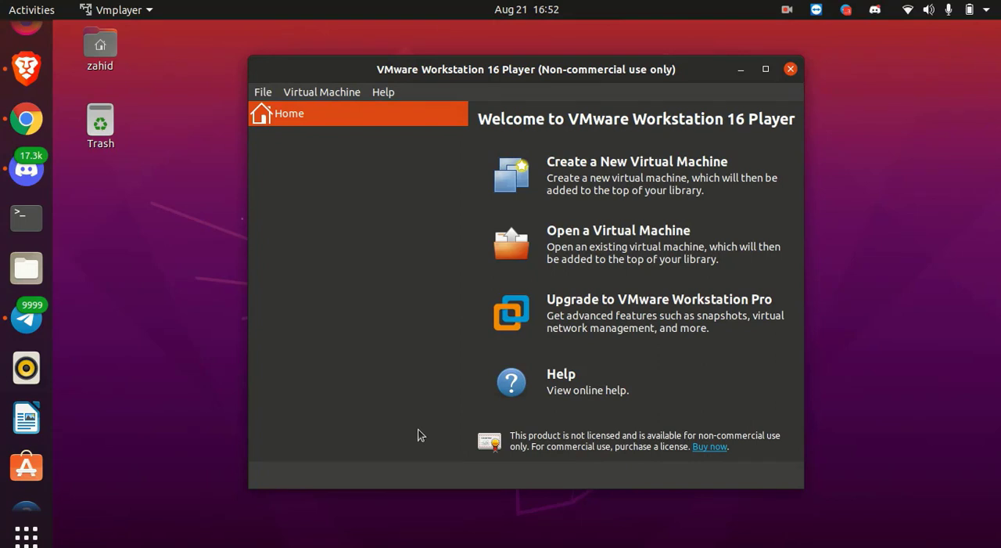
mouse_move(665, 174)
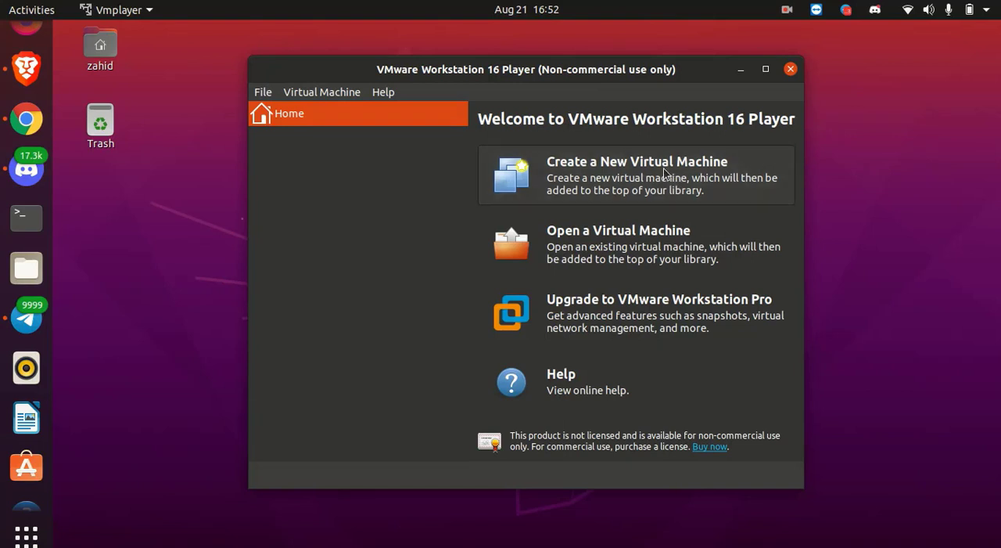
mouse_move(617, 170)
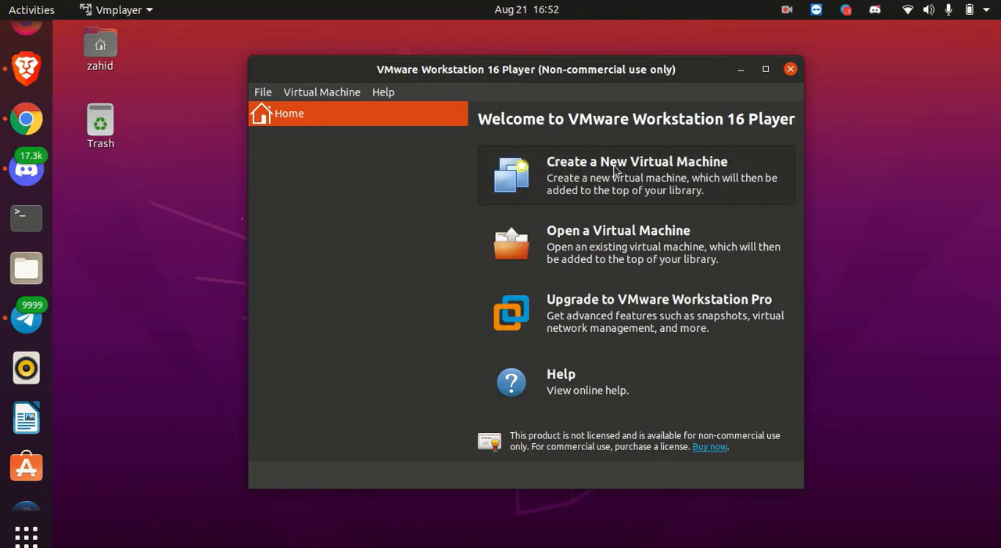
mouse_move(329, 296)
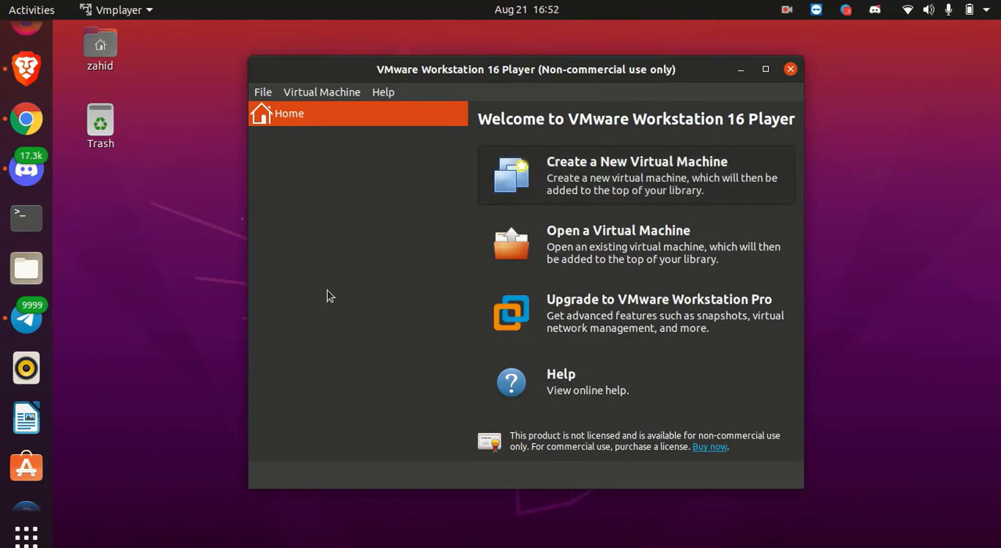